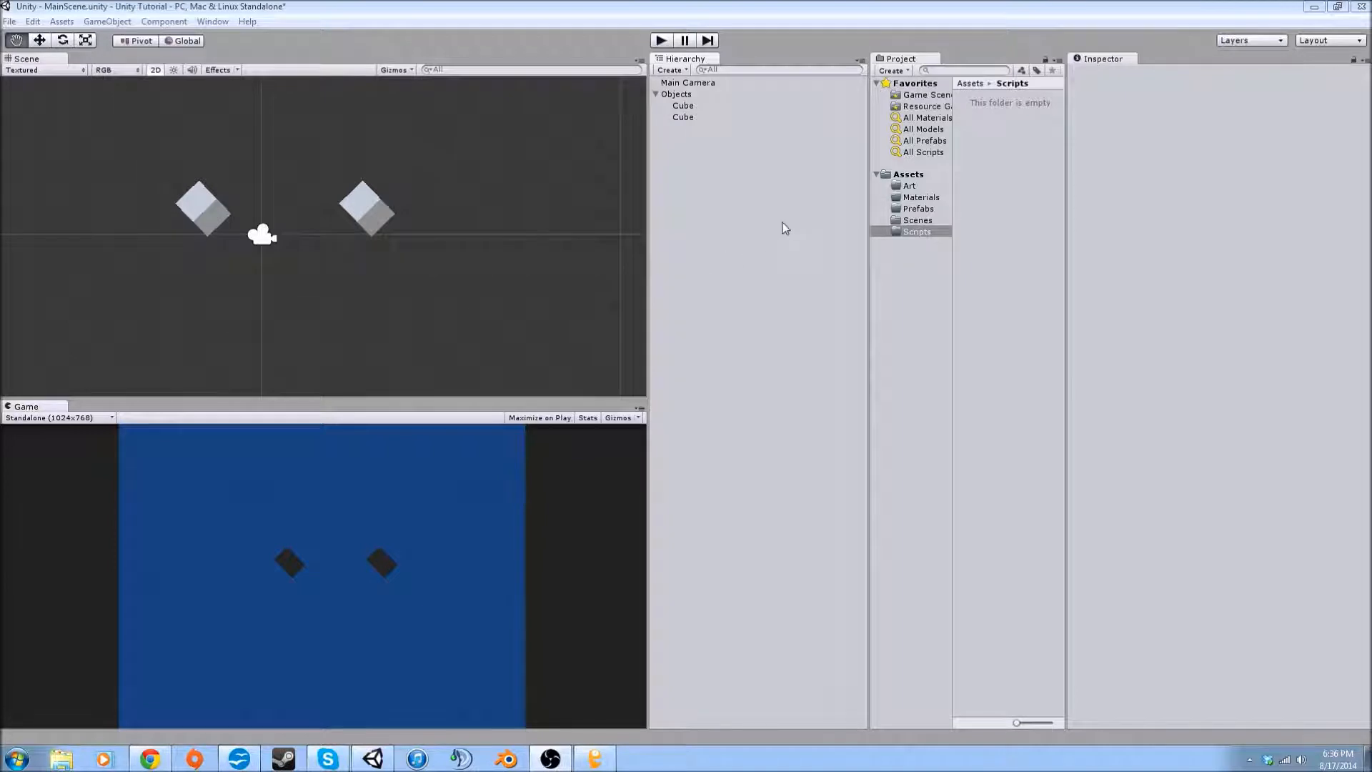
pyautogui.moveTo(1107, 313)
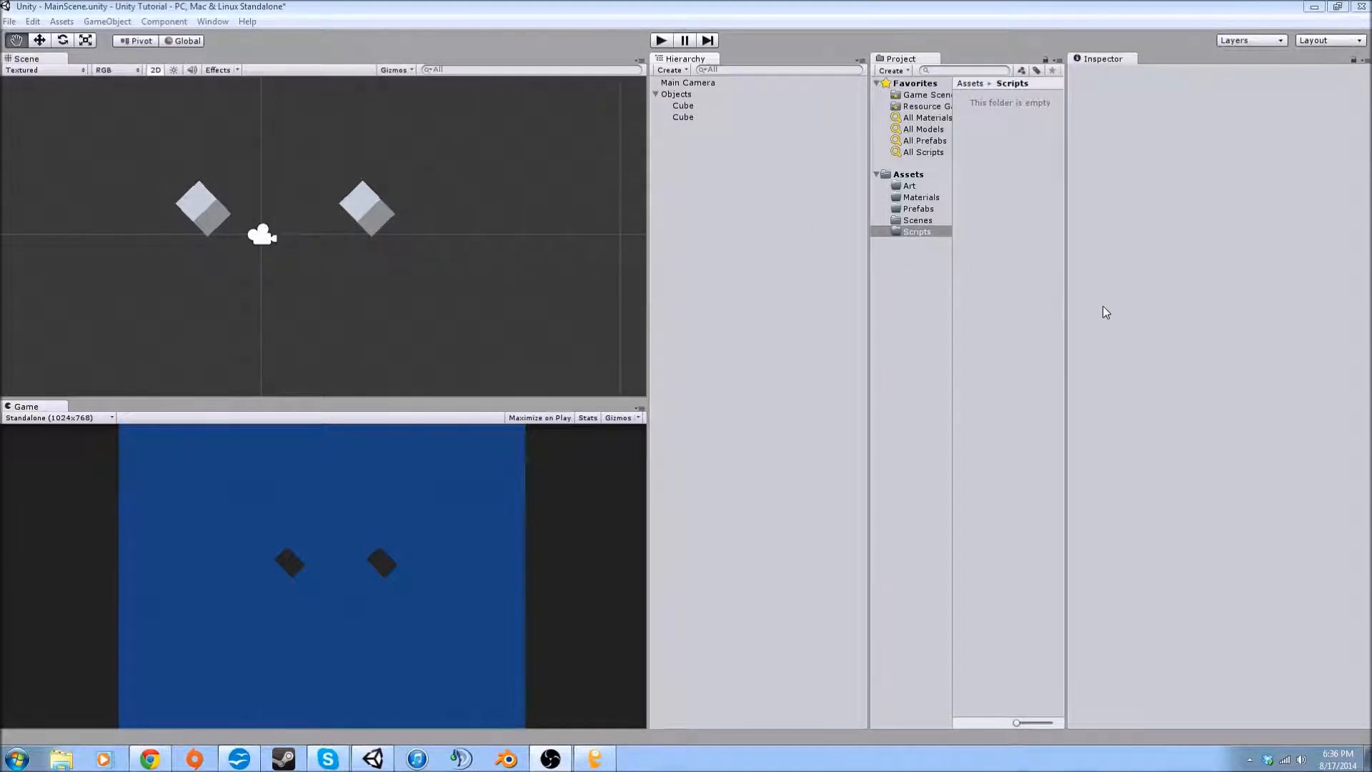
pyautogui.moveTo(1116, 296)
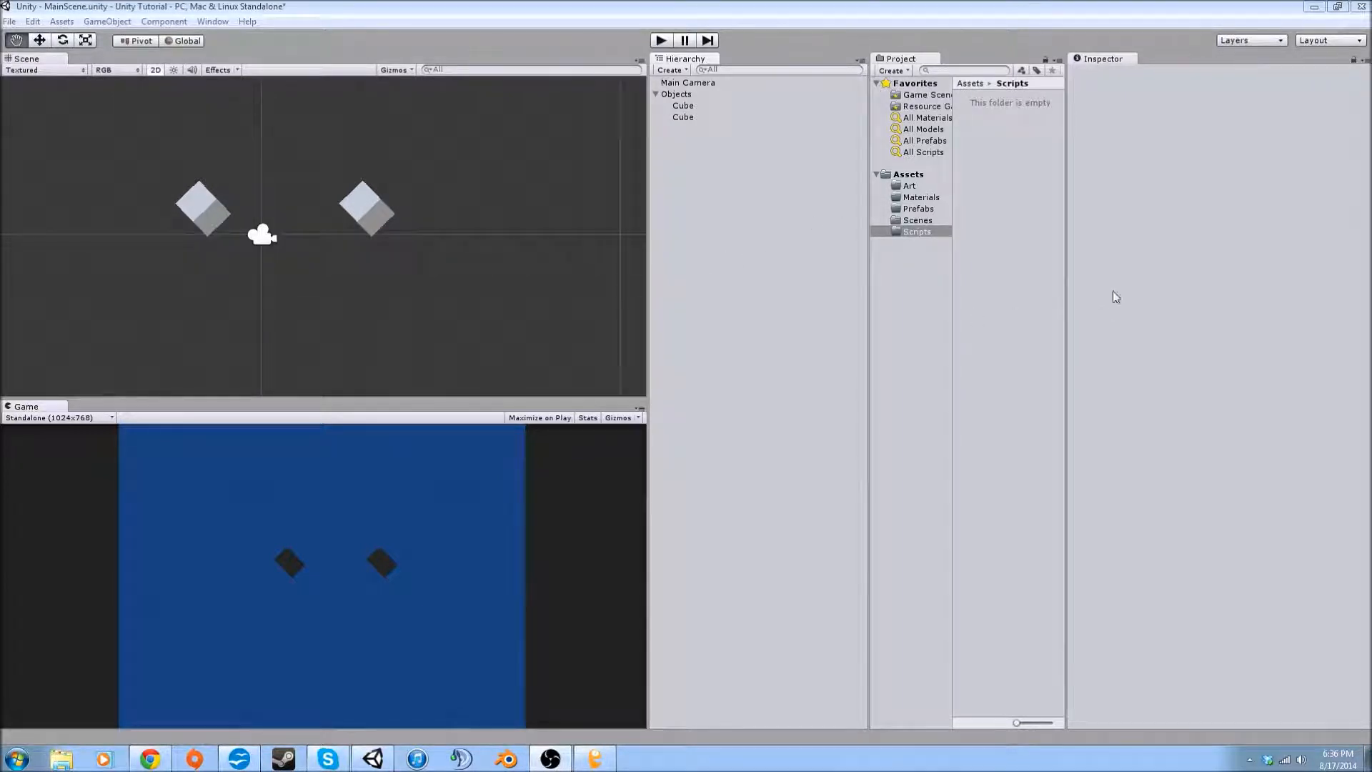
pyautogui.moveTo(1025, 246)
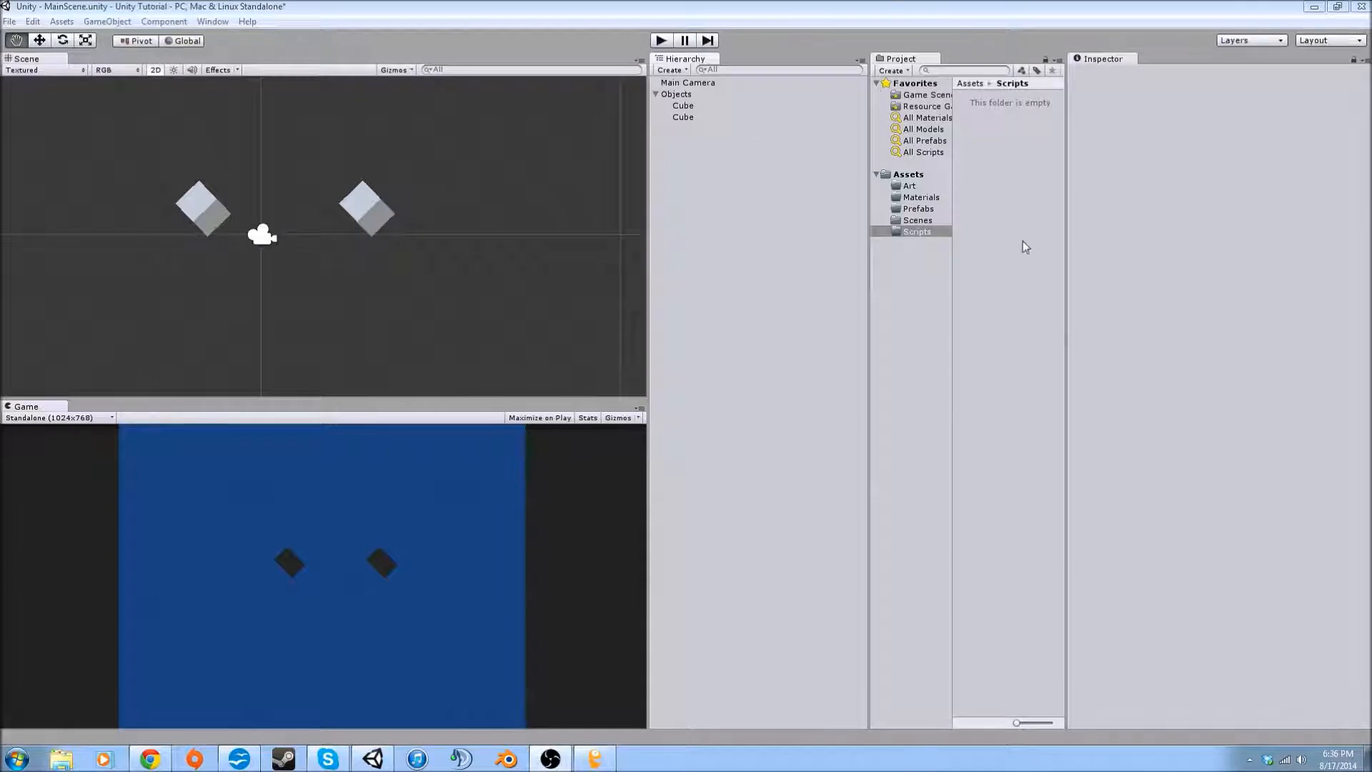
# - Add a C# script named Rotation to the Scripts folder and open it
pyautogui.rightClick(1007, 246)
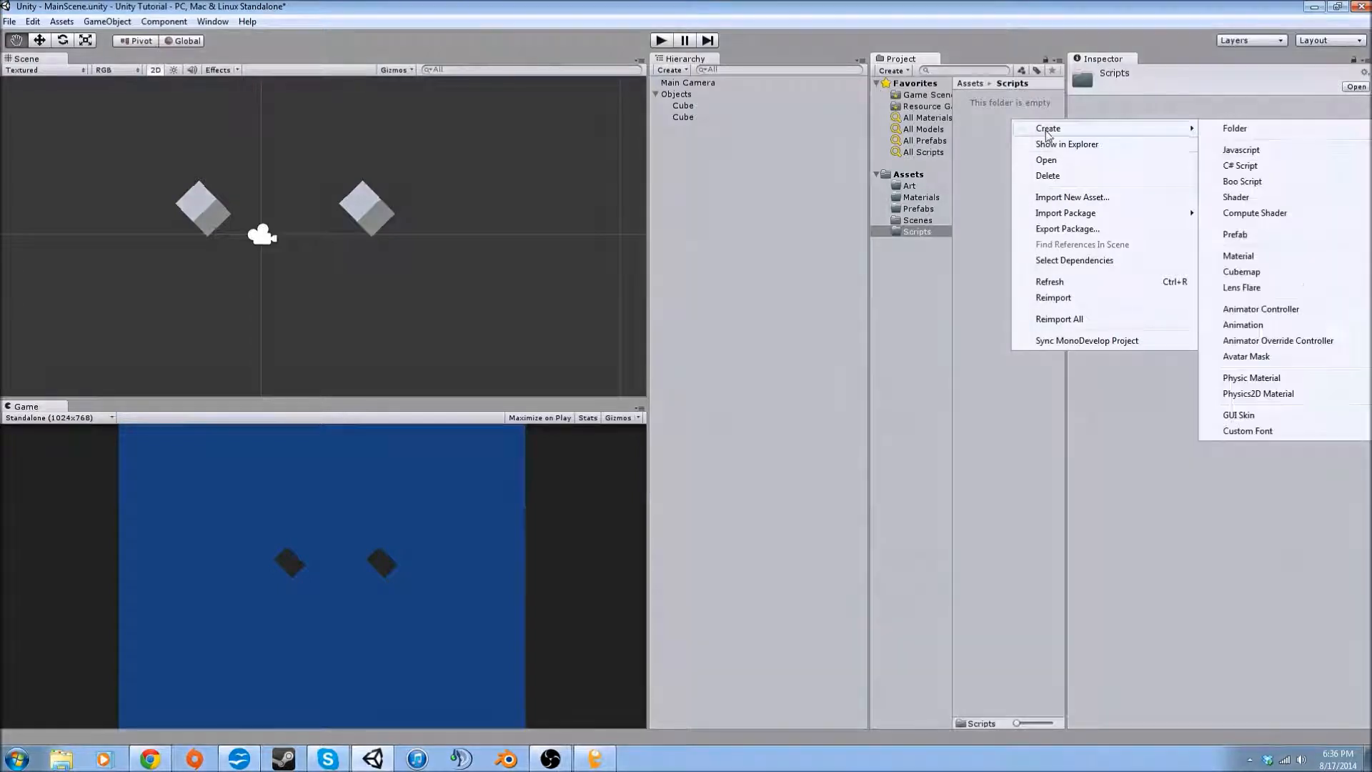
pyautogui.moveTo(1240, 165)
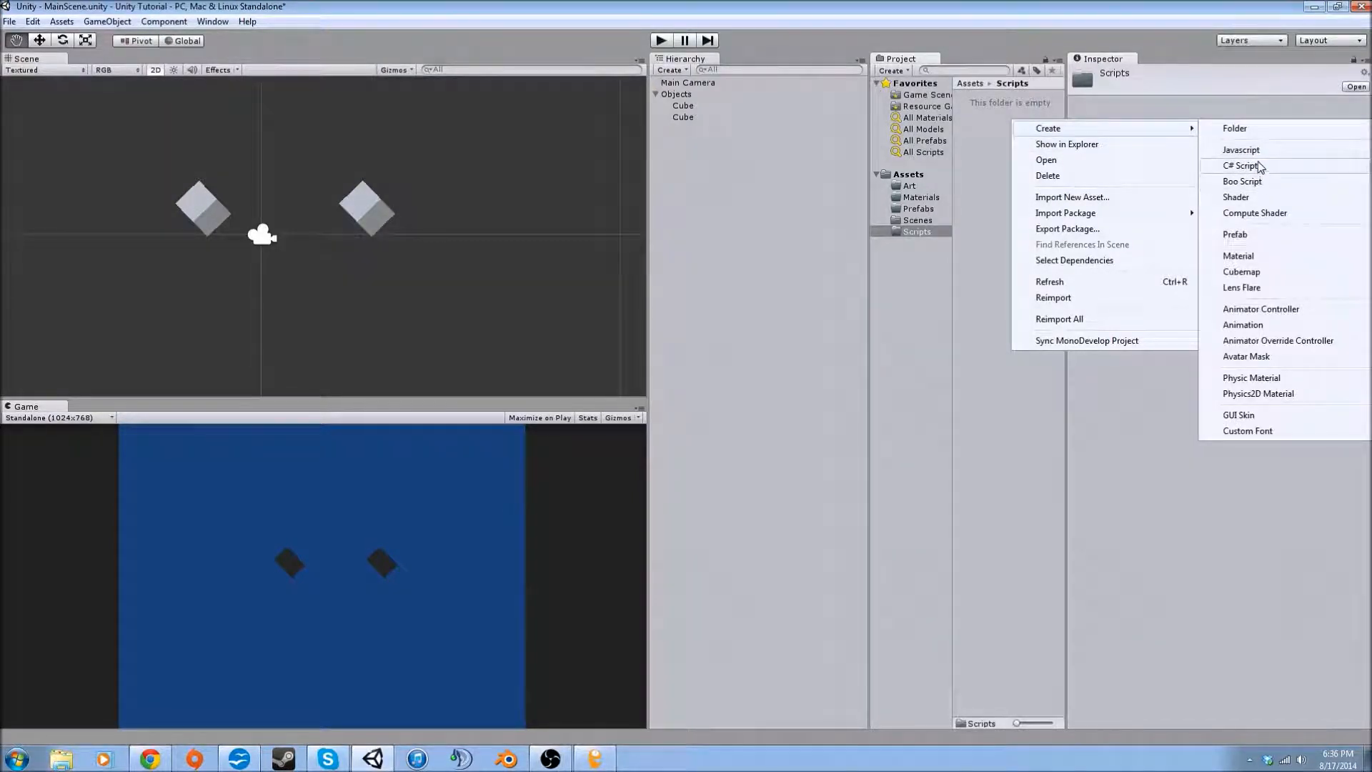
pyautogui.click(1240, 166)
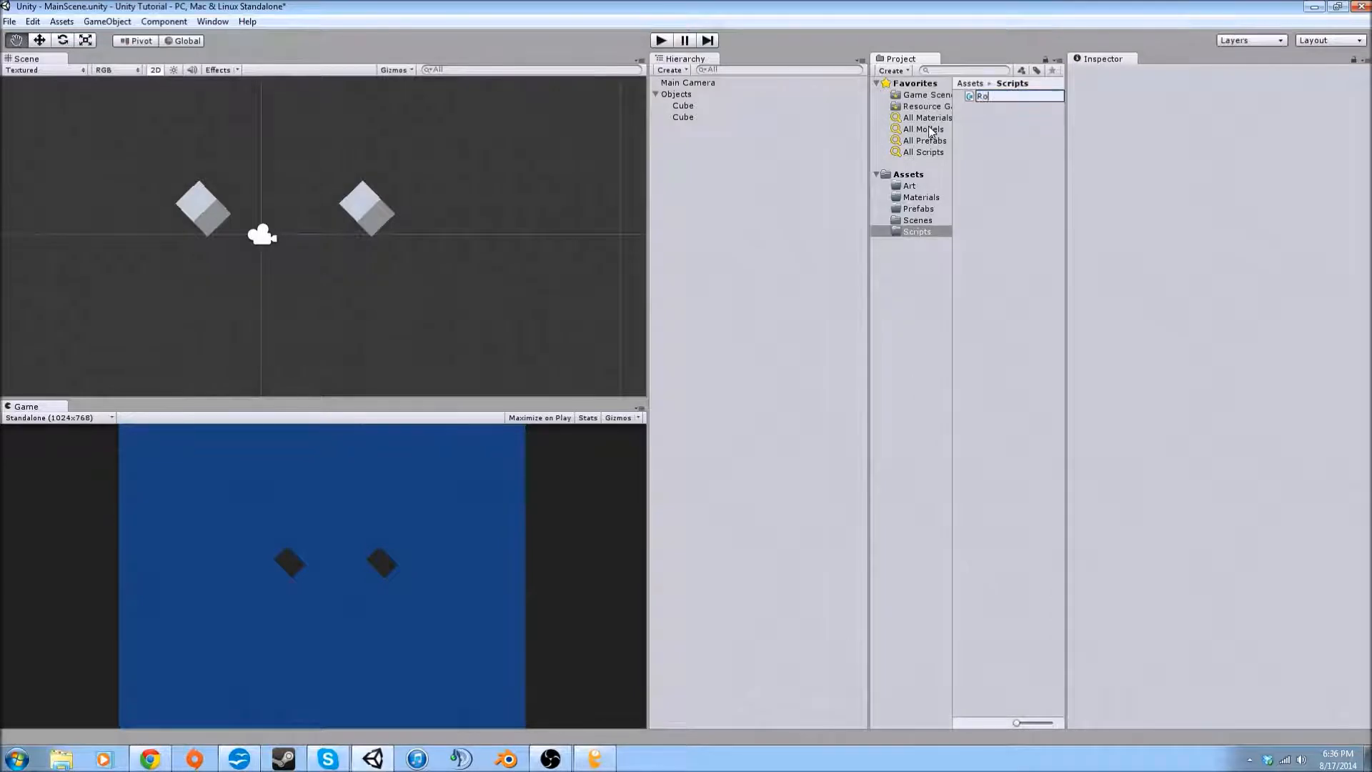
pyautogui.press('Return')
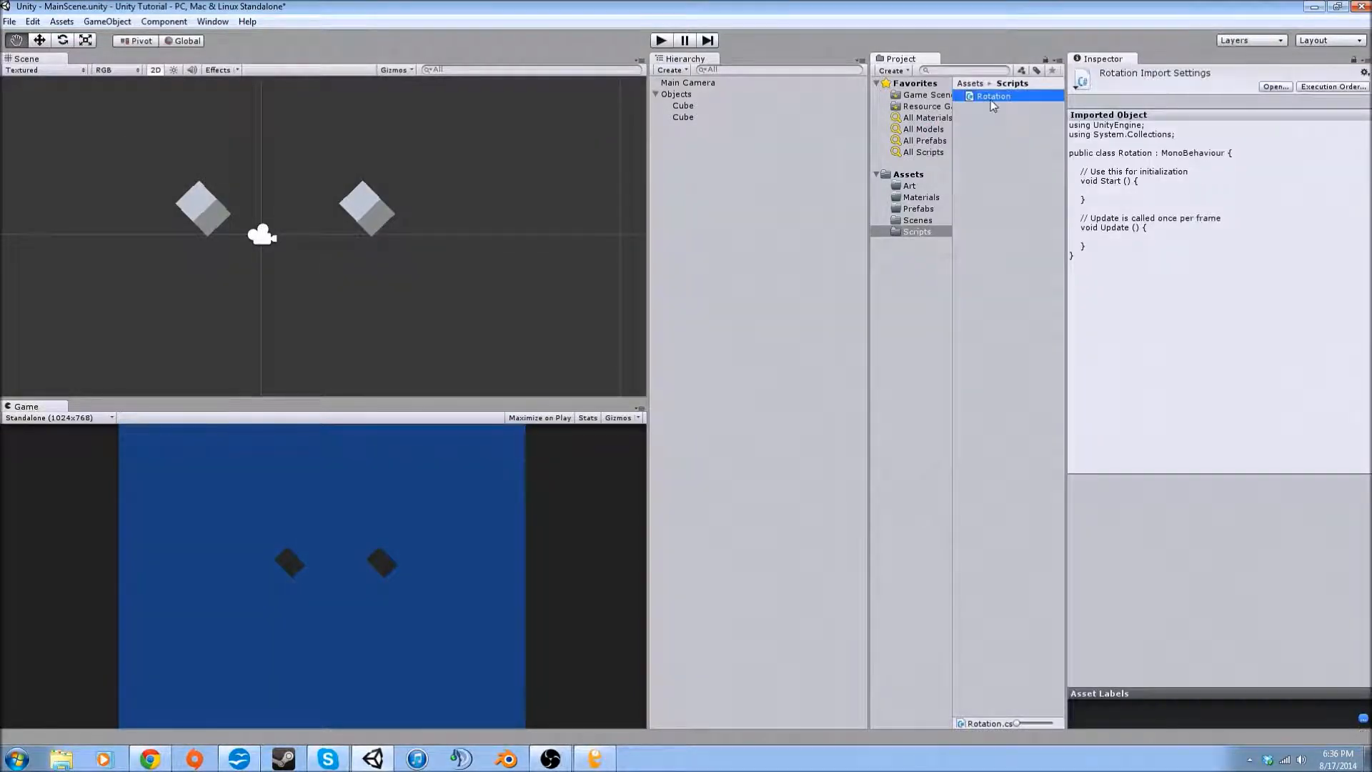
pyautogui.doubleClick(991, 95)
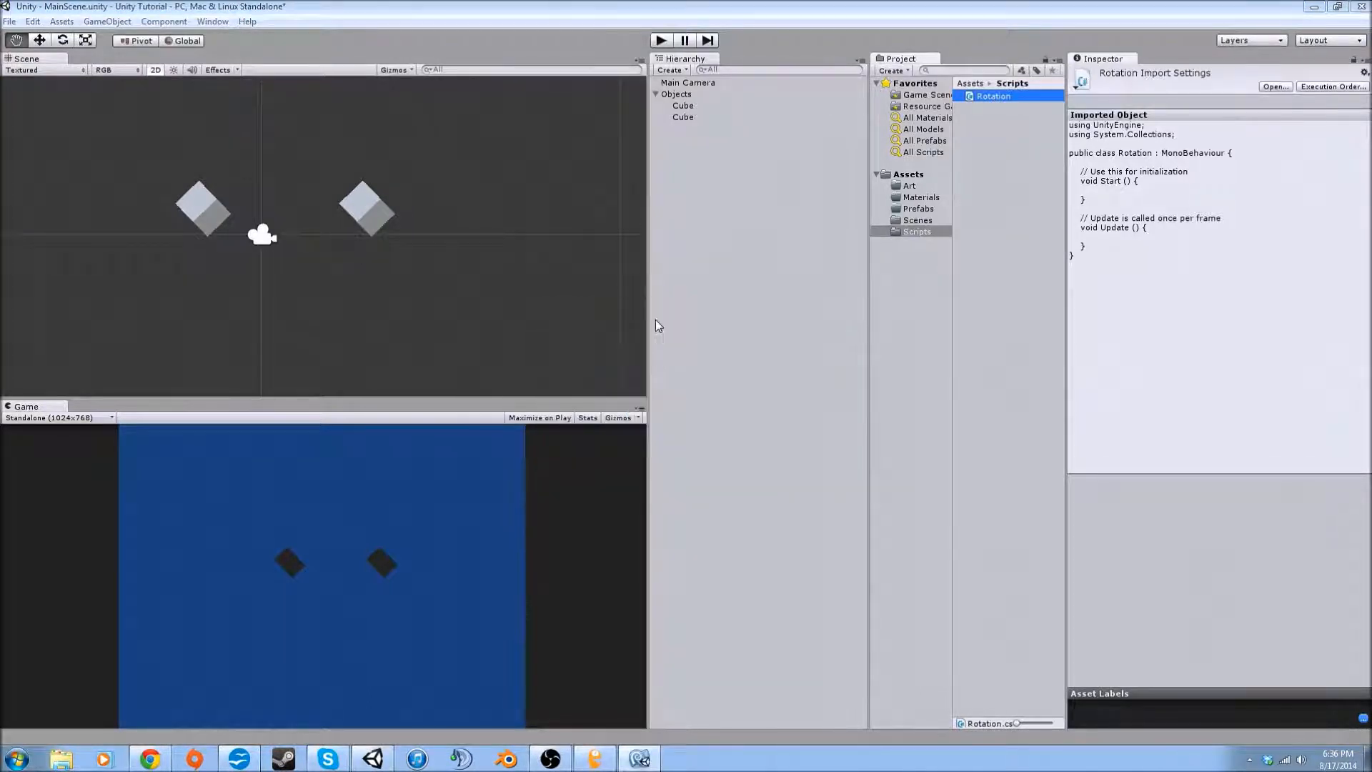
# - Declare 'public float rotationspeed;' at the top of the Rotation class
pyautogui.doubleClick(994, 96)
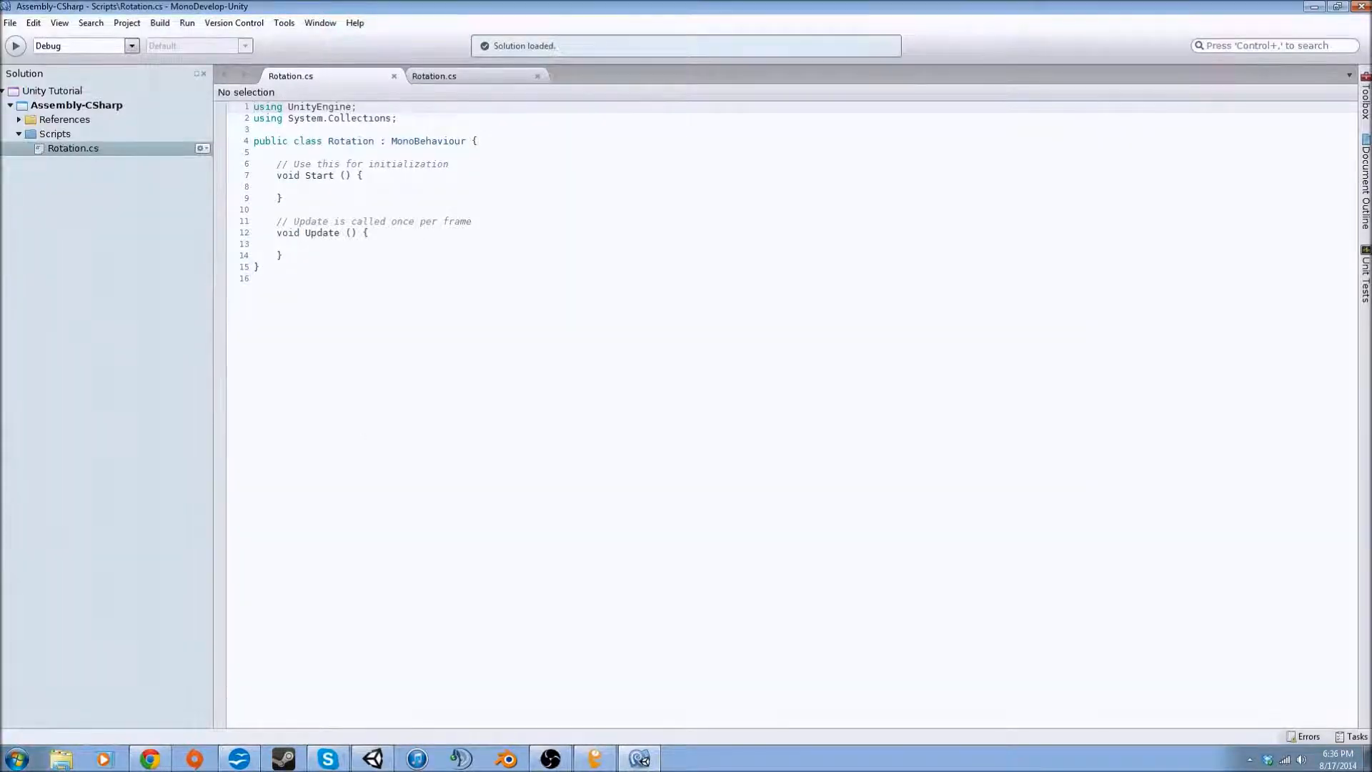
pyautogui.click(537, 77)
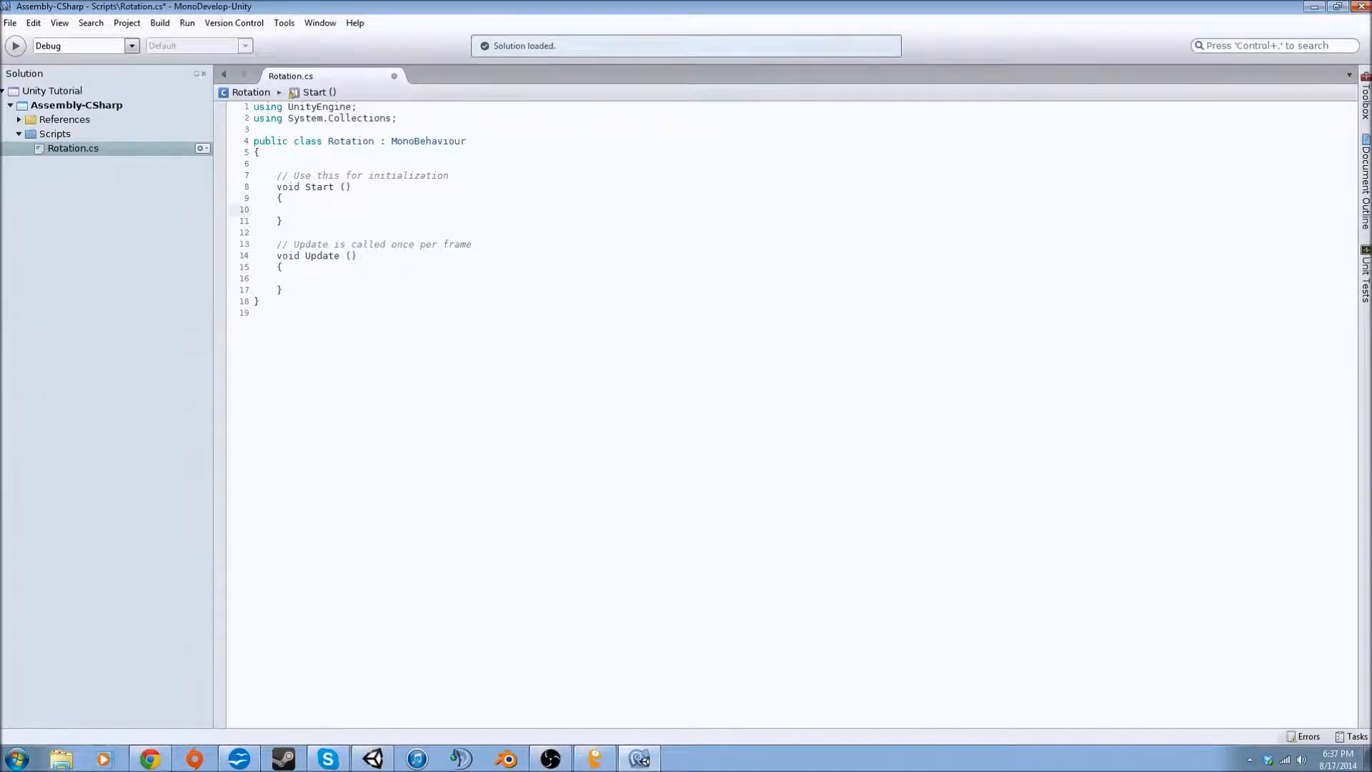
pyautogui.click(278, 163)
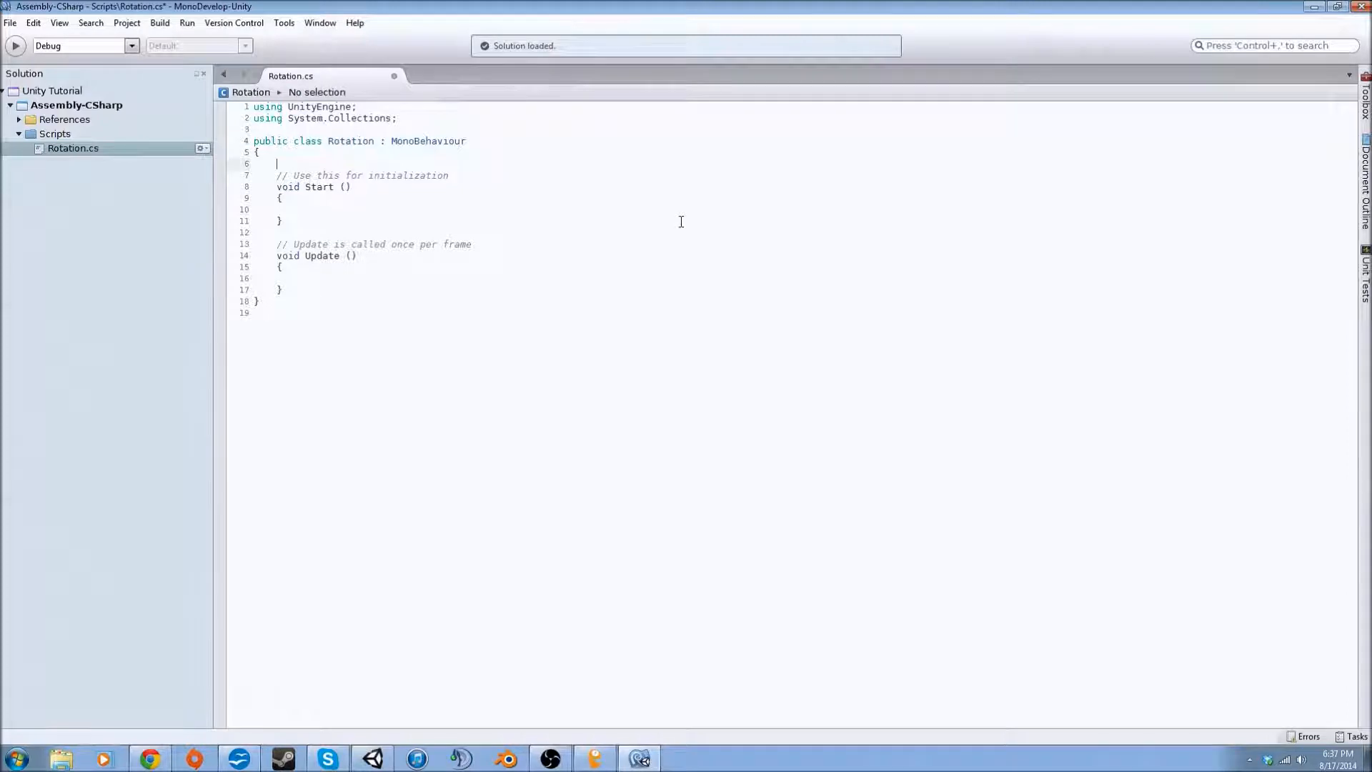
pyautogui.write('public')
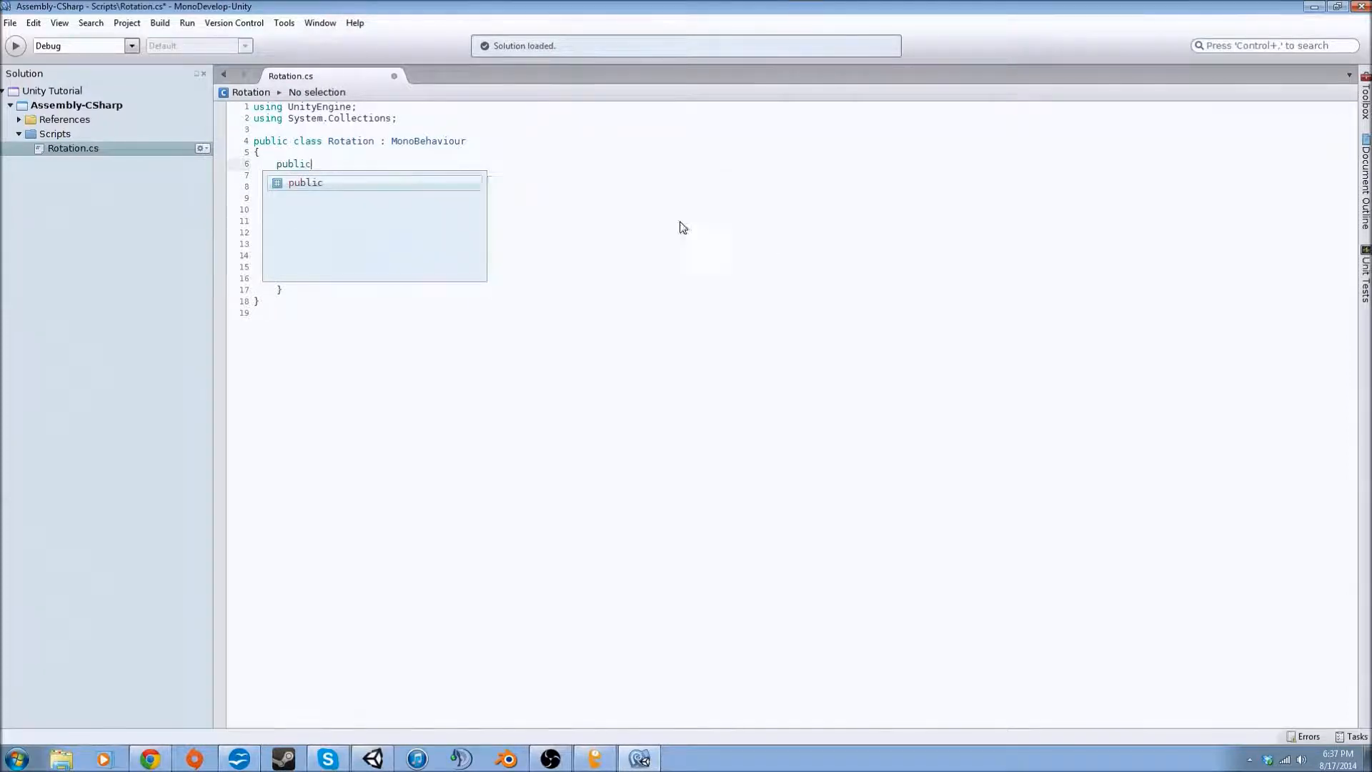
pyautogui.write('float')
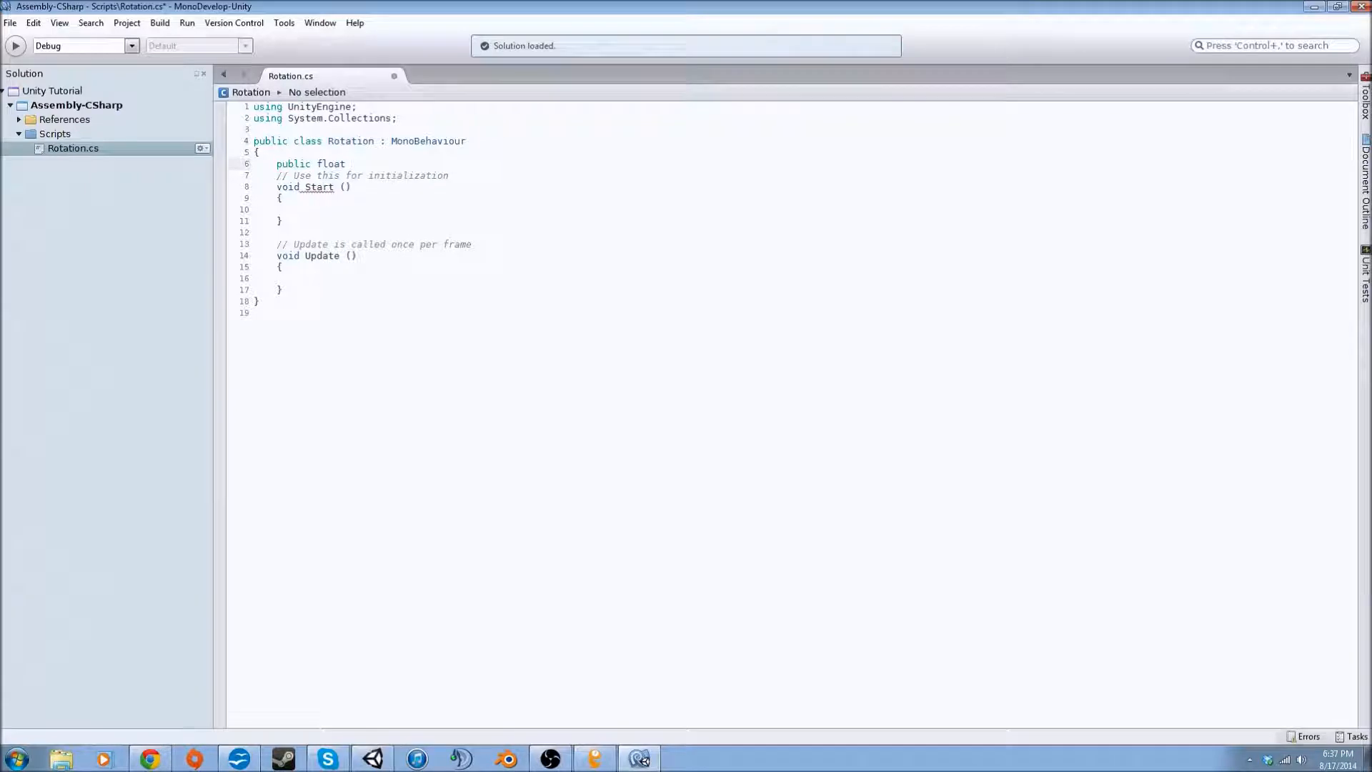
pyautogui.click(351, 164)
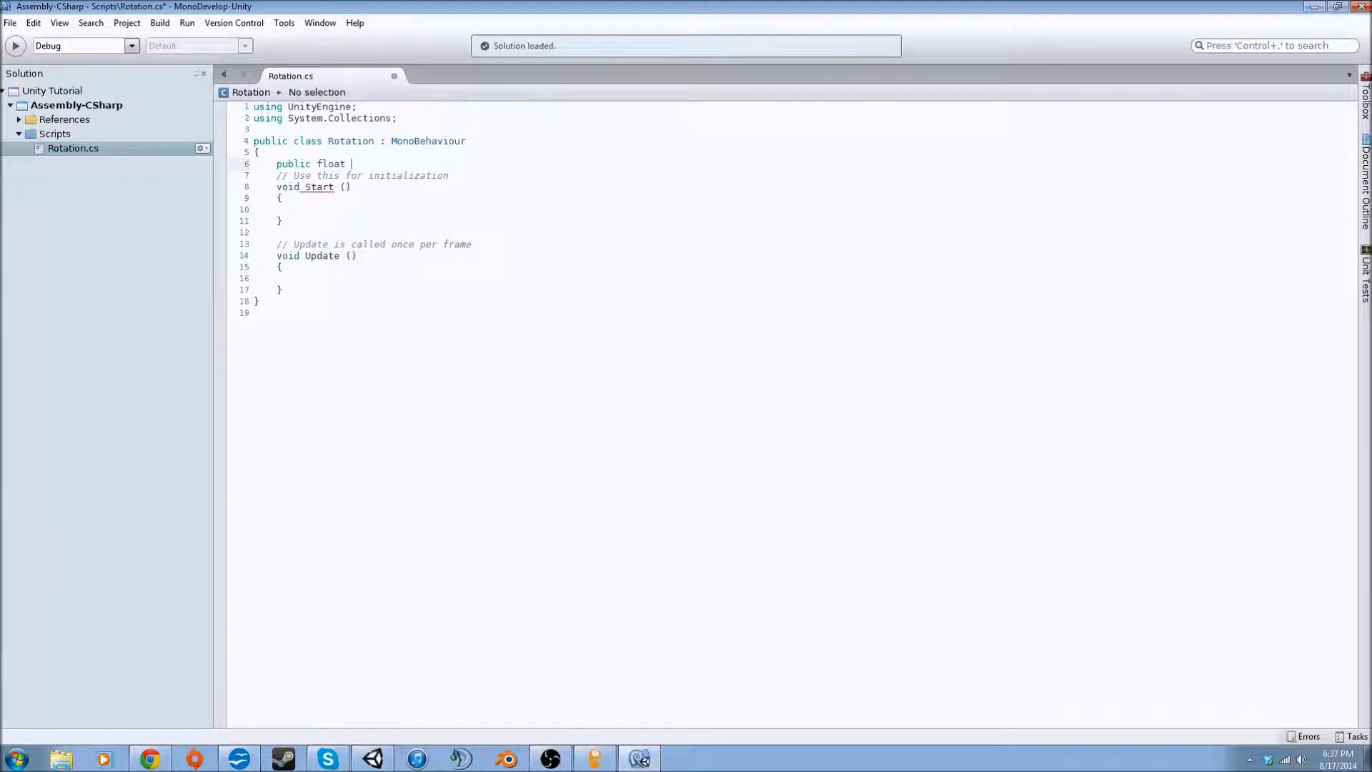
pyautogui.write('rotati')
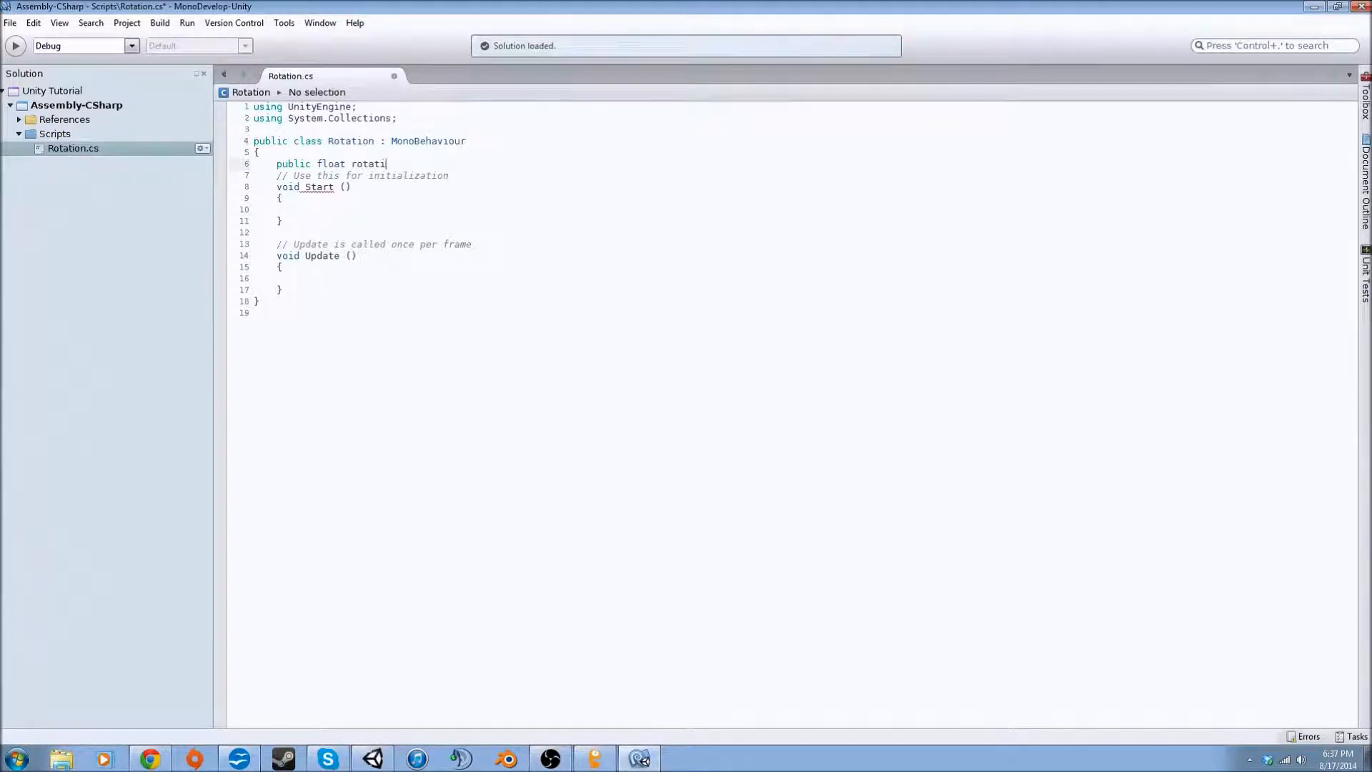
pyautogui.write('onspeed;')
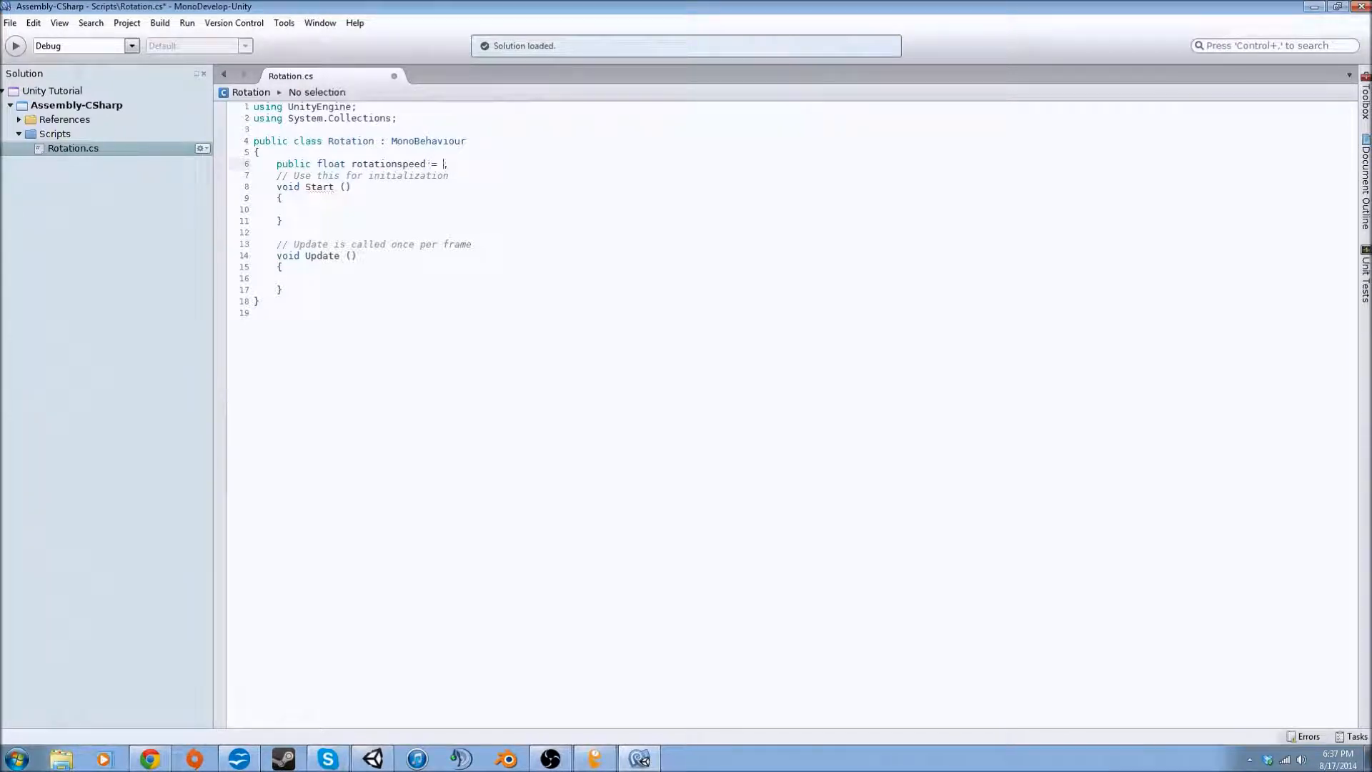
pyautogui.write('1')
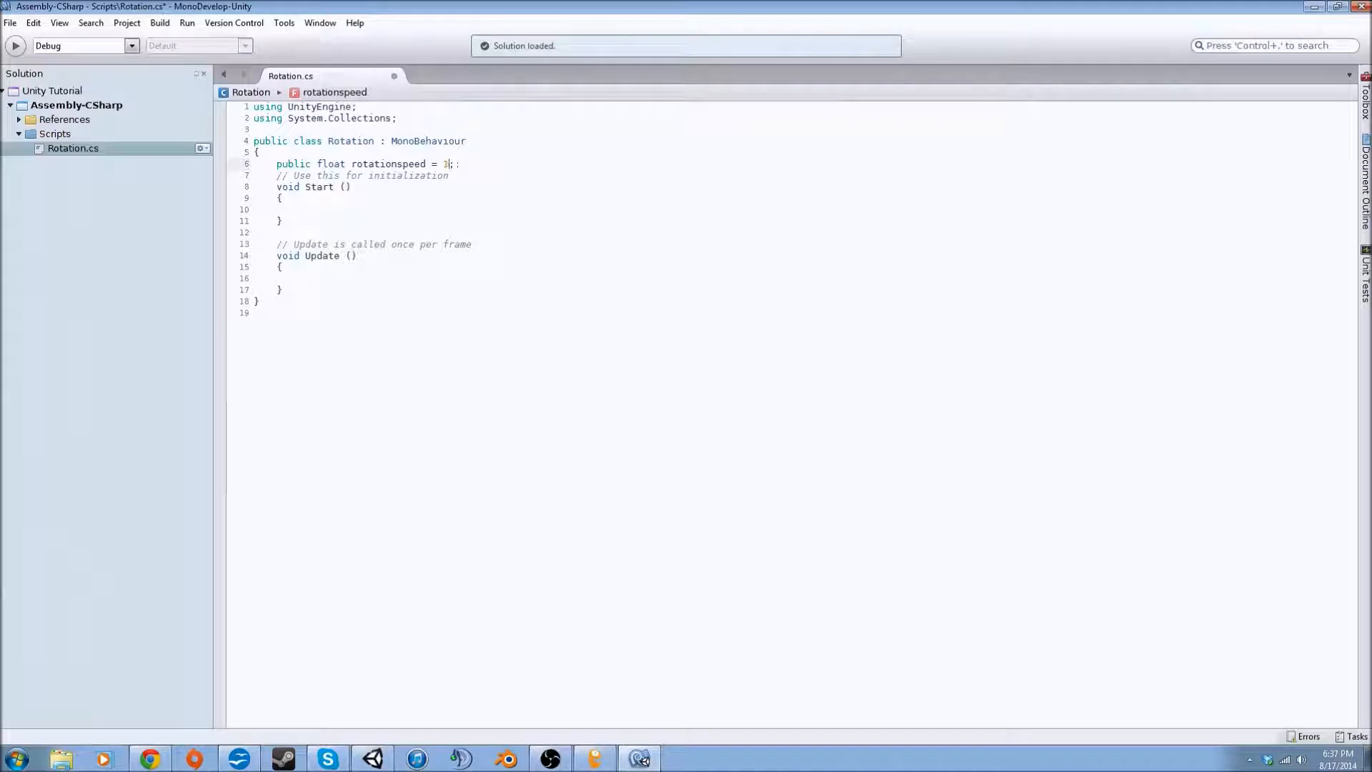
pyautogui.write('0')
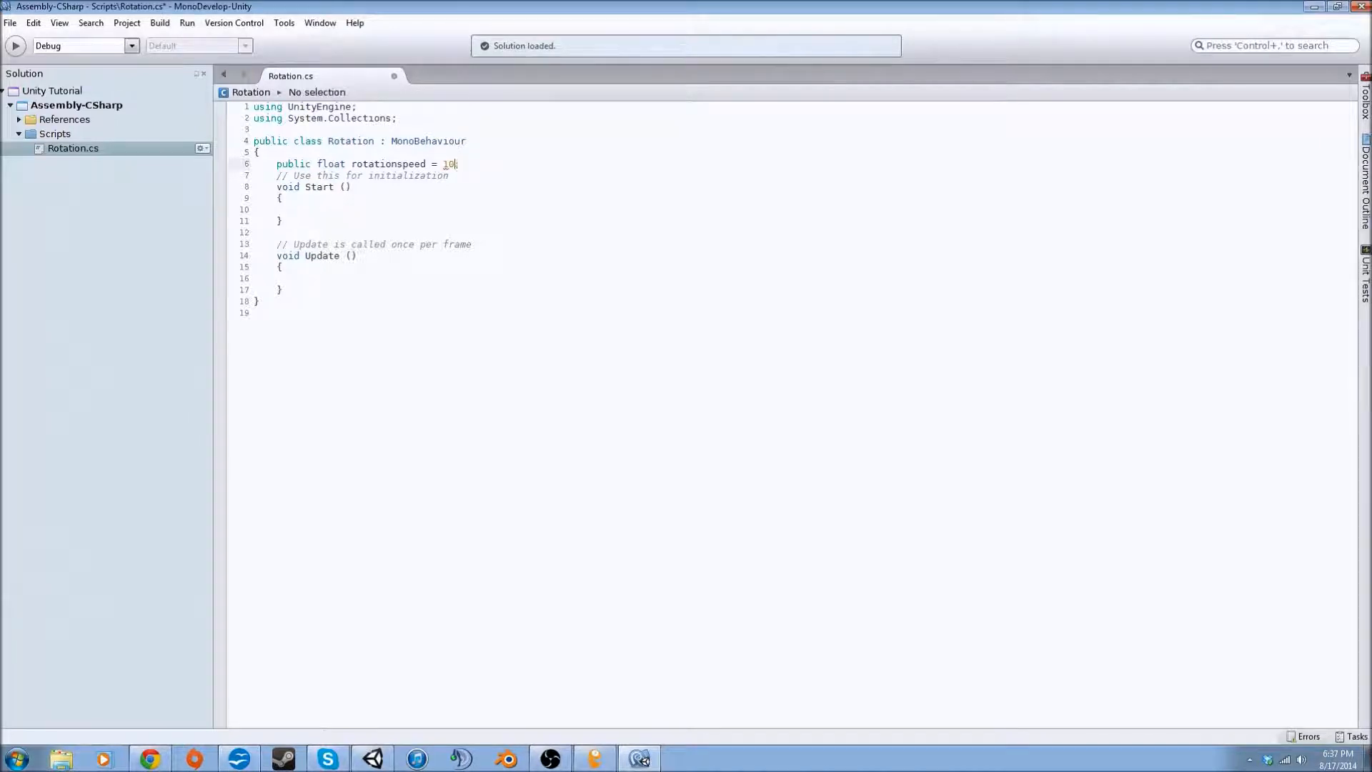
pyautogui.write('1.')
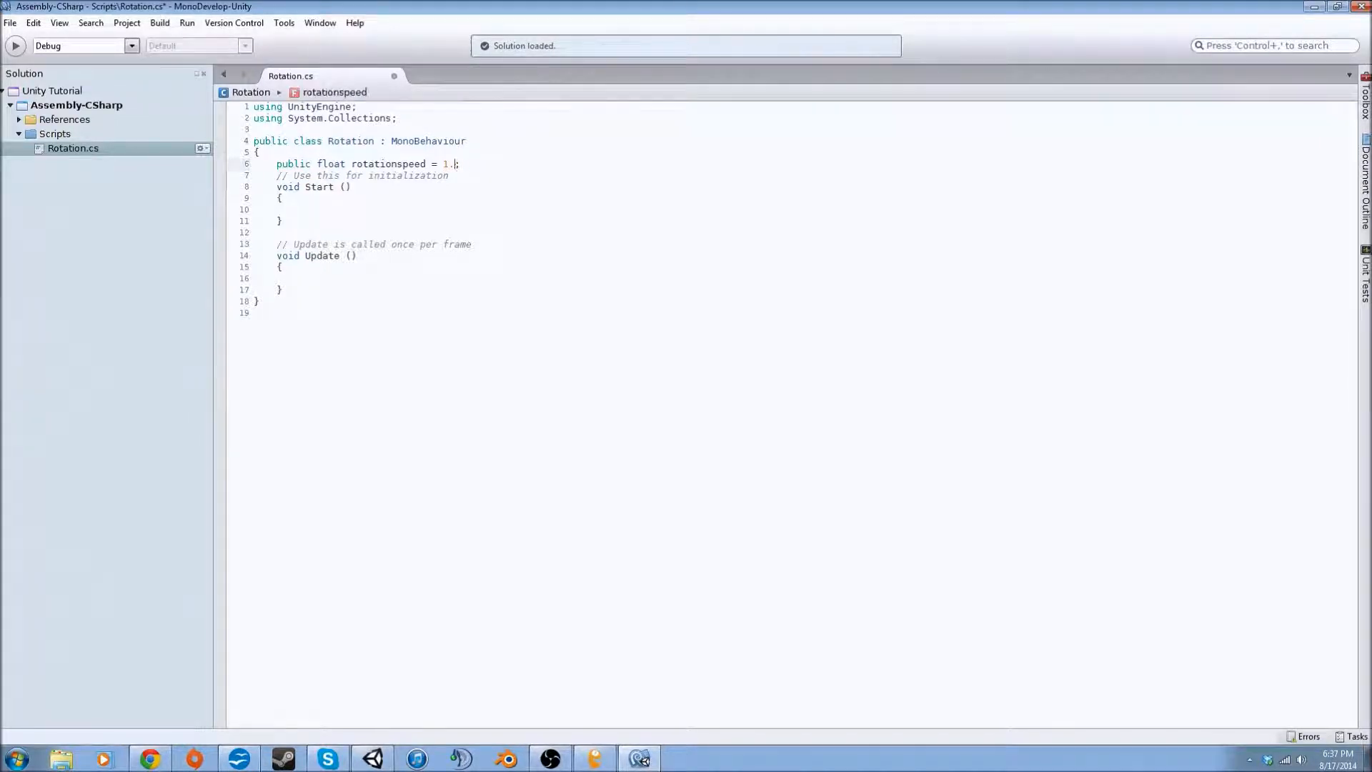
pyautogui.press('Backspace')
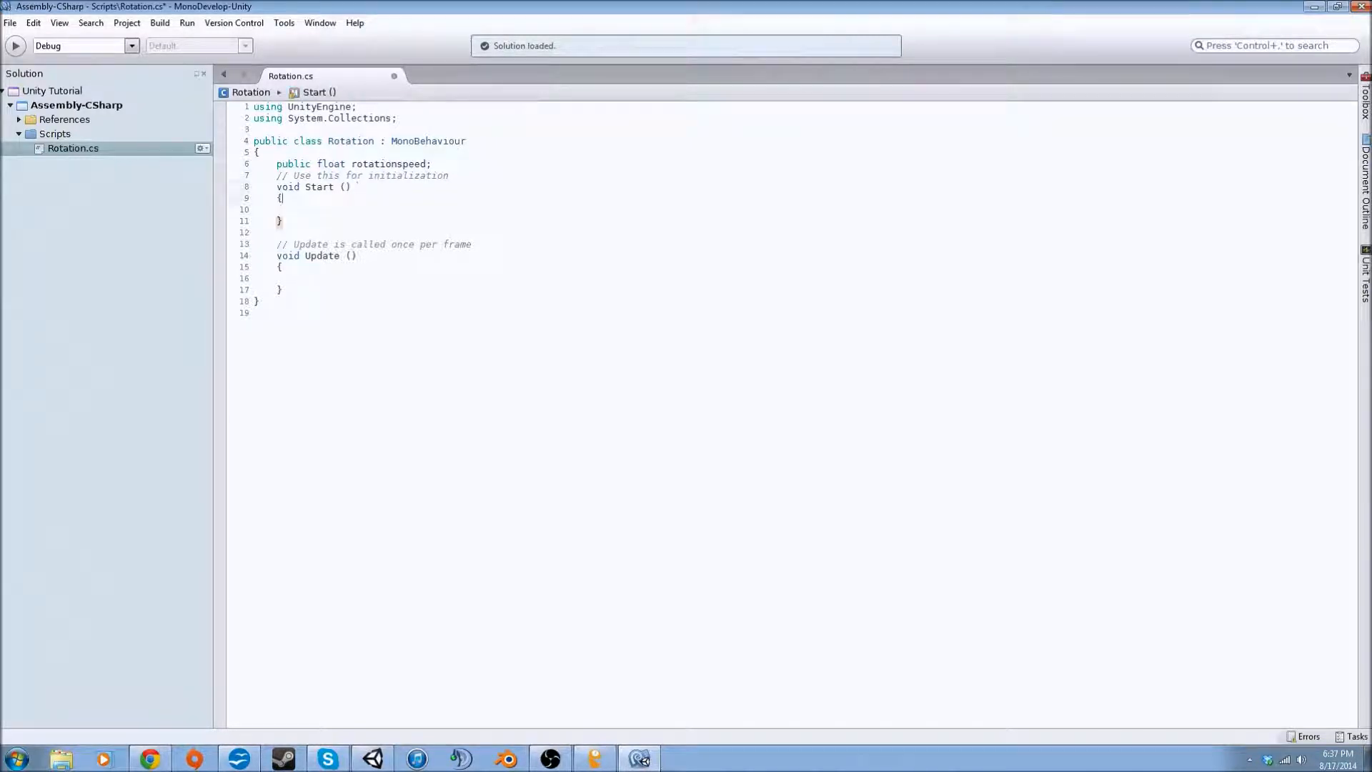
# - Begin a transform.Rotate call inside the Update method
pyautogui.click(278, 209)
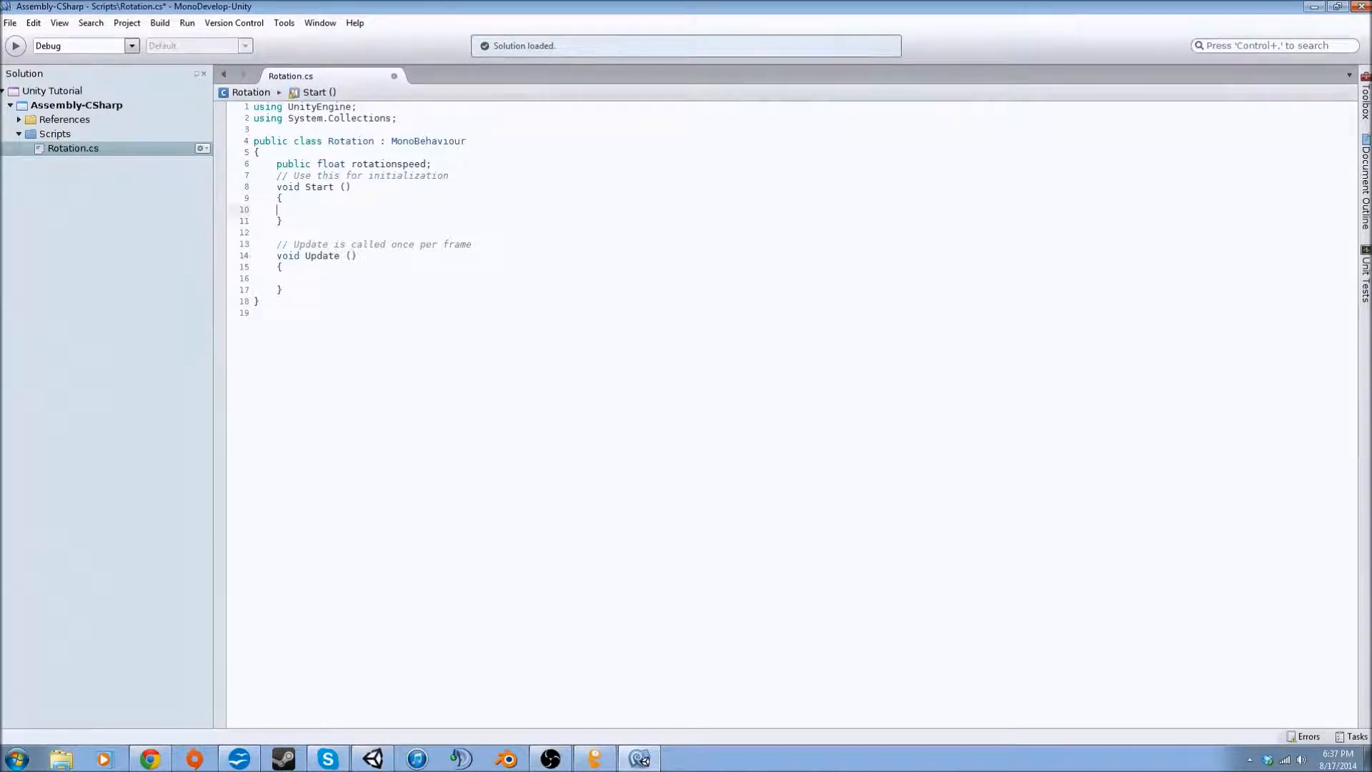
pyautogui.click(301, 278)
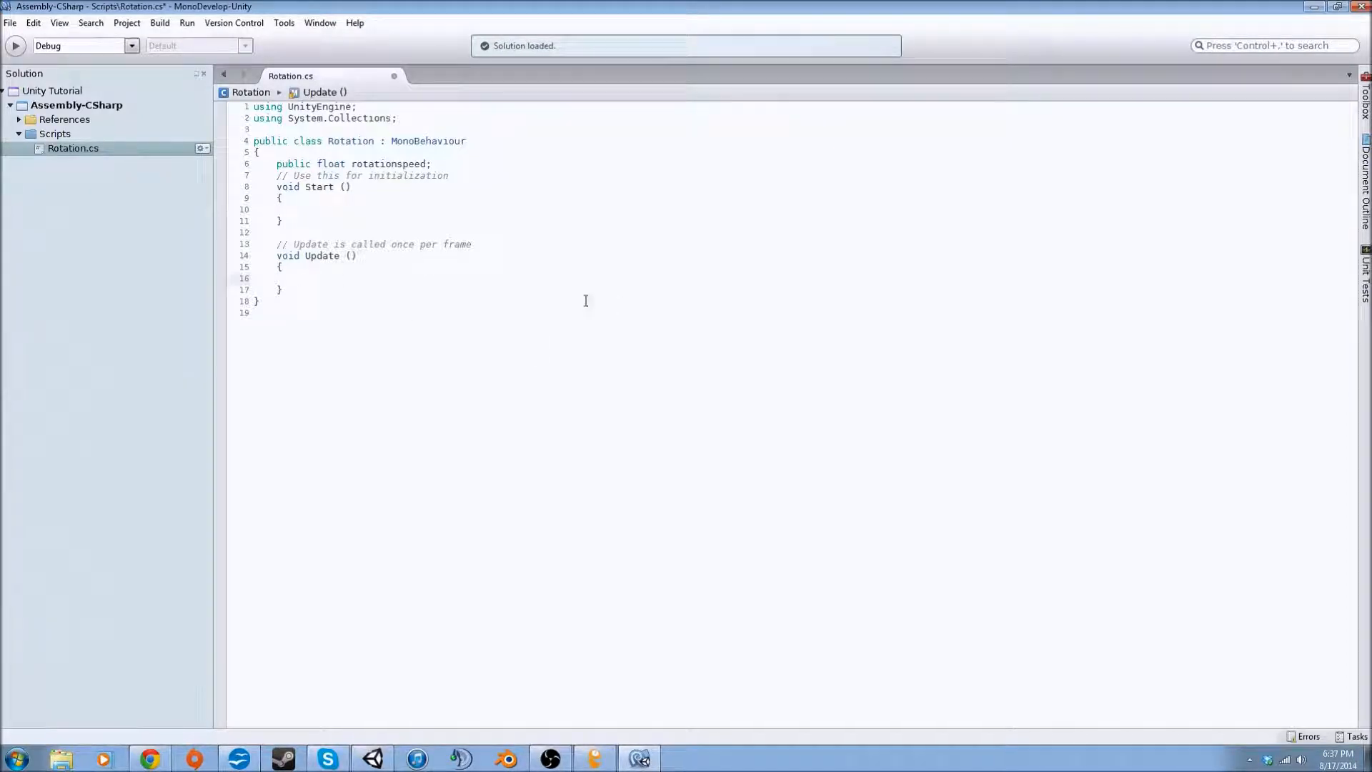
pyautogui.write('tr')
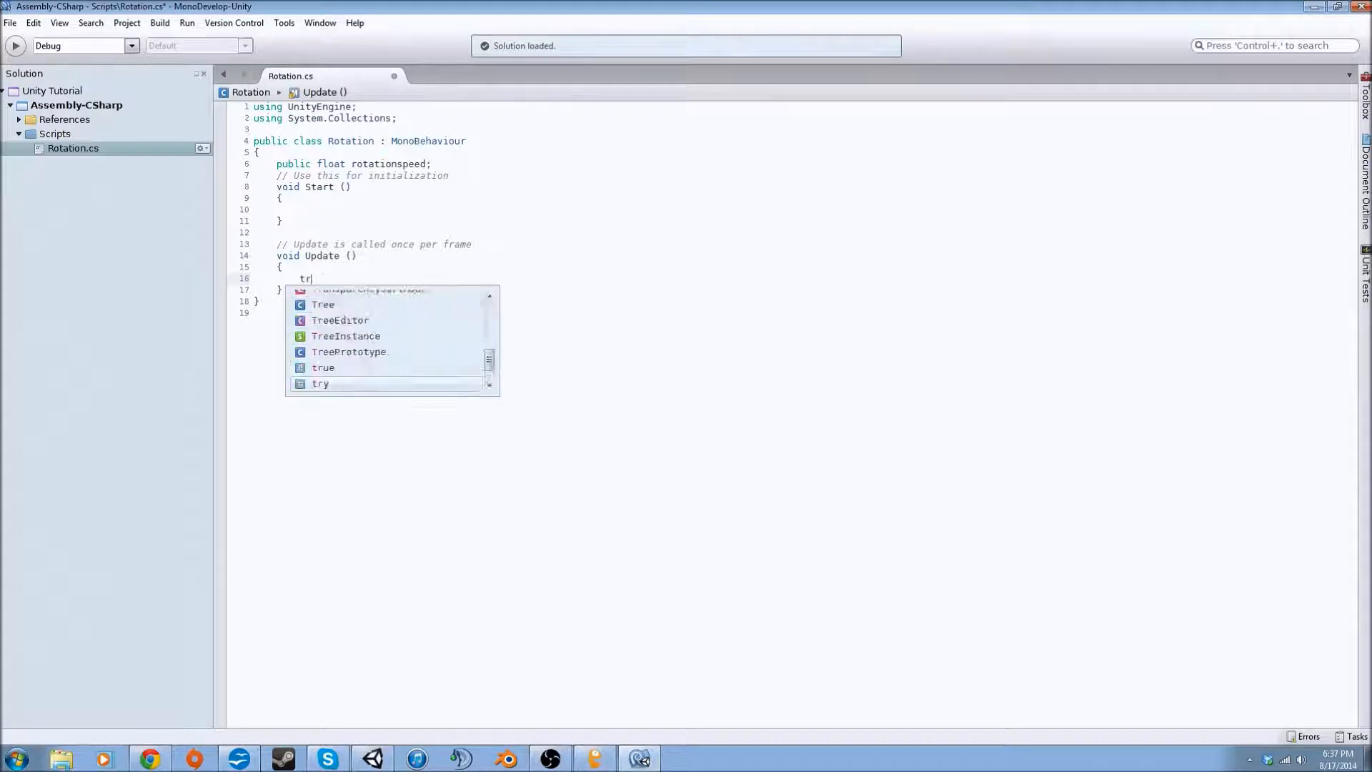
pyautogui.write('ansform')
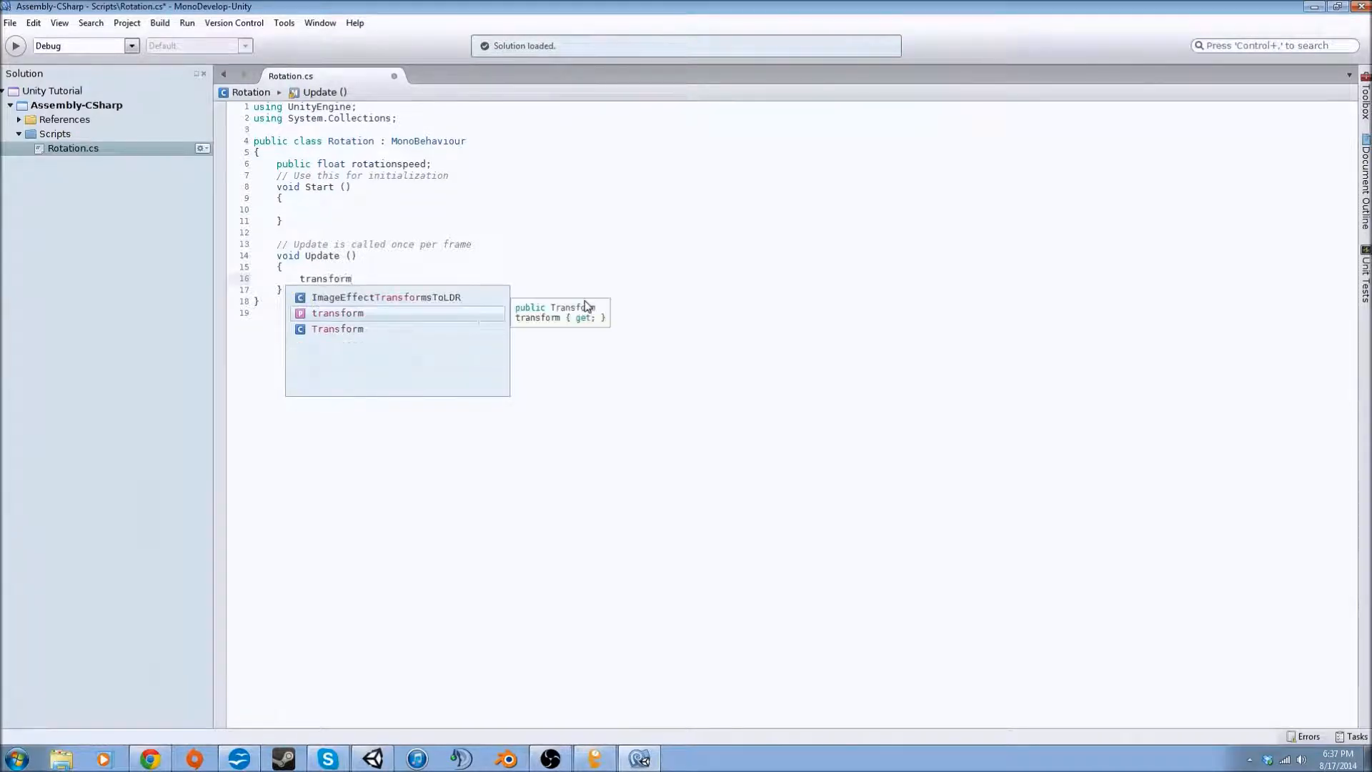
pyautogui.press('Backspace')
pyautogui.write('g')
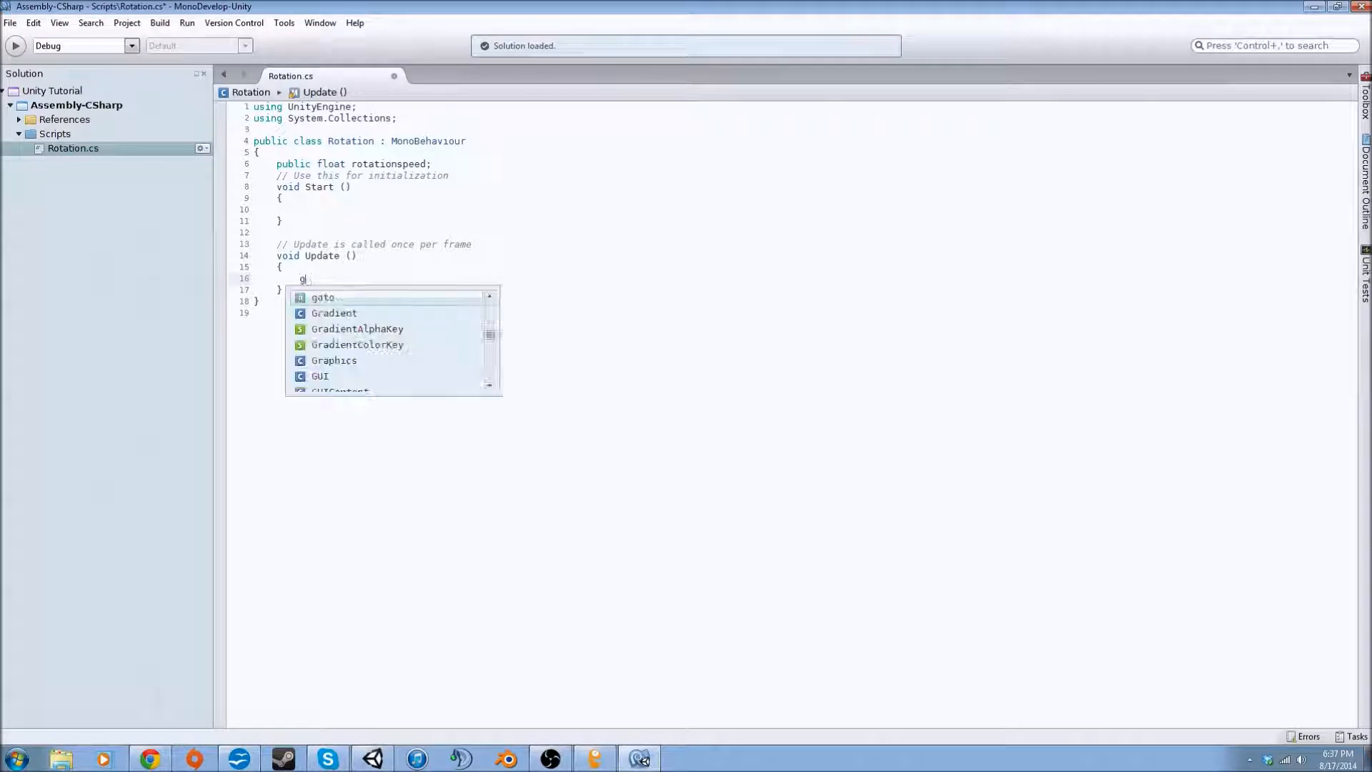
pyautogui.write('ameObject.t')
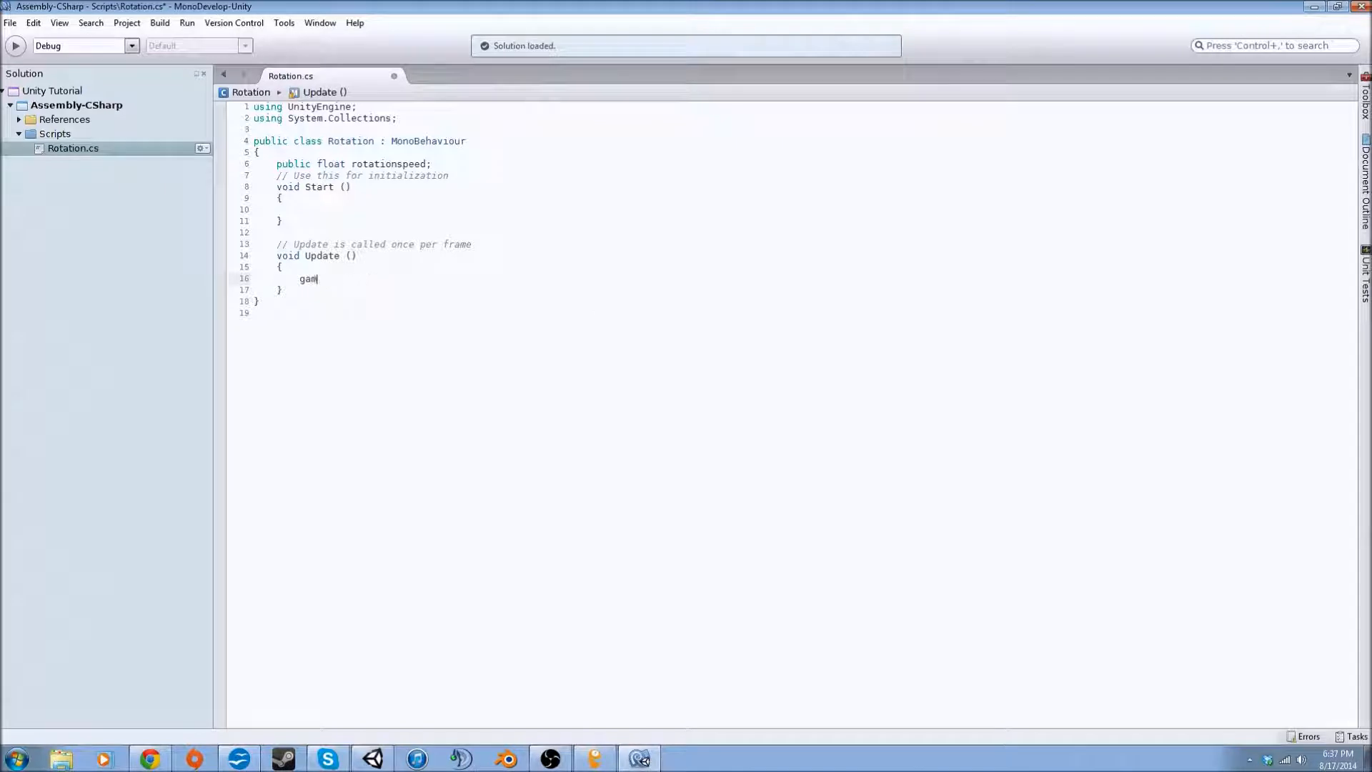
pyautogui.write('transfor')
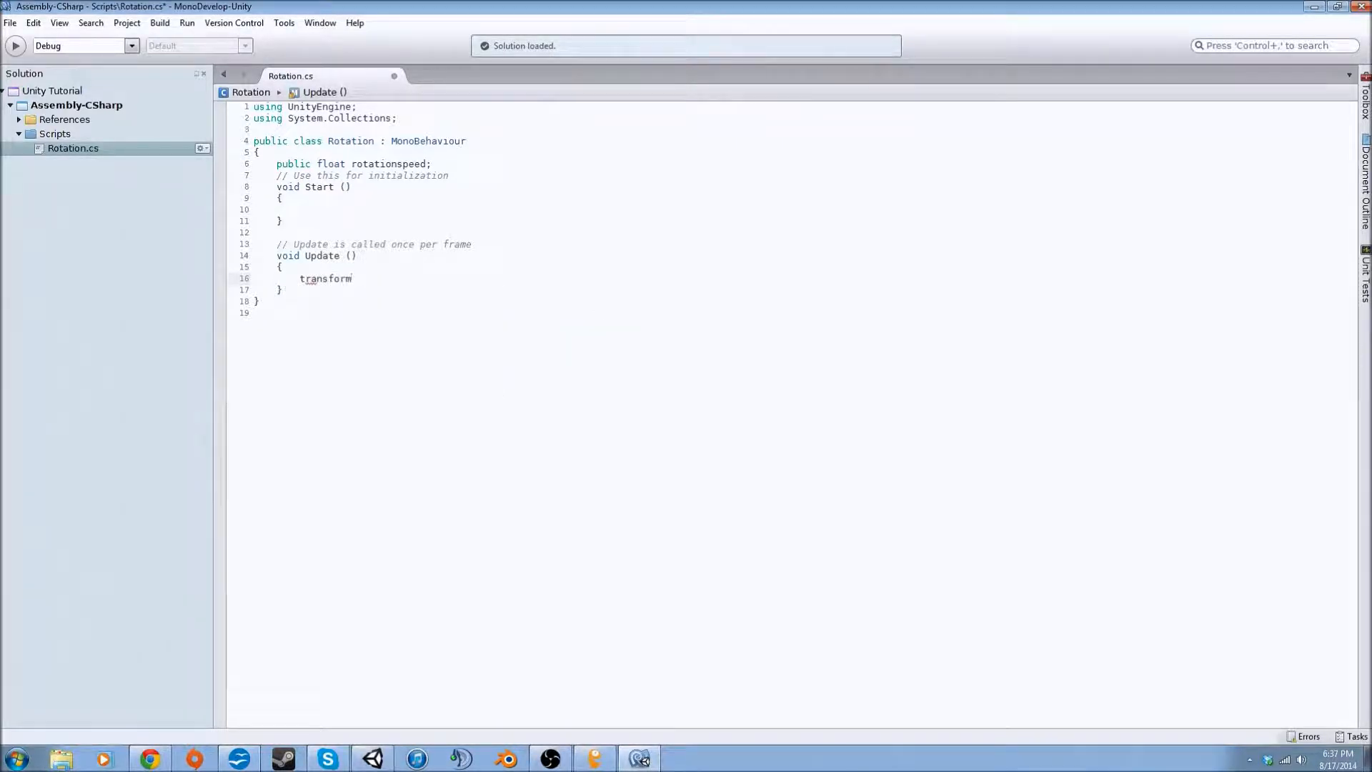
pyautogui.write('.rot')
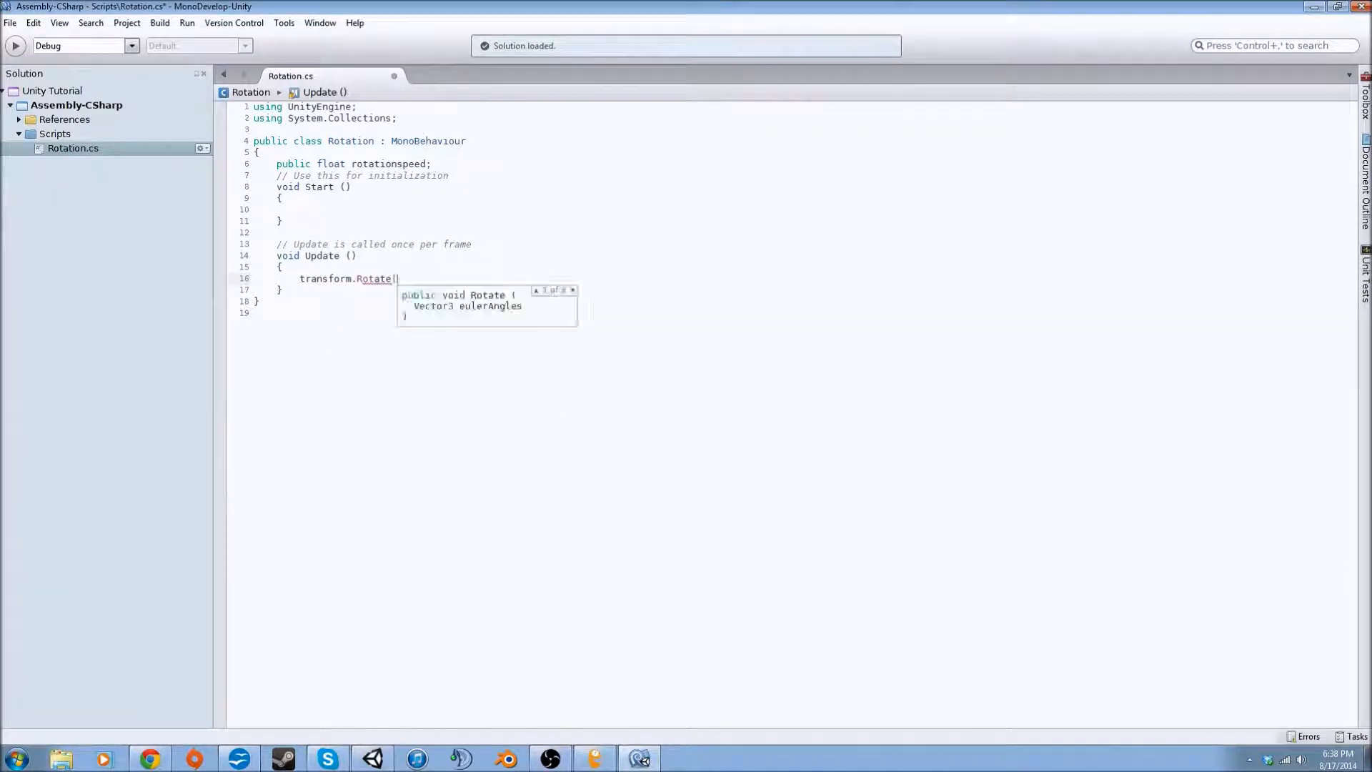
pyautogui.write('(')
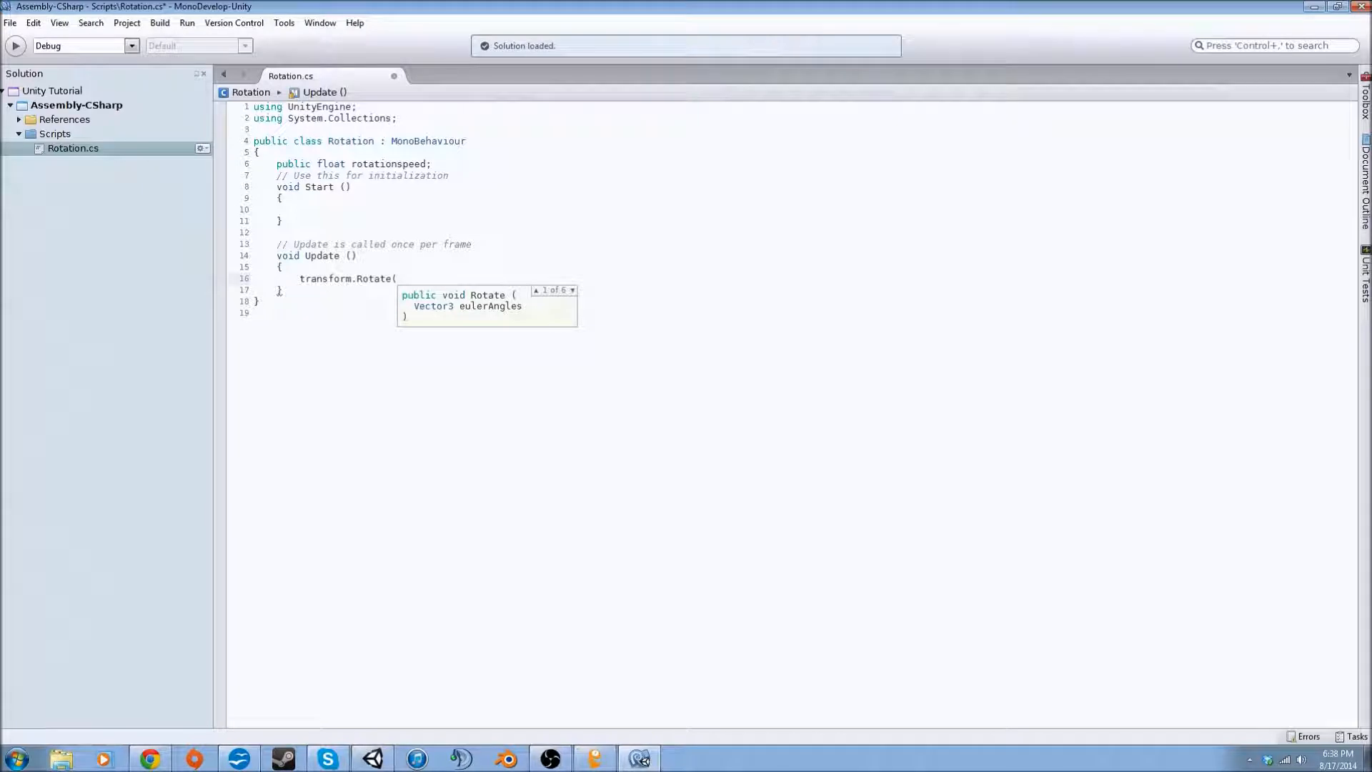
# - Pass Rotate a Y angle of rotationspeed * Time.deltaTime in Space.World
pyautogui.write('0,0,0')
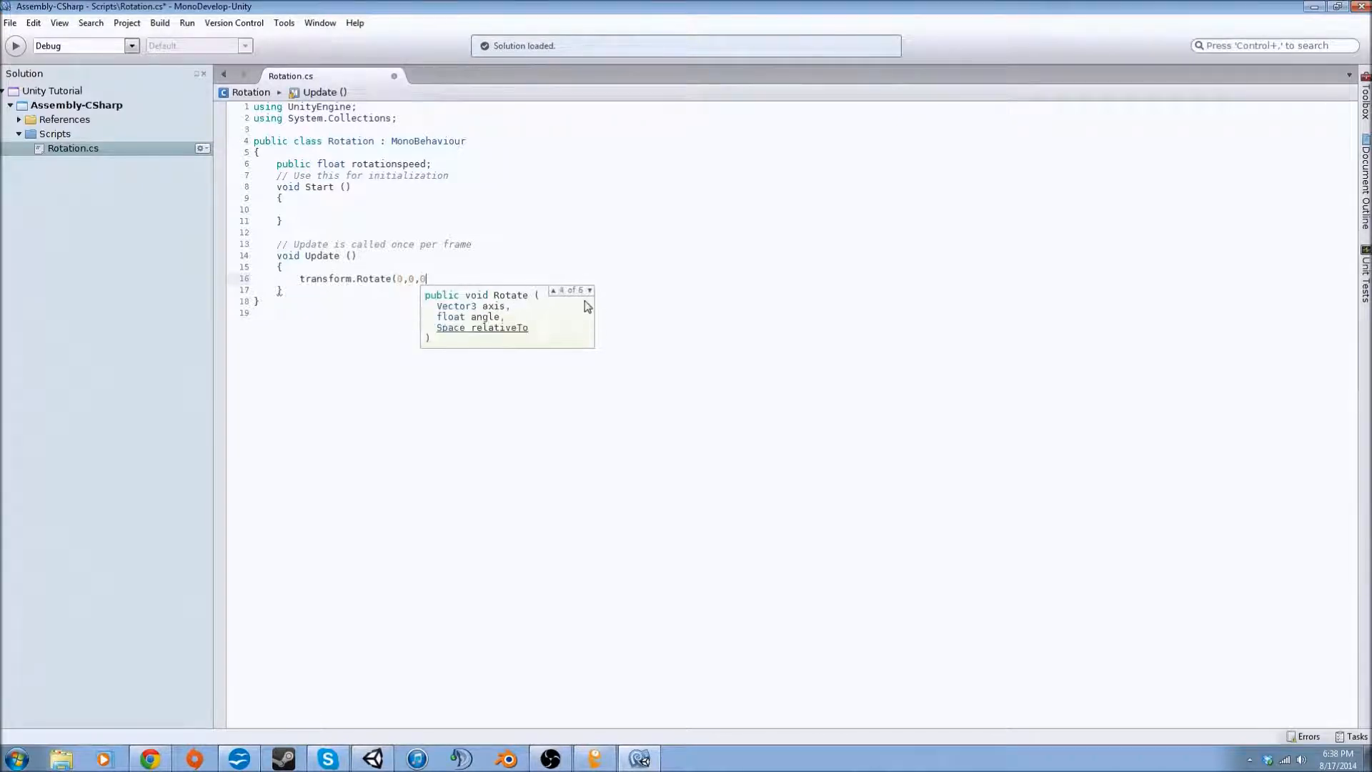
pyautogui.write(',')
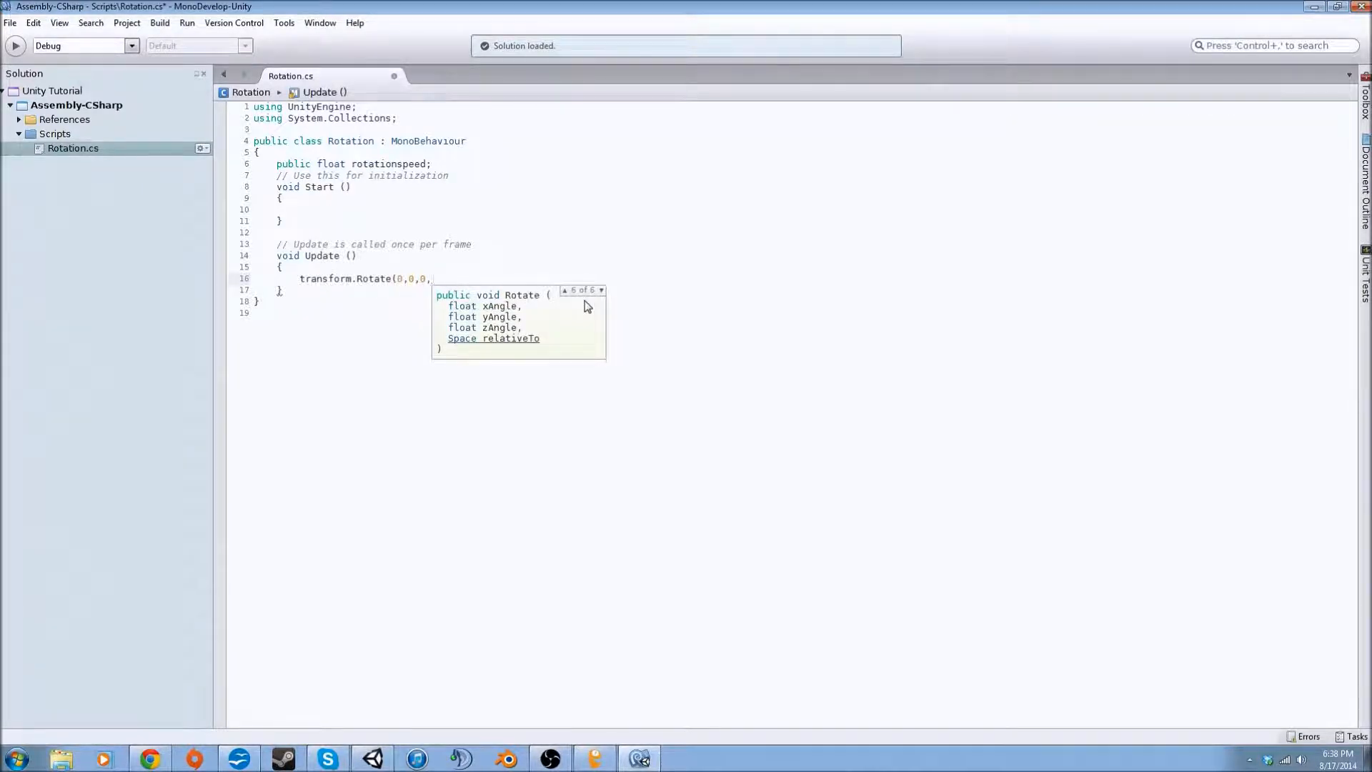
pyautogui.write('Space.World);')
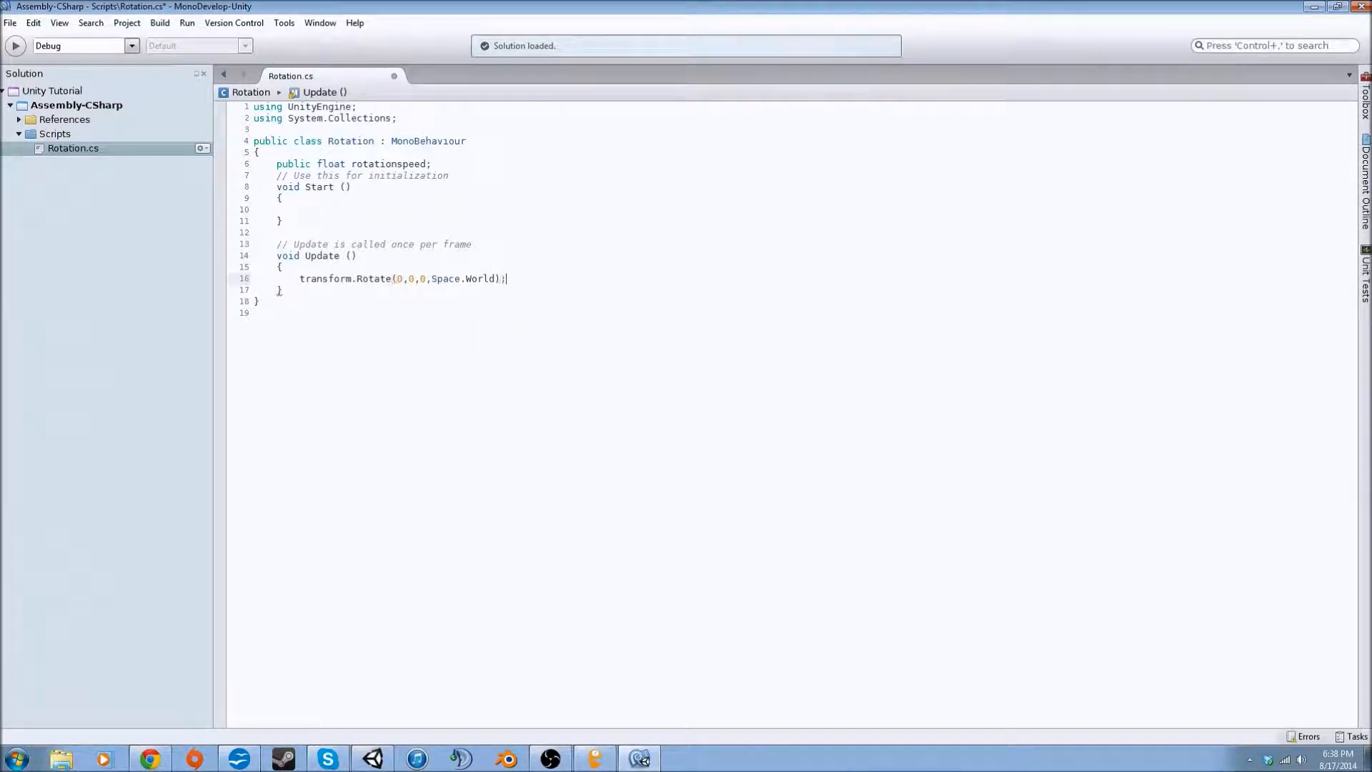
pyautogui.click(400, 278)
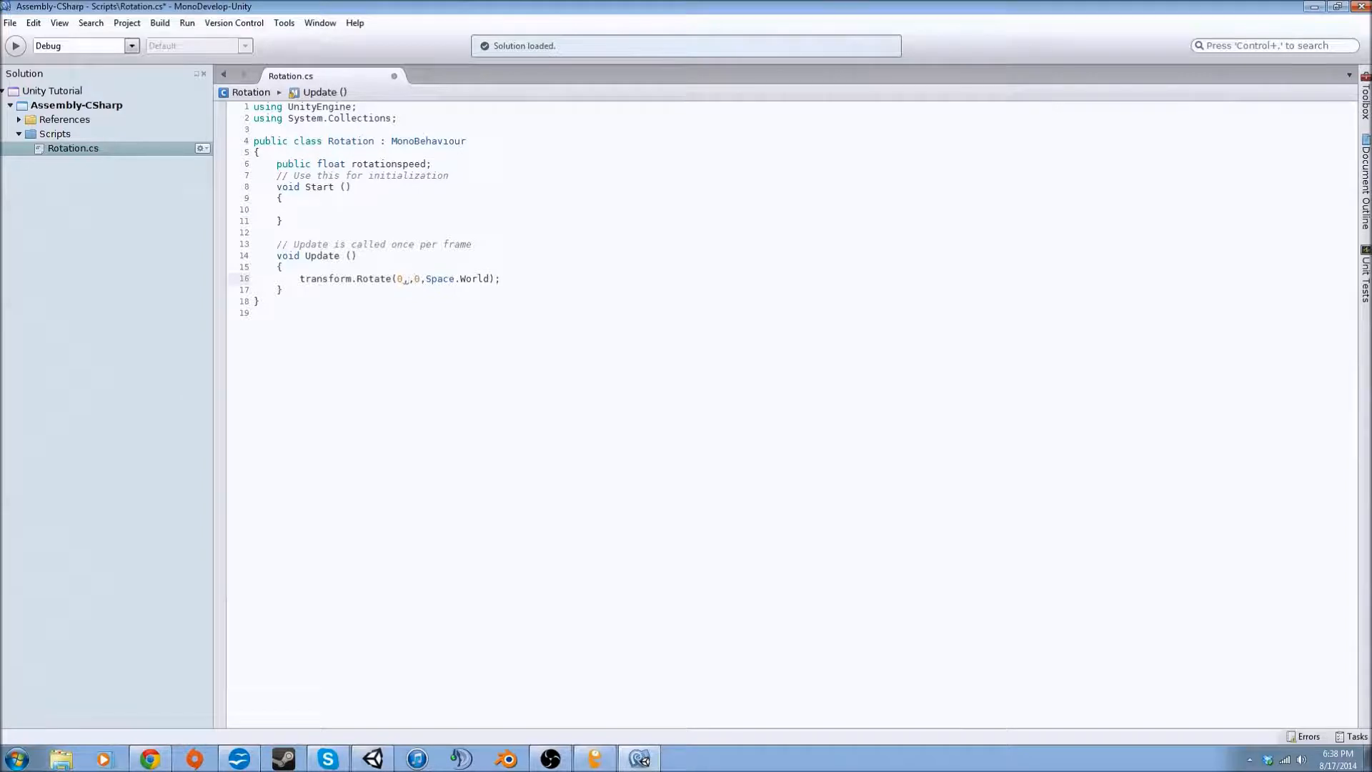
pyautogui.write('rotationspeed')
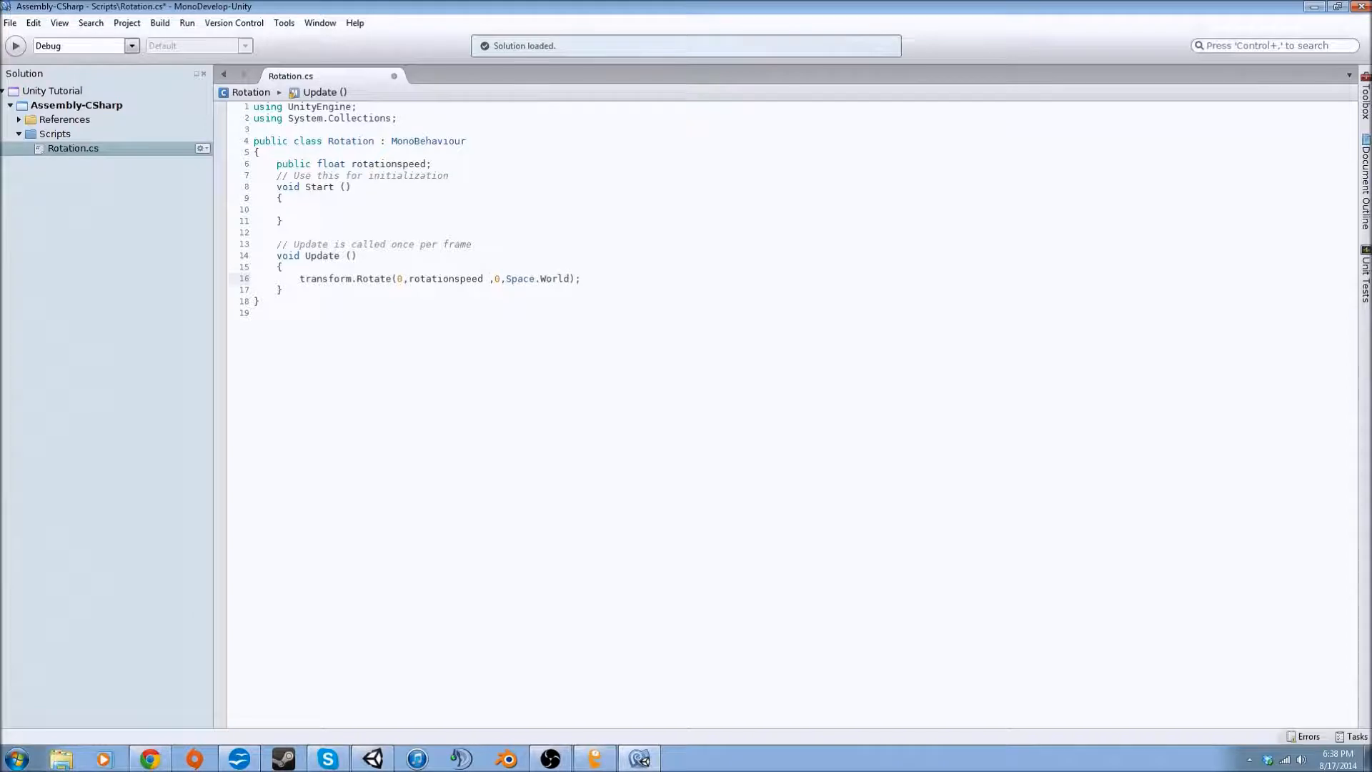
pyautogui.write('* Time.deltaTime')
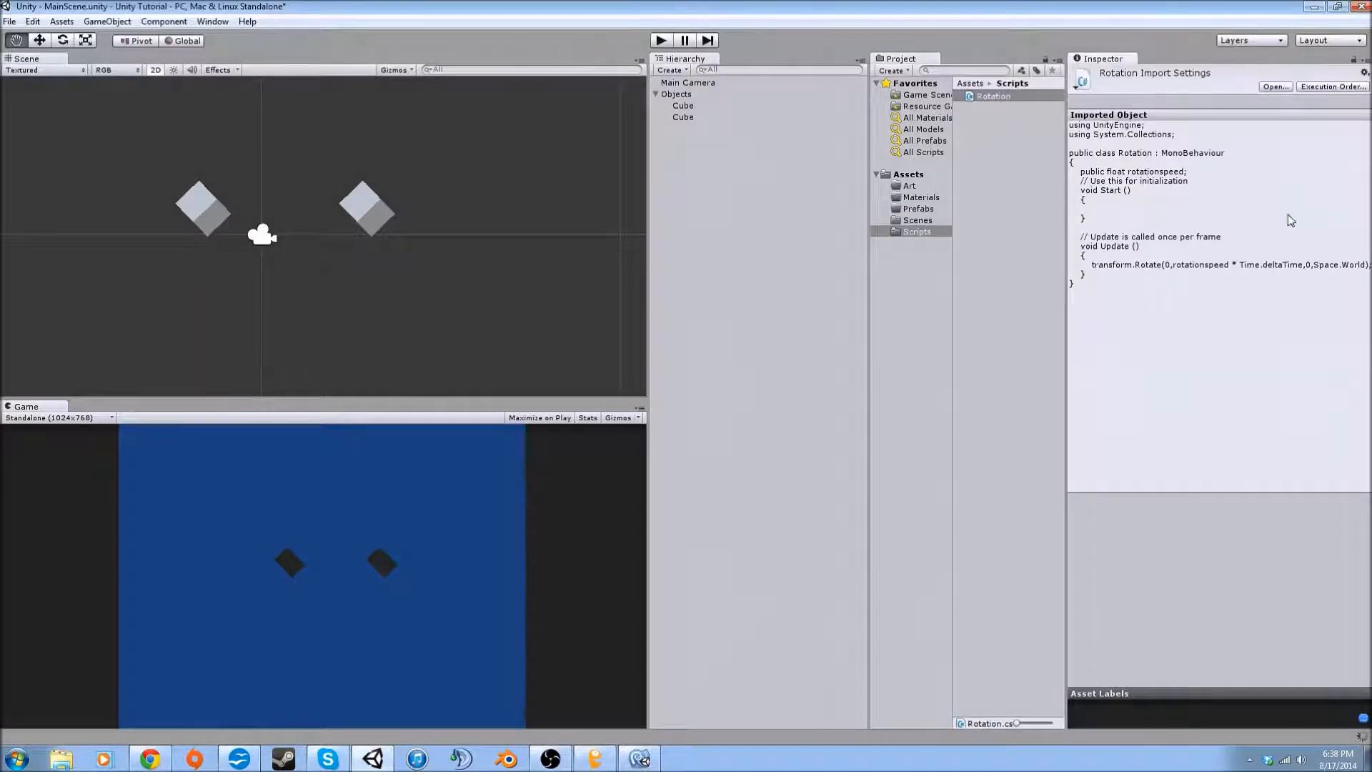
pyautogui.moveTo(1216, 210)
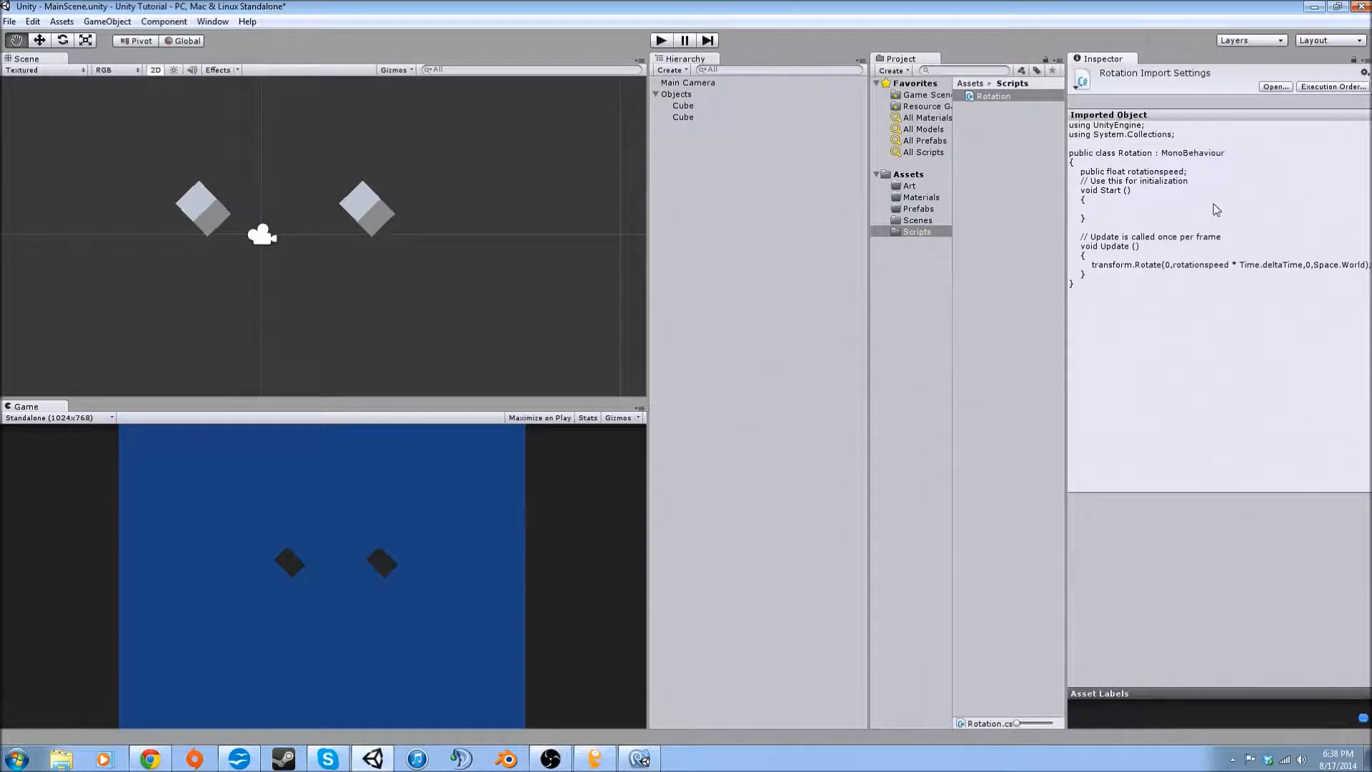
pyautogui.click(1006, 221)
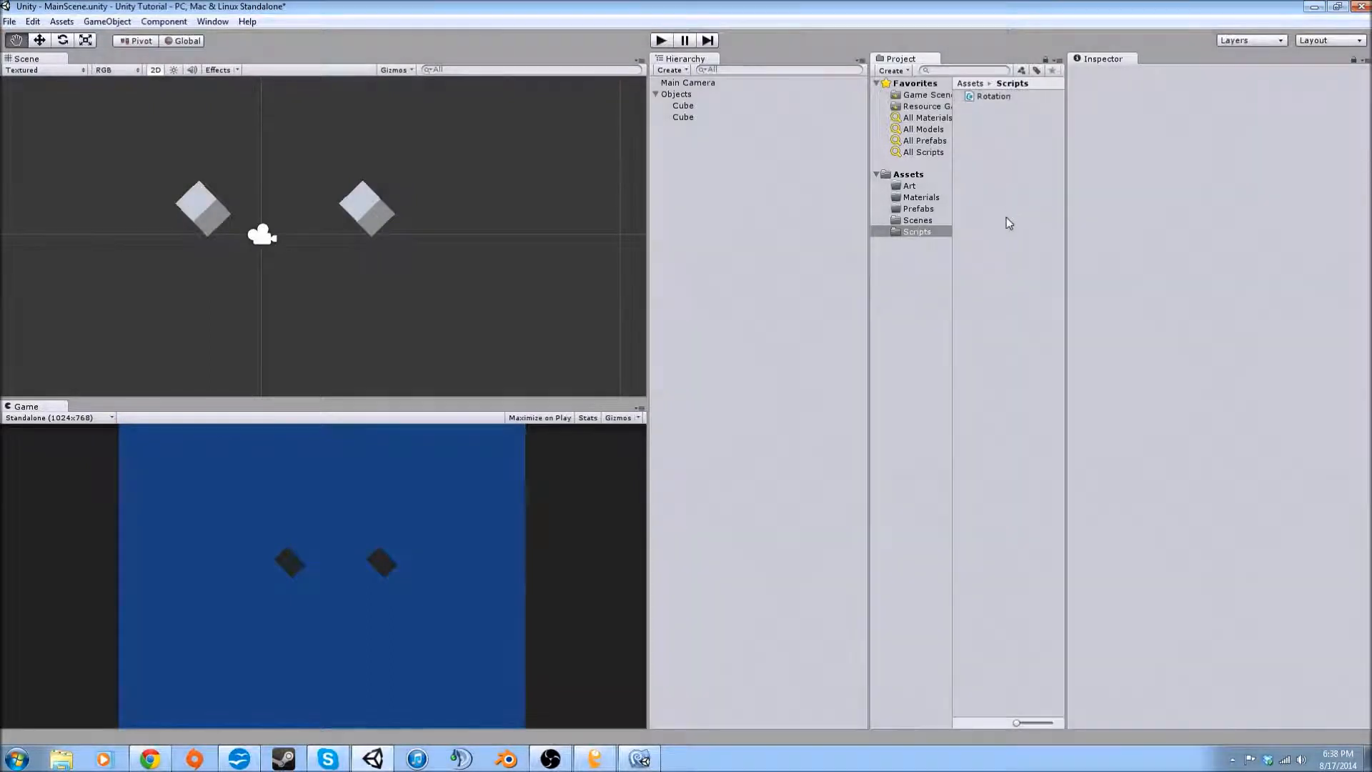
pyautogui.click(994, 95)
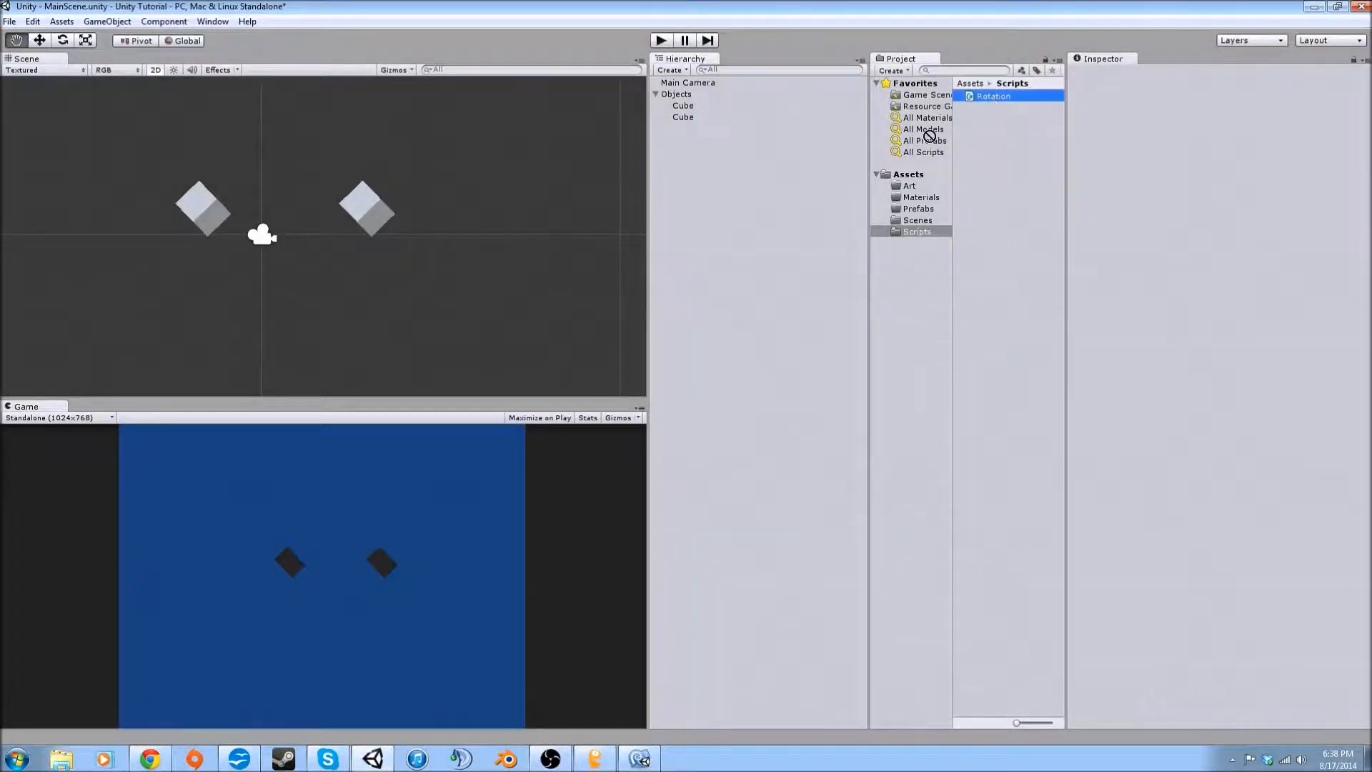
pyautogui.click(705, 158)
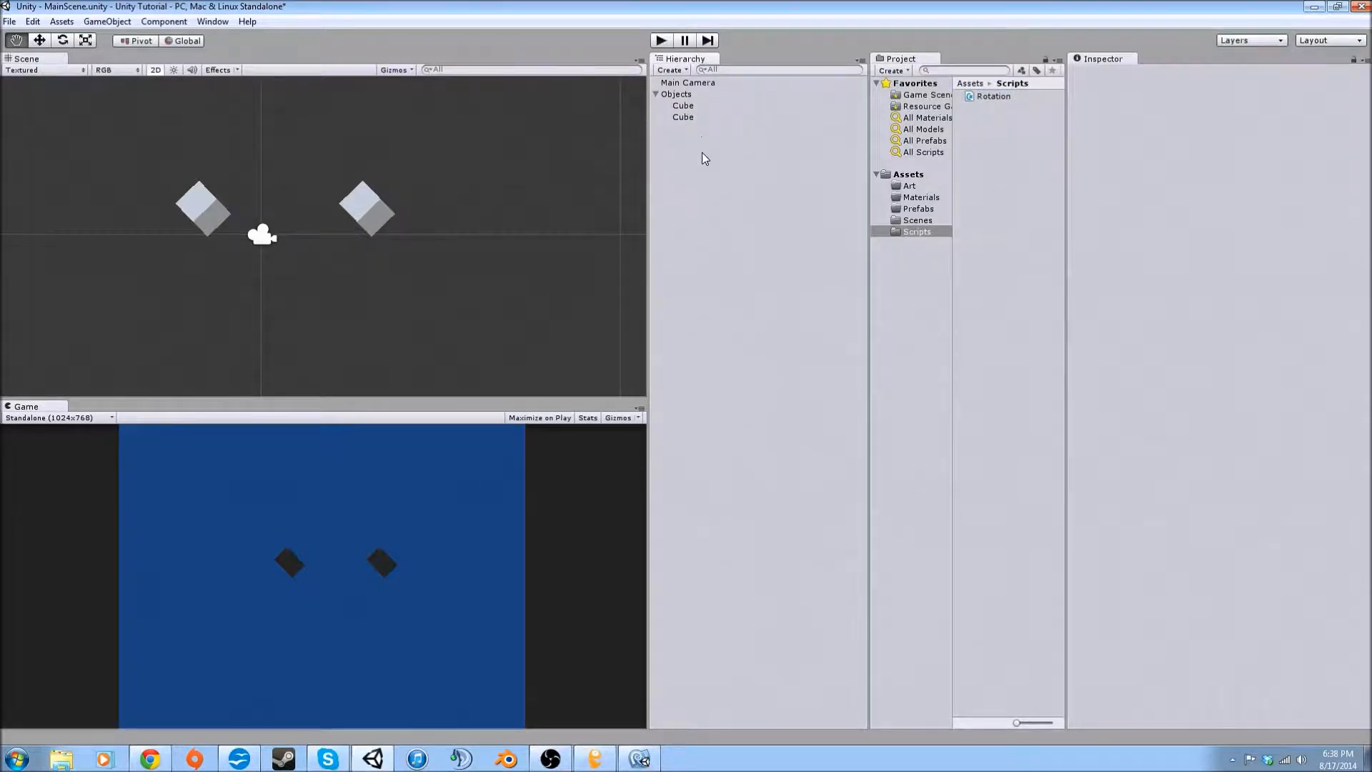
pyautogui.click(682, 117)
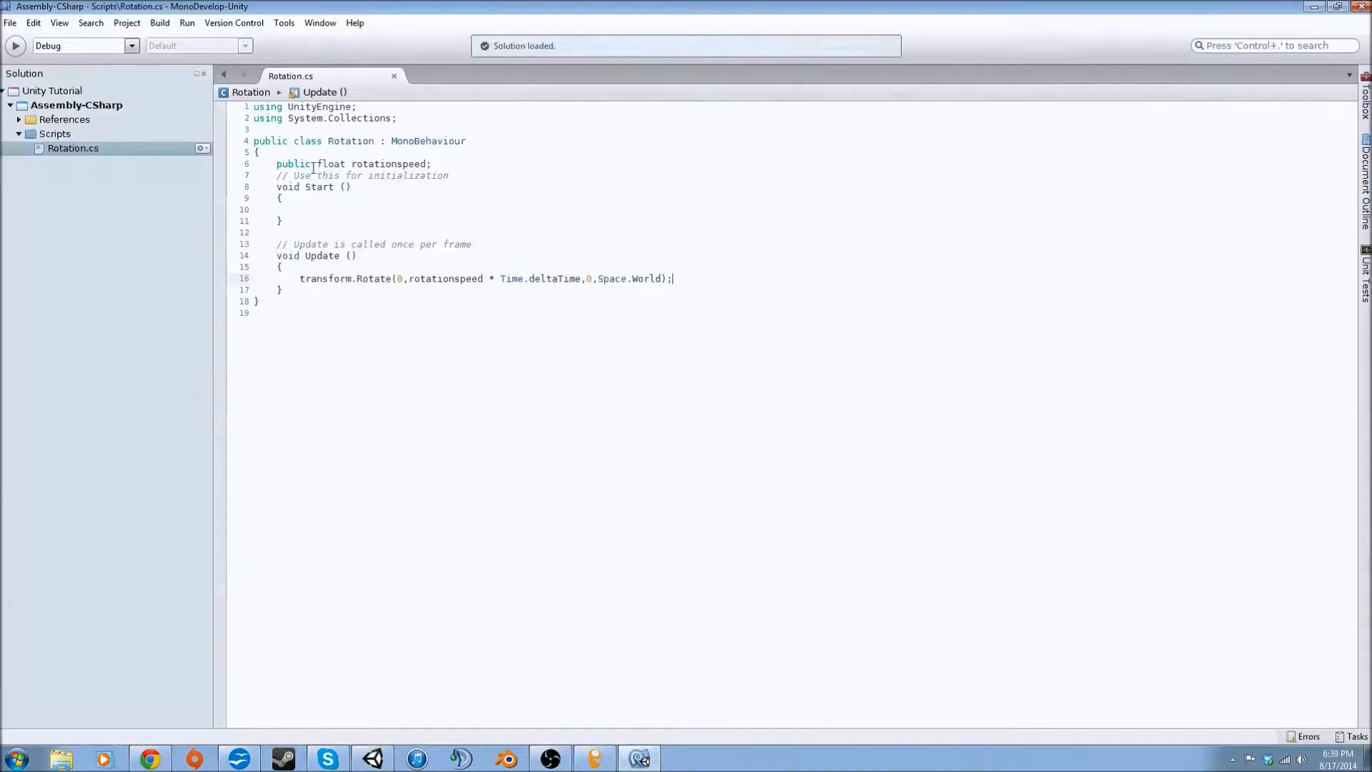
# - Keep the rotationspeed field declared as public
pyautogui.click(304, 164)
pyautogui.write('riva')
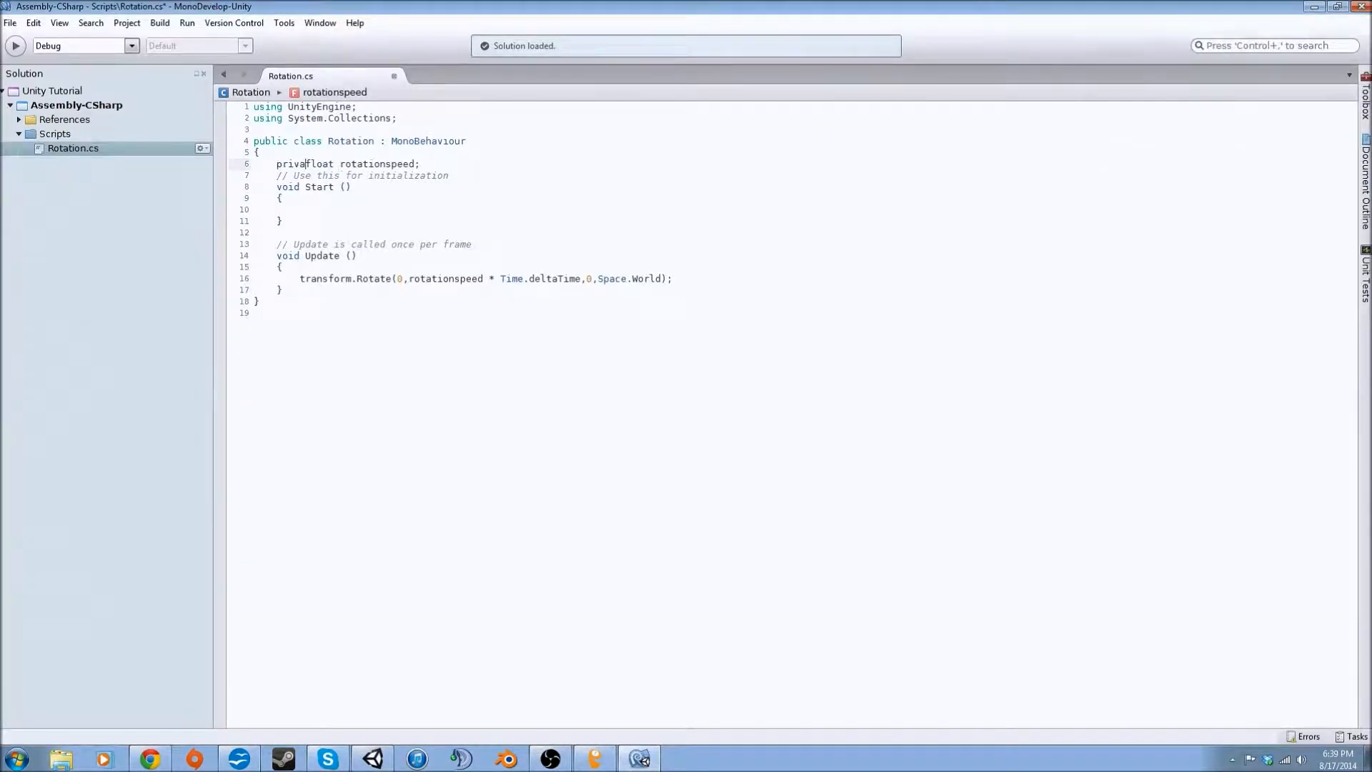
pyautogui.click(9, 23)
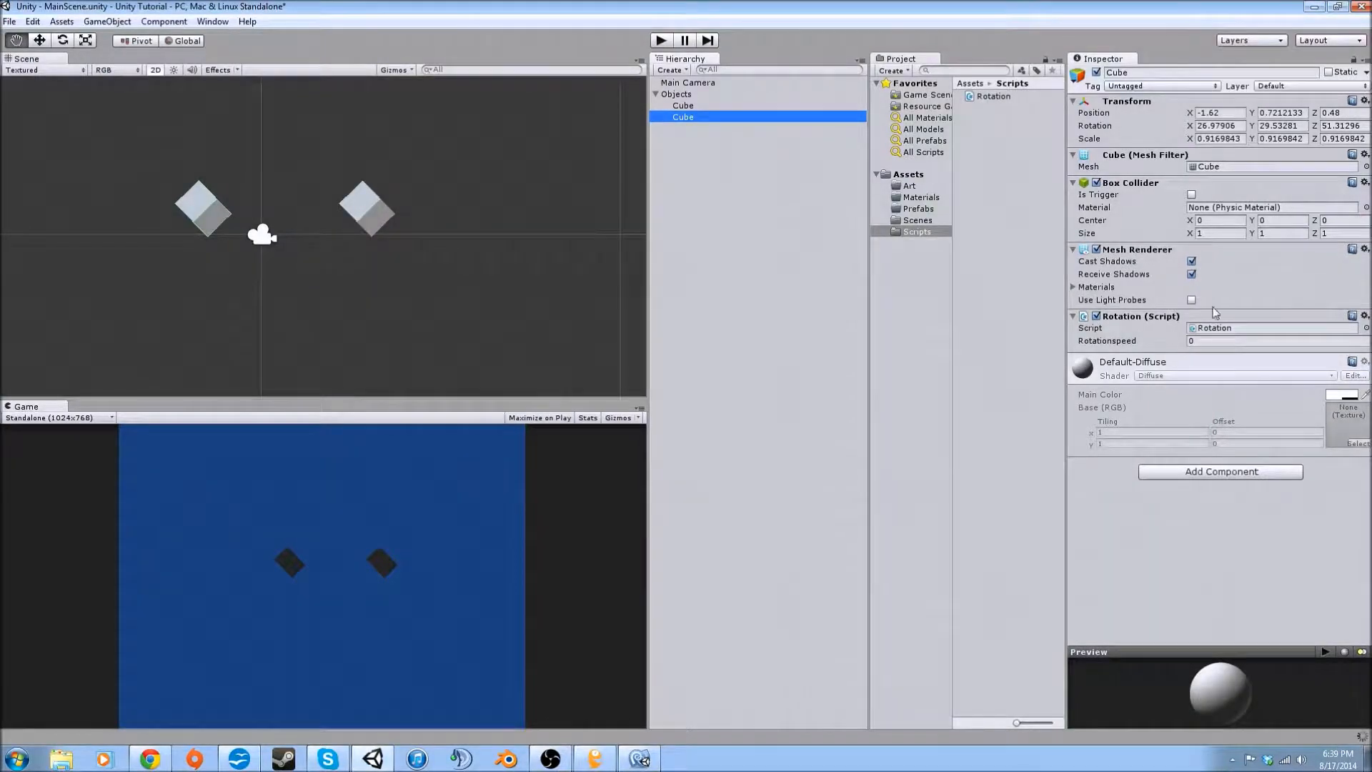
pyautogui.click(1073, 316)
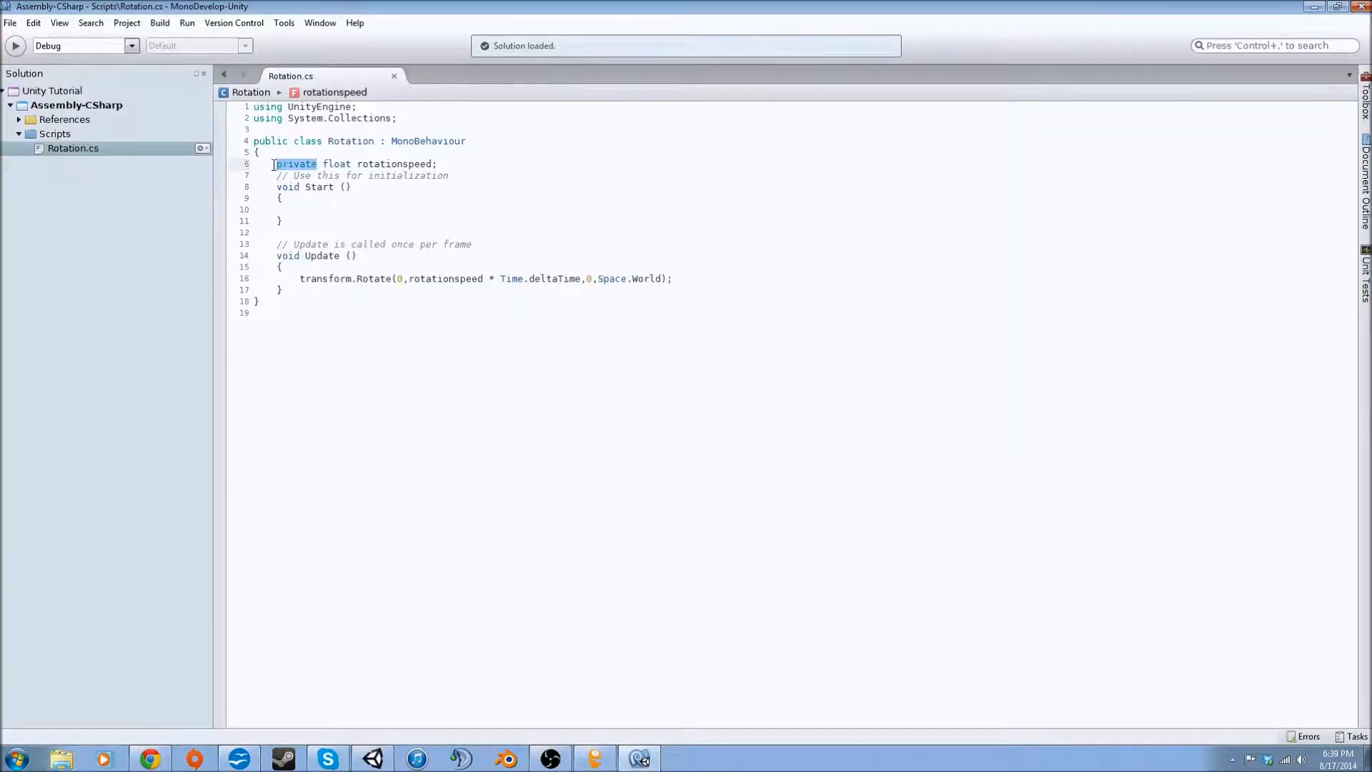
pyautogui.write('public')
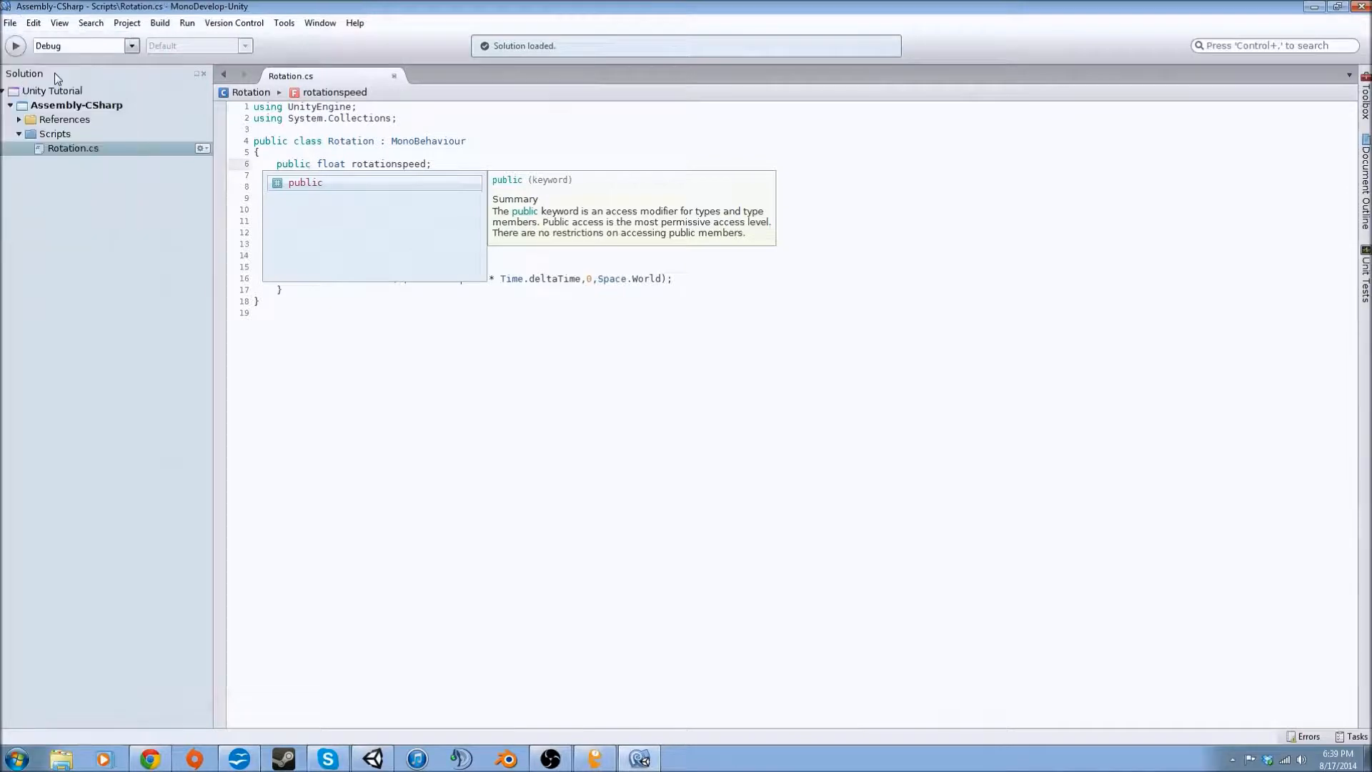
# - Set the lower Cube's Rotationspeed to 50 in Unity
pyautogui.click(253, 312)
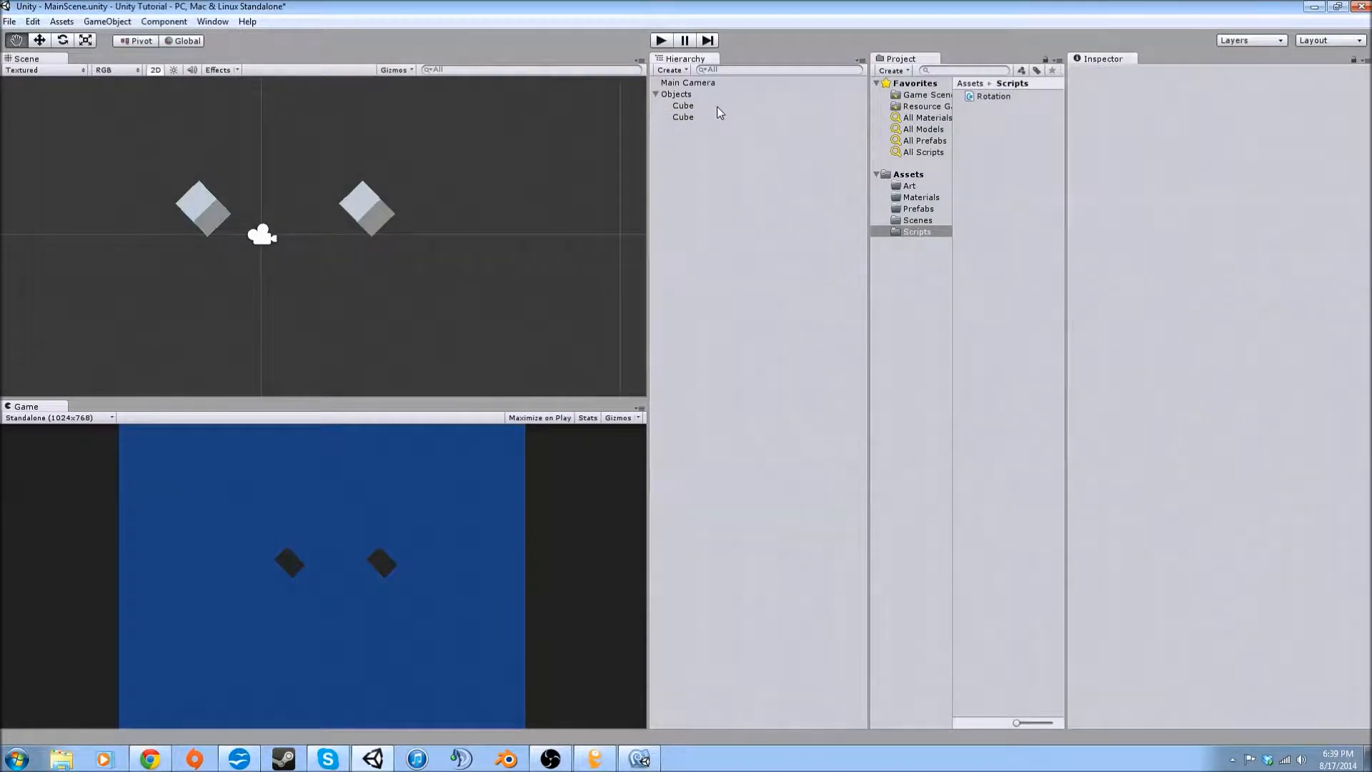
pyautogui.click(684, 116)
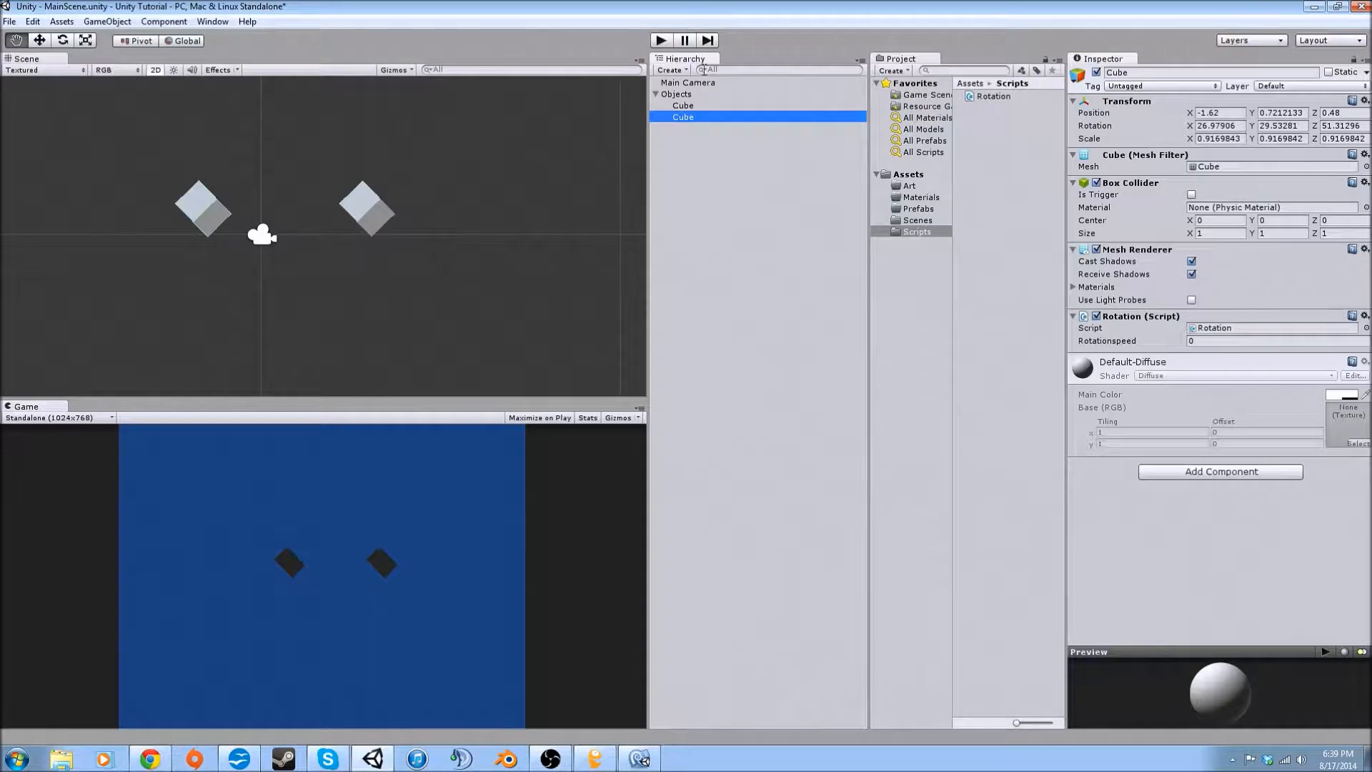
pyautogui.click(1269, 341)
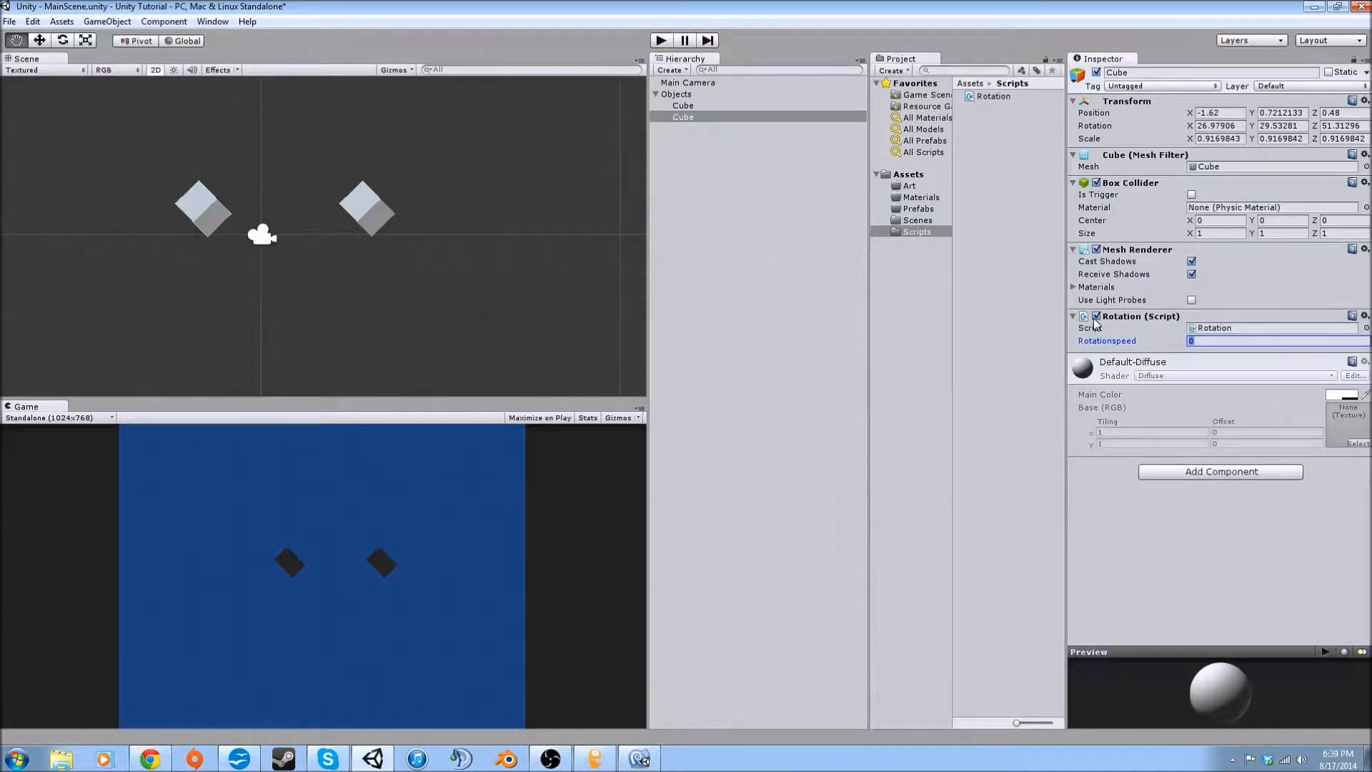
pyautogui.write('50')
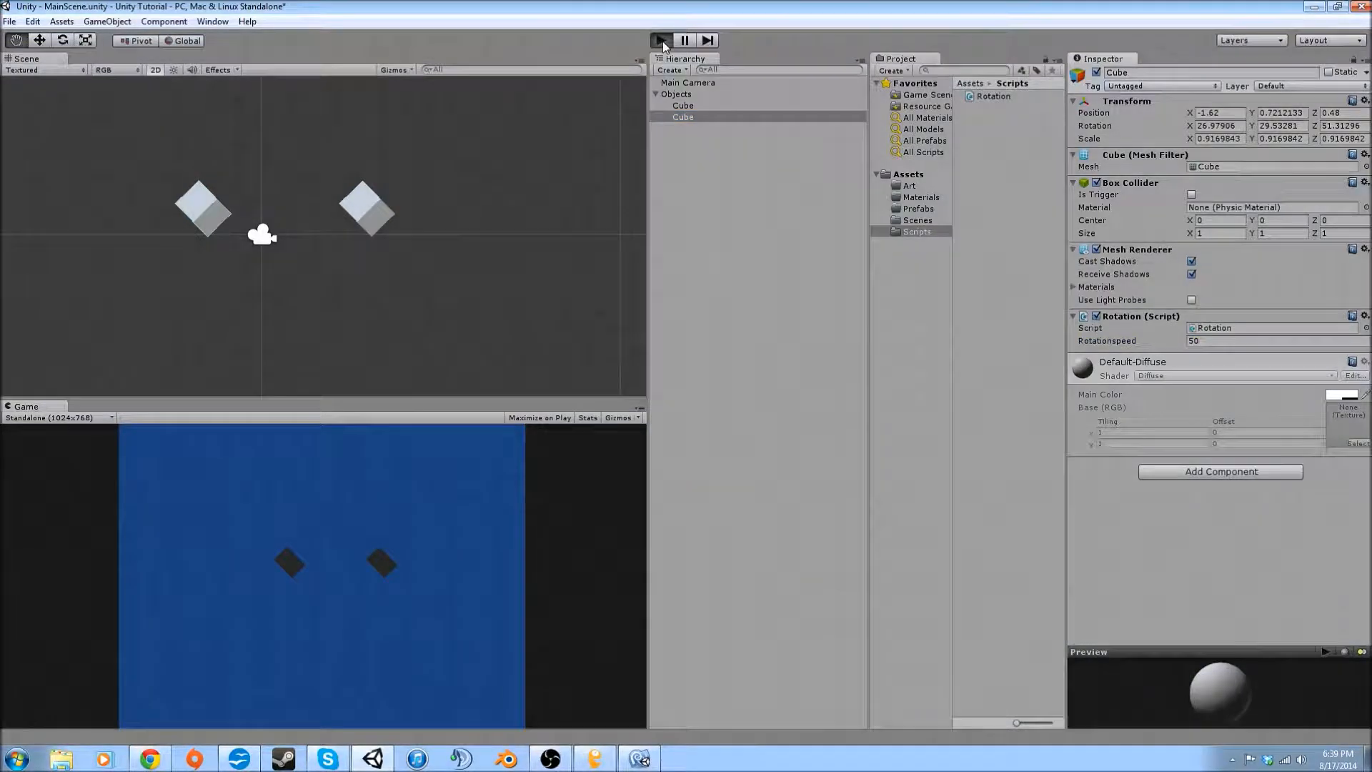
# - Play-test the Cube, then set its Rotationspeed to 100 and test again
pyautogui.click(661, 39)
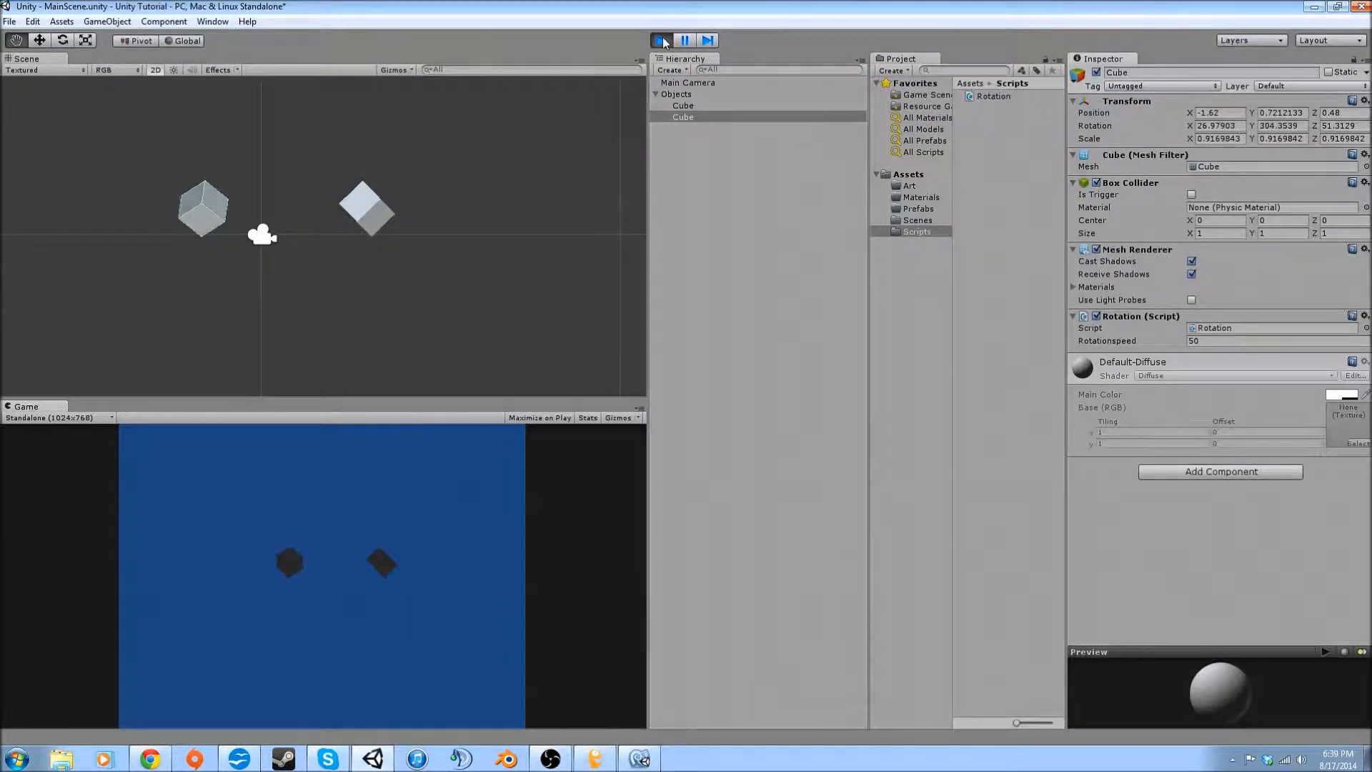
pyautogui.click(661, 40)
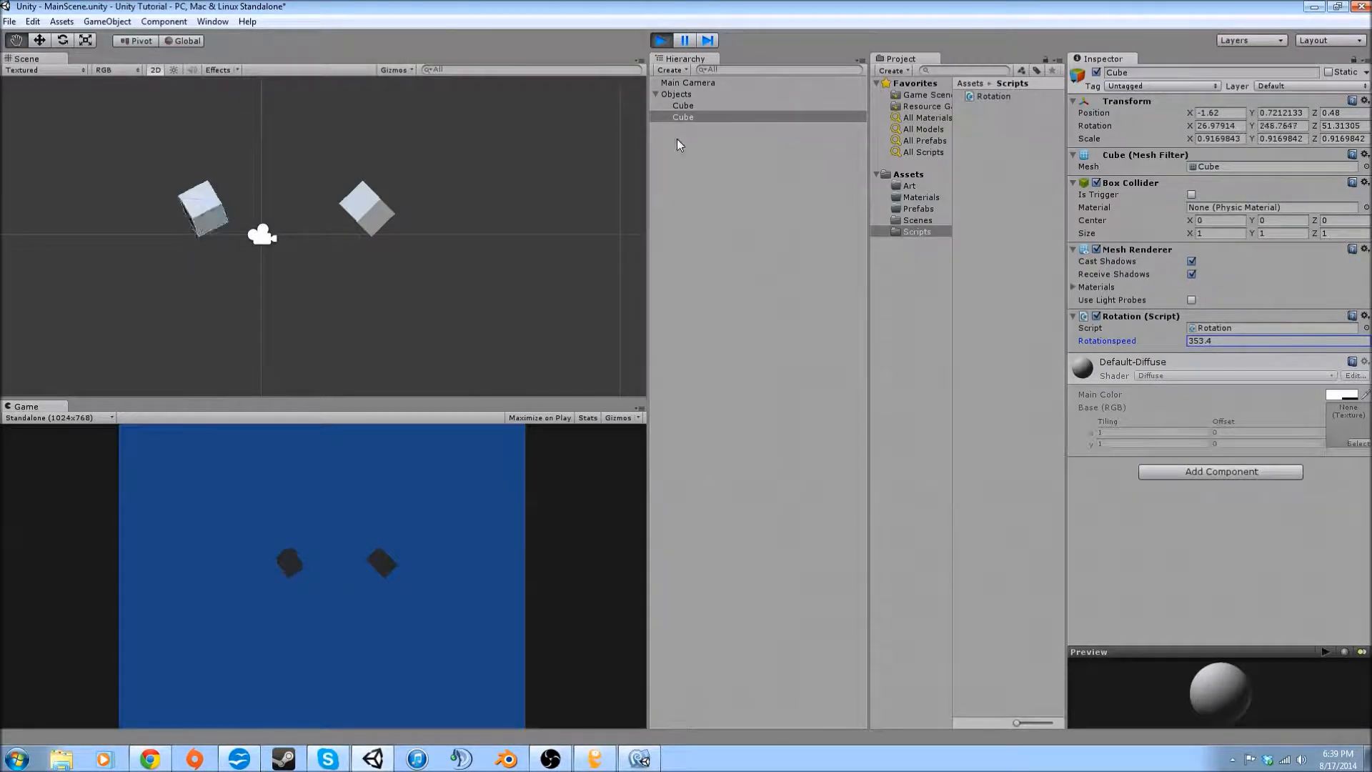
pyautogui.click(659, 40)
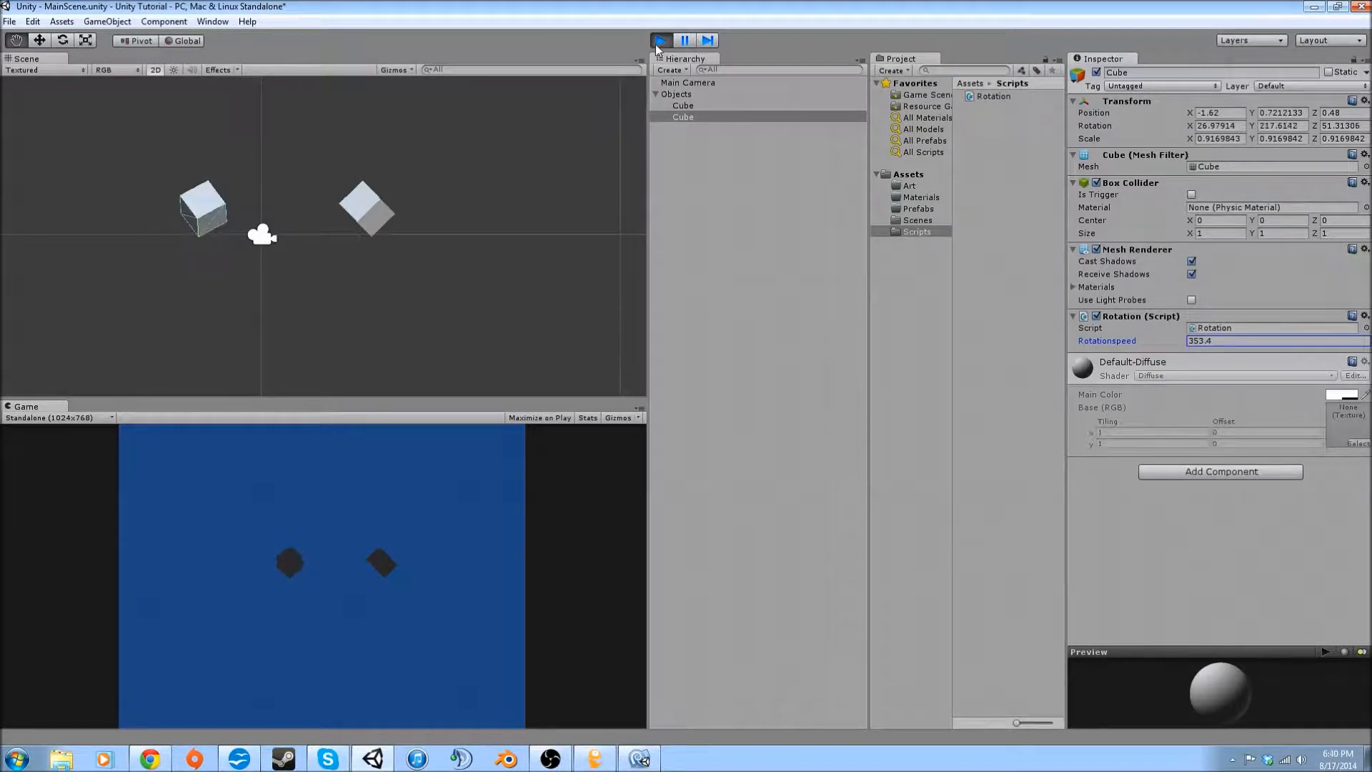
pyautogui.write('50')
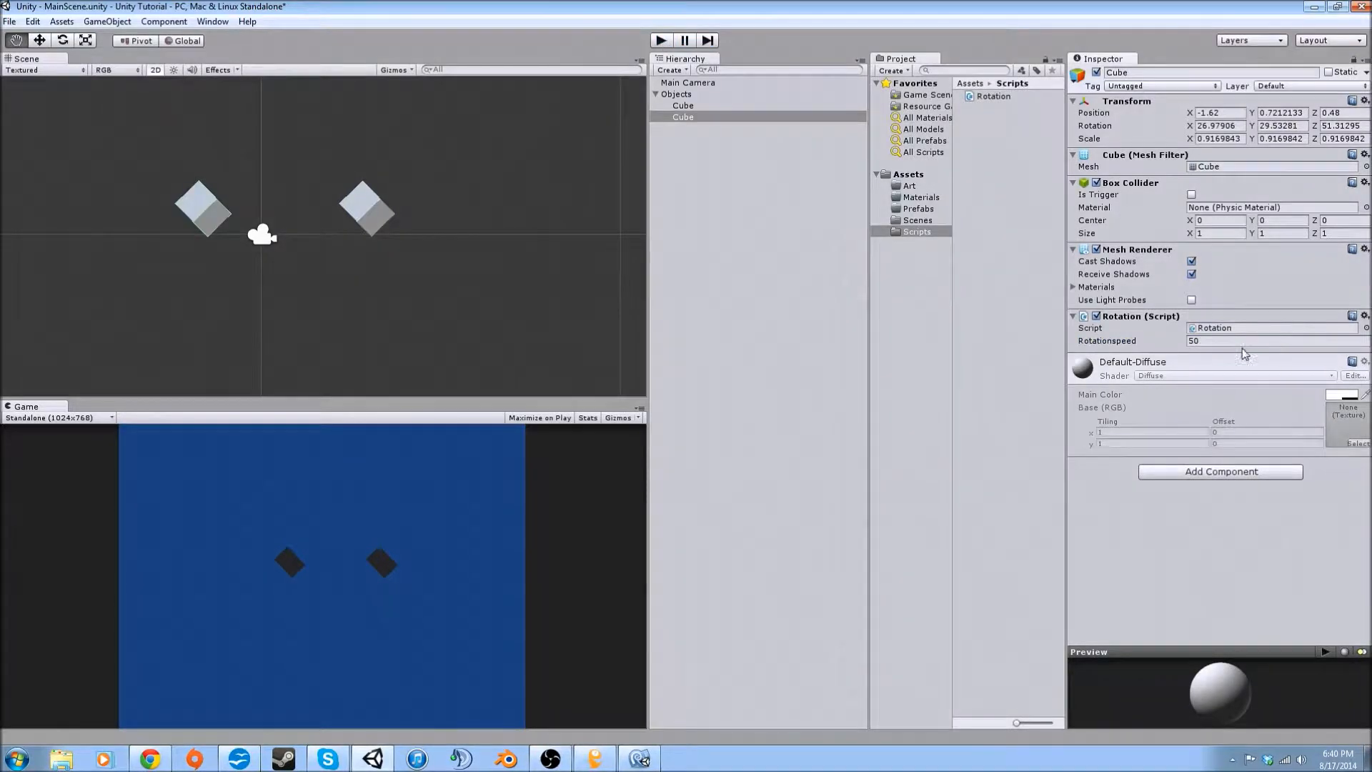
pyautogui.moveTo(1147, 333)
pyautogui.write('100')
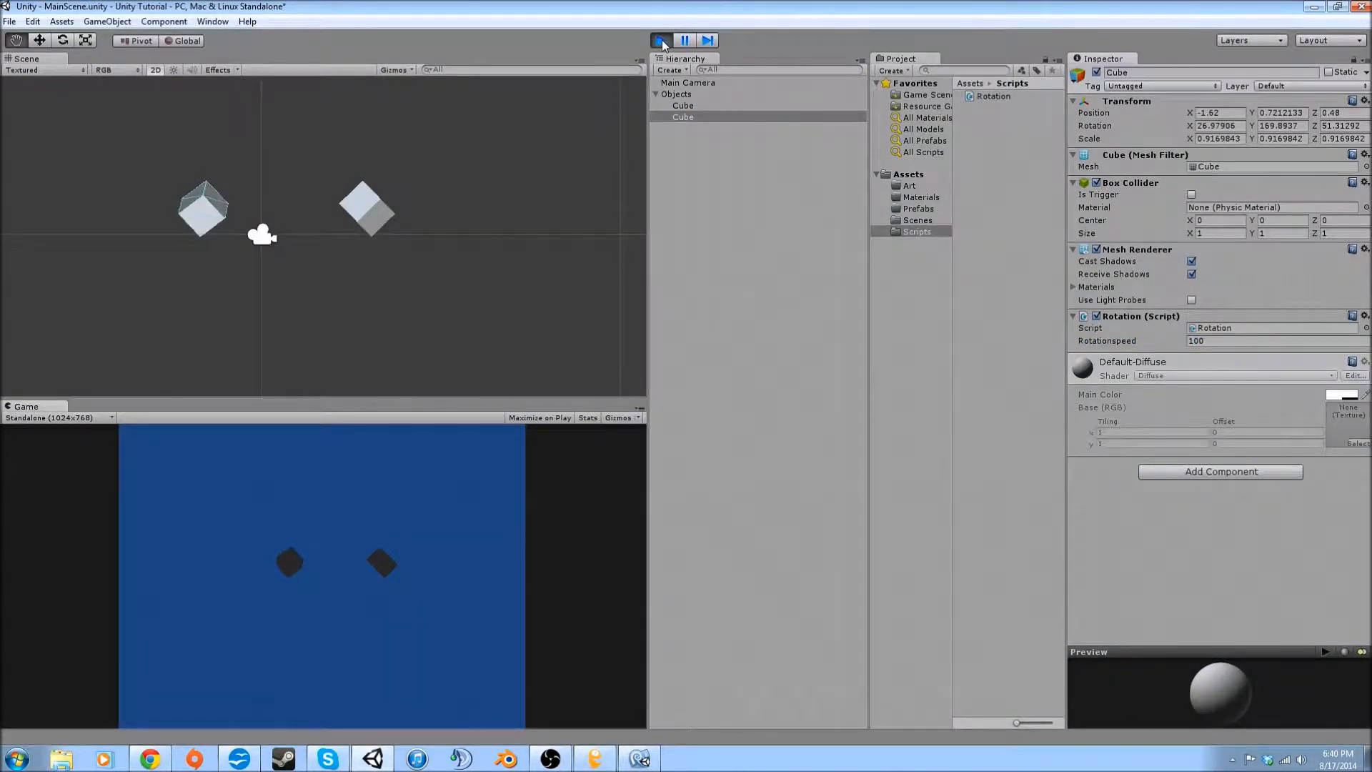
pyautogui.click(661, 40)
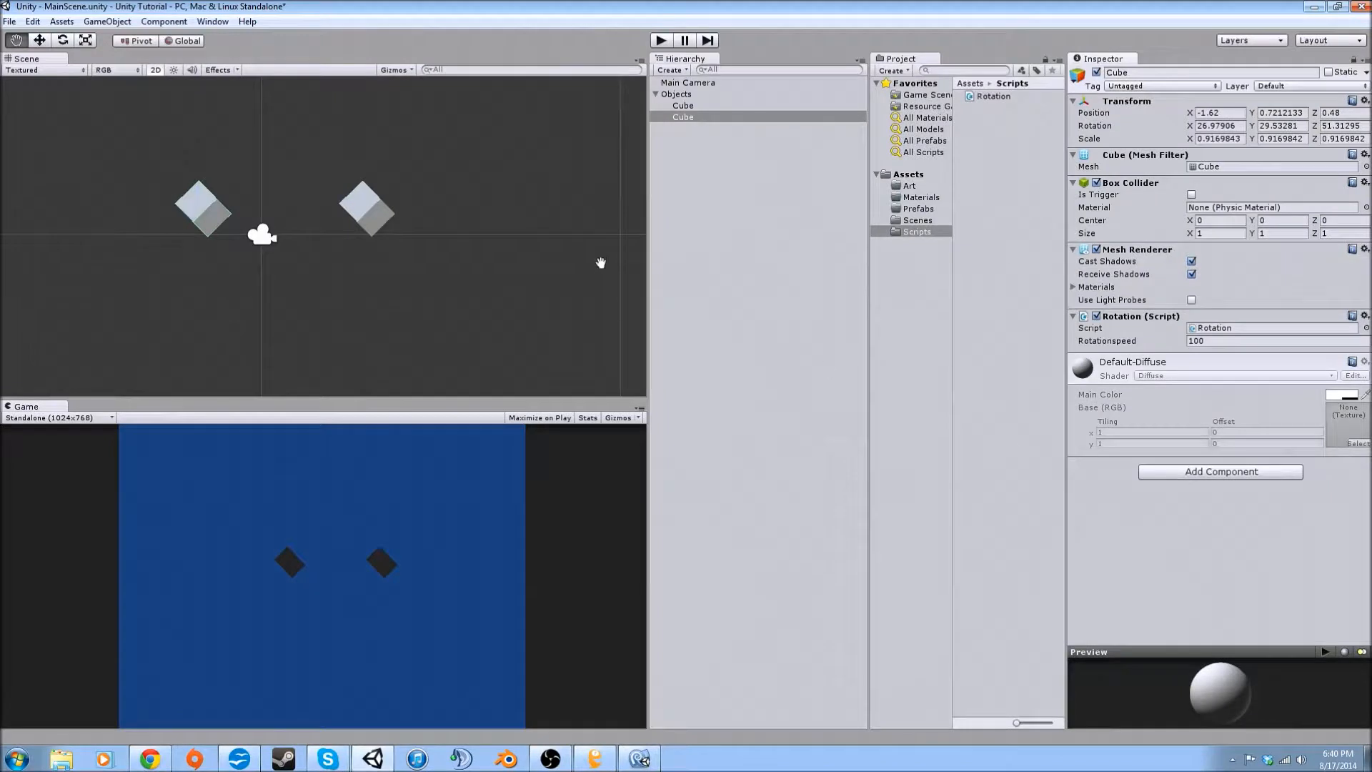
pyautogui.moveTo(768, 131)
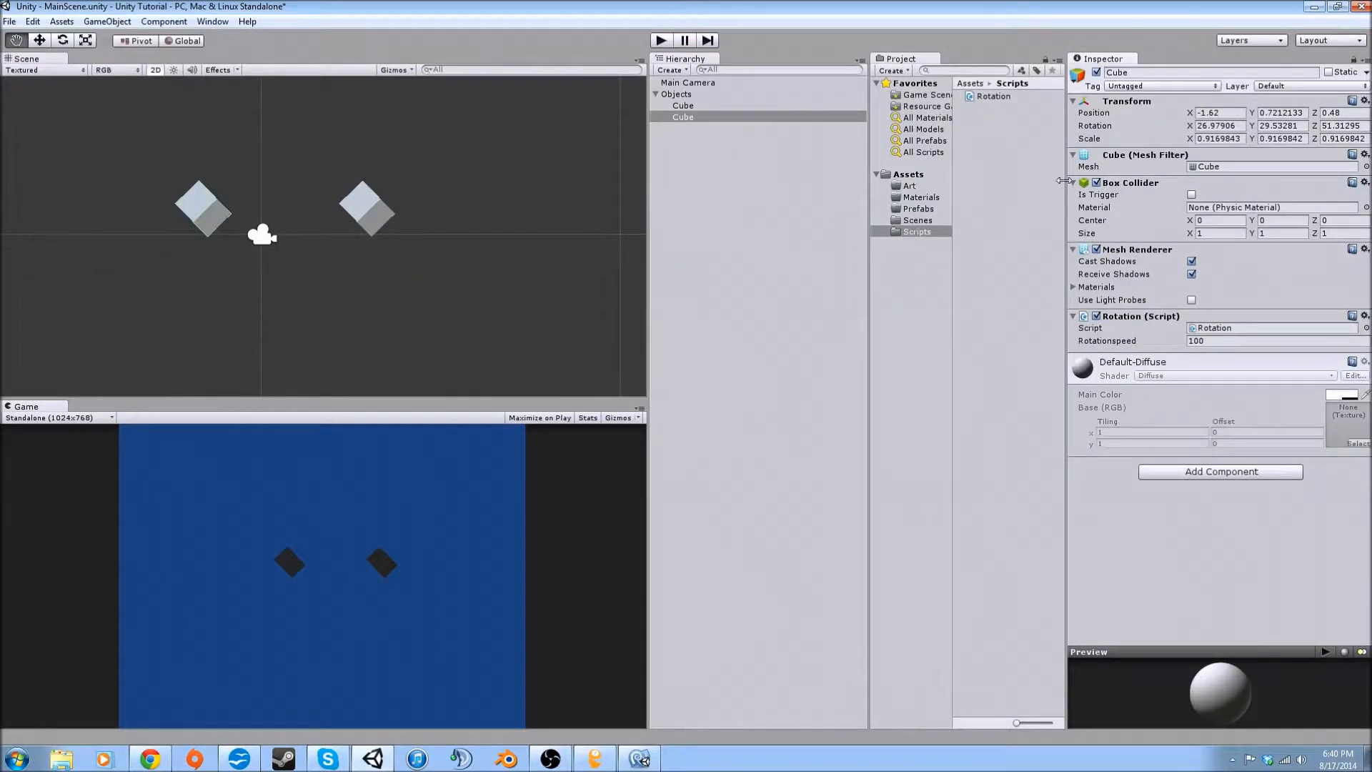
pyautogui.click(683, 116)
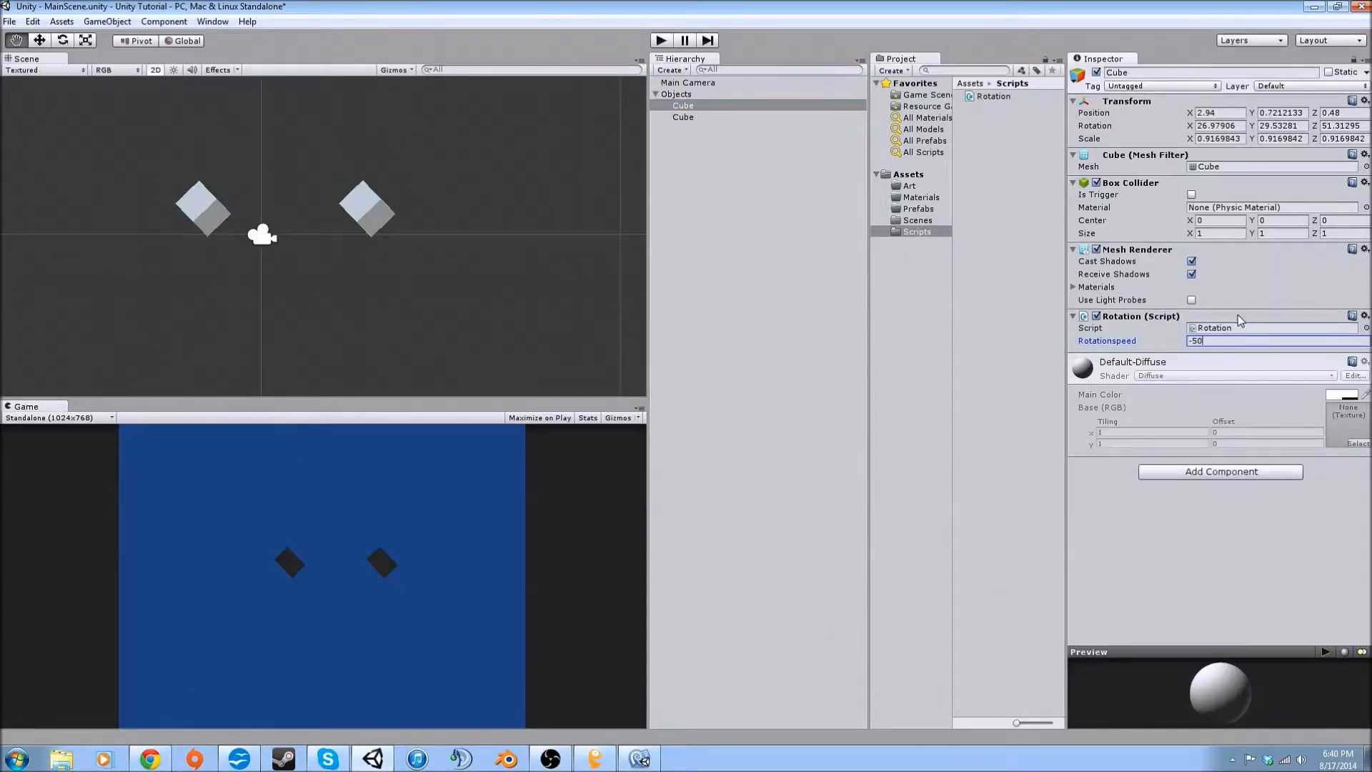
# - Set the first Cube's Rotationspeed to -50 and play-test both cubes
pyautogui.click(659, 40)
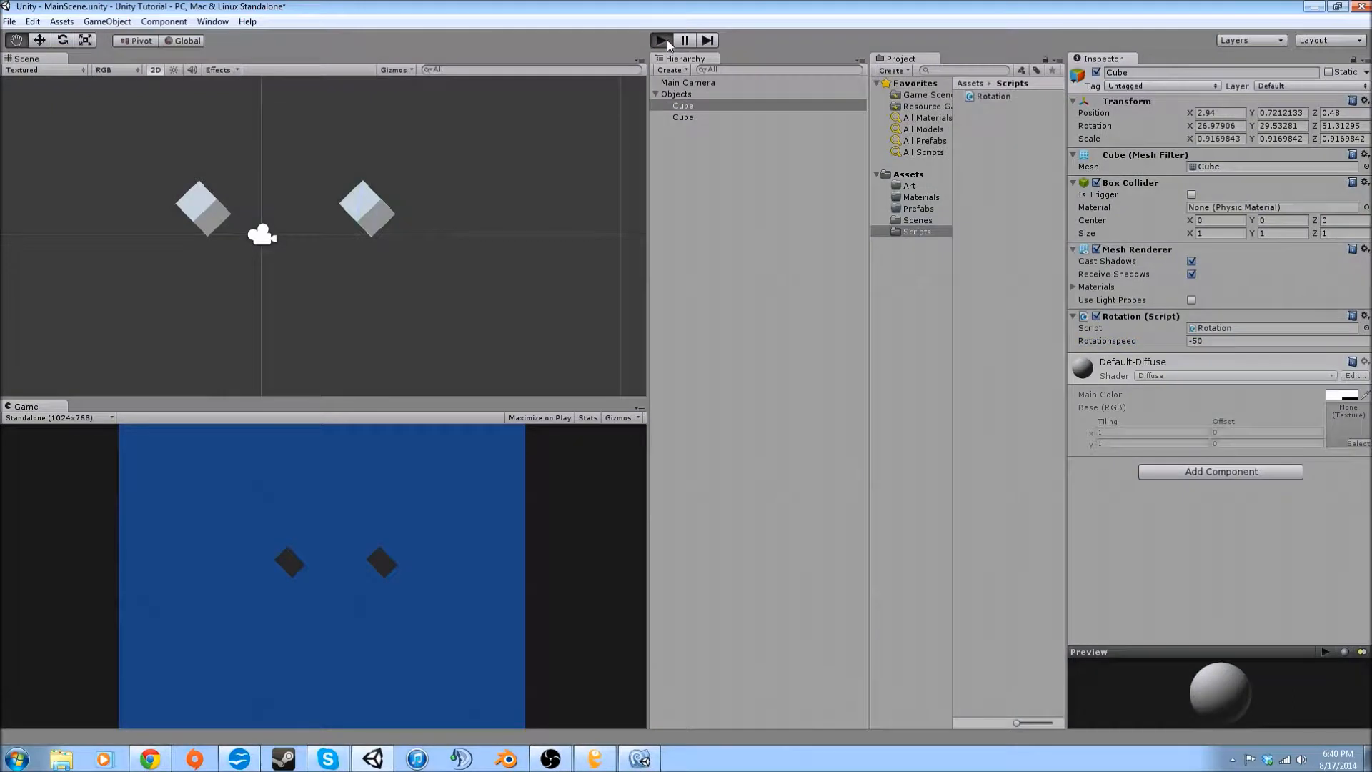
pyautogui.click(662, 39)
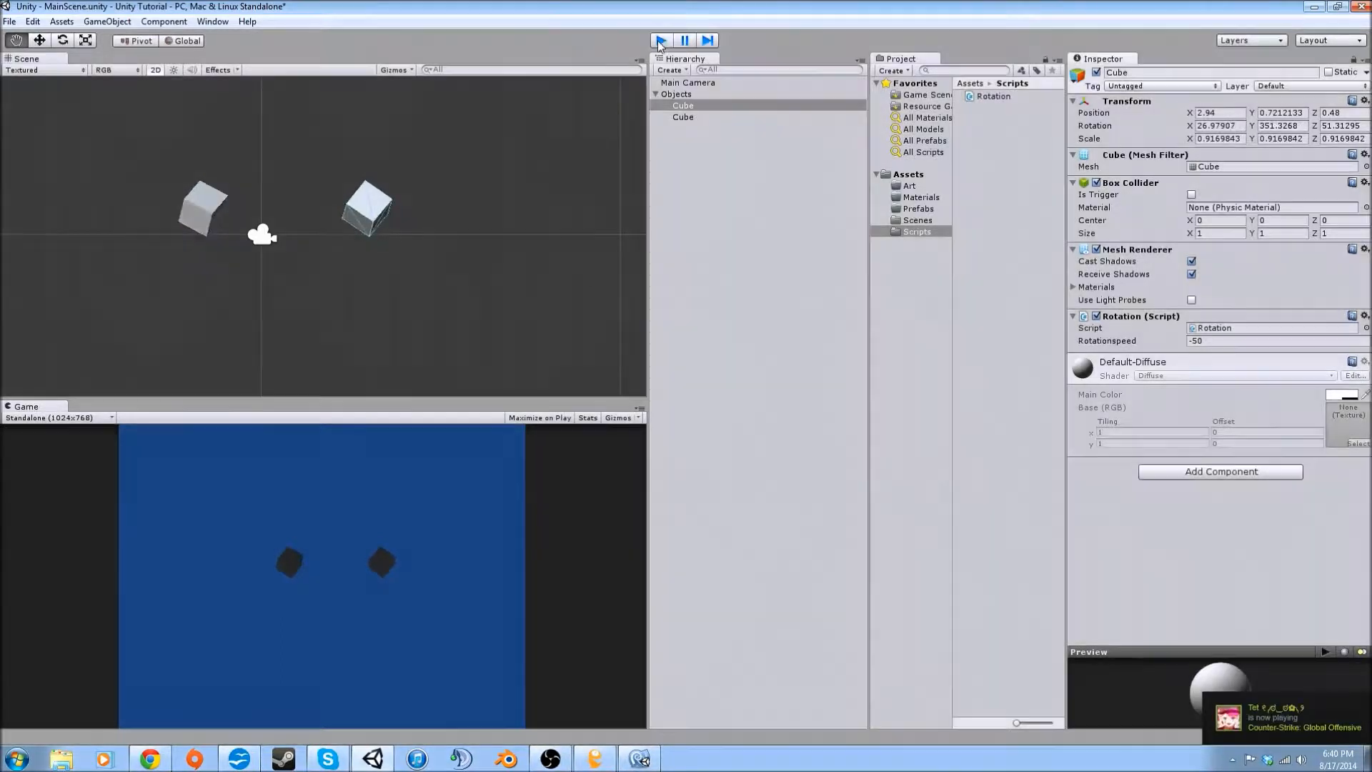
pyautogui.click(661, 40)
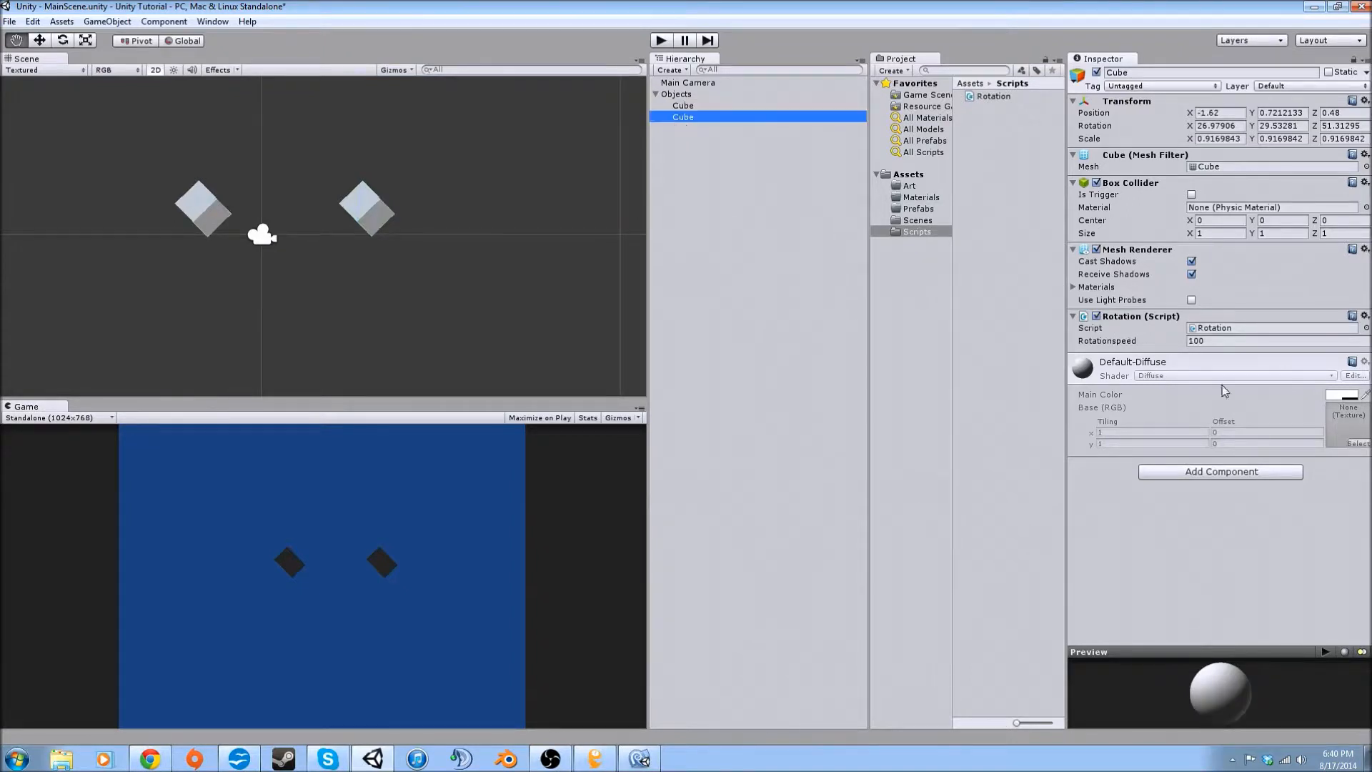
pyautogui.click(677, 94)
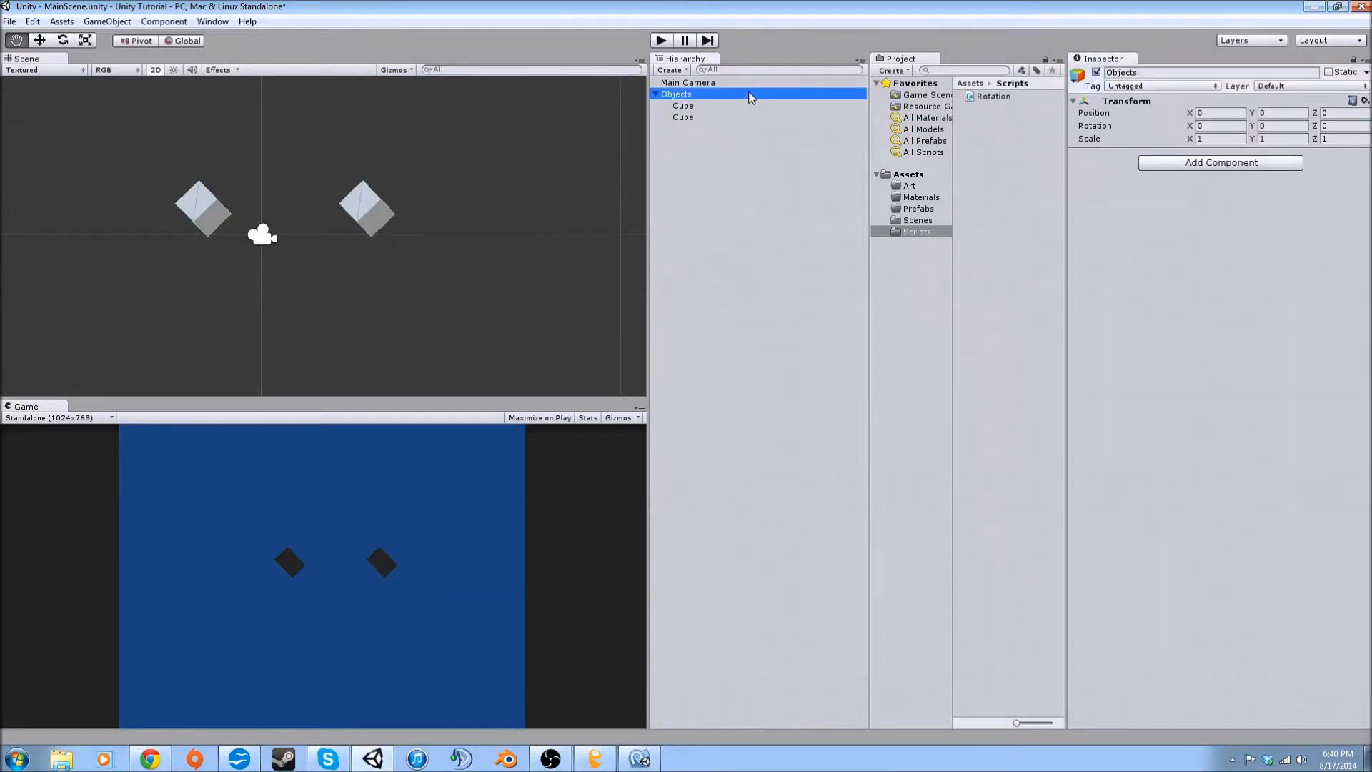
pyautogui.moveTo(677, 99)
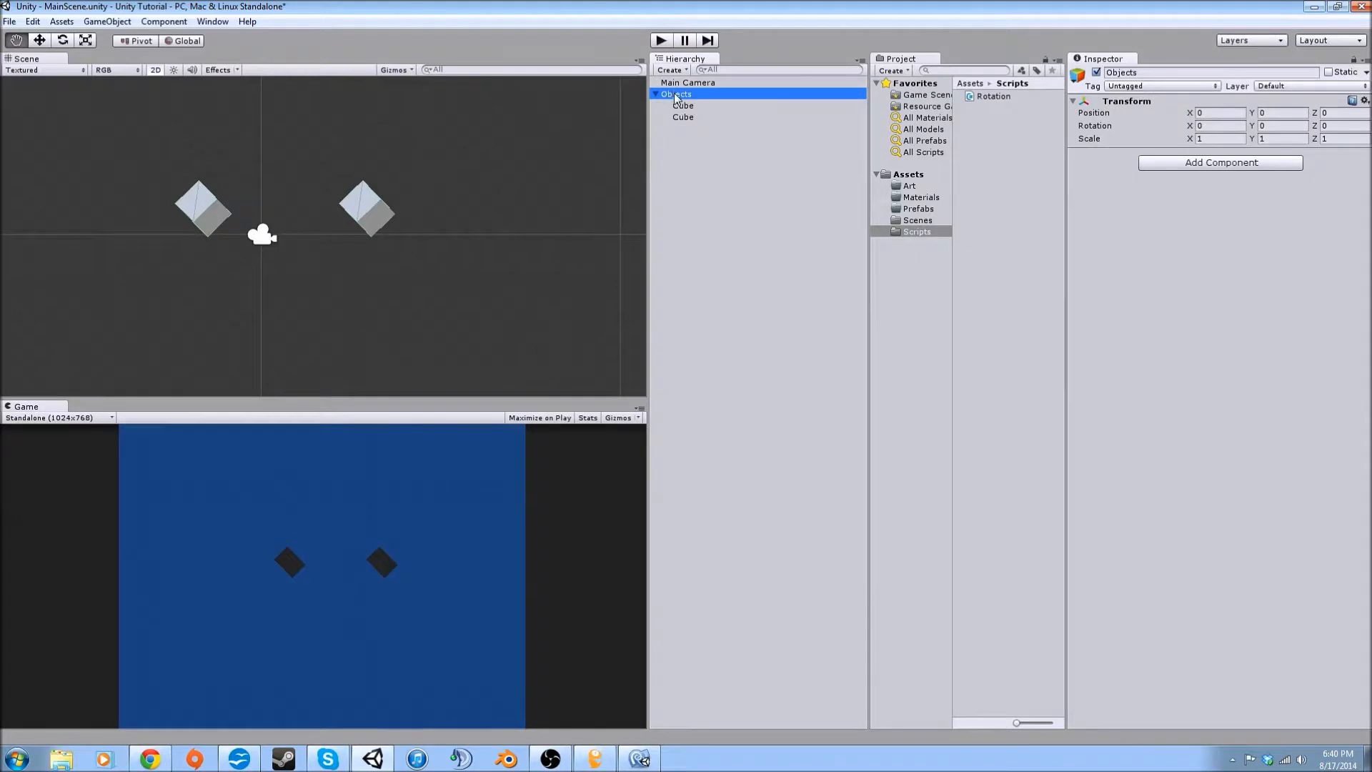
# - Add the Rotation script to Objects with Rotationspeed 40
pyautogui.click(677, 94)
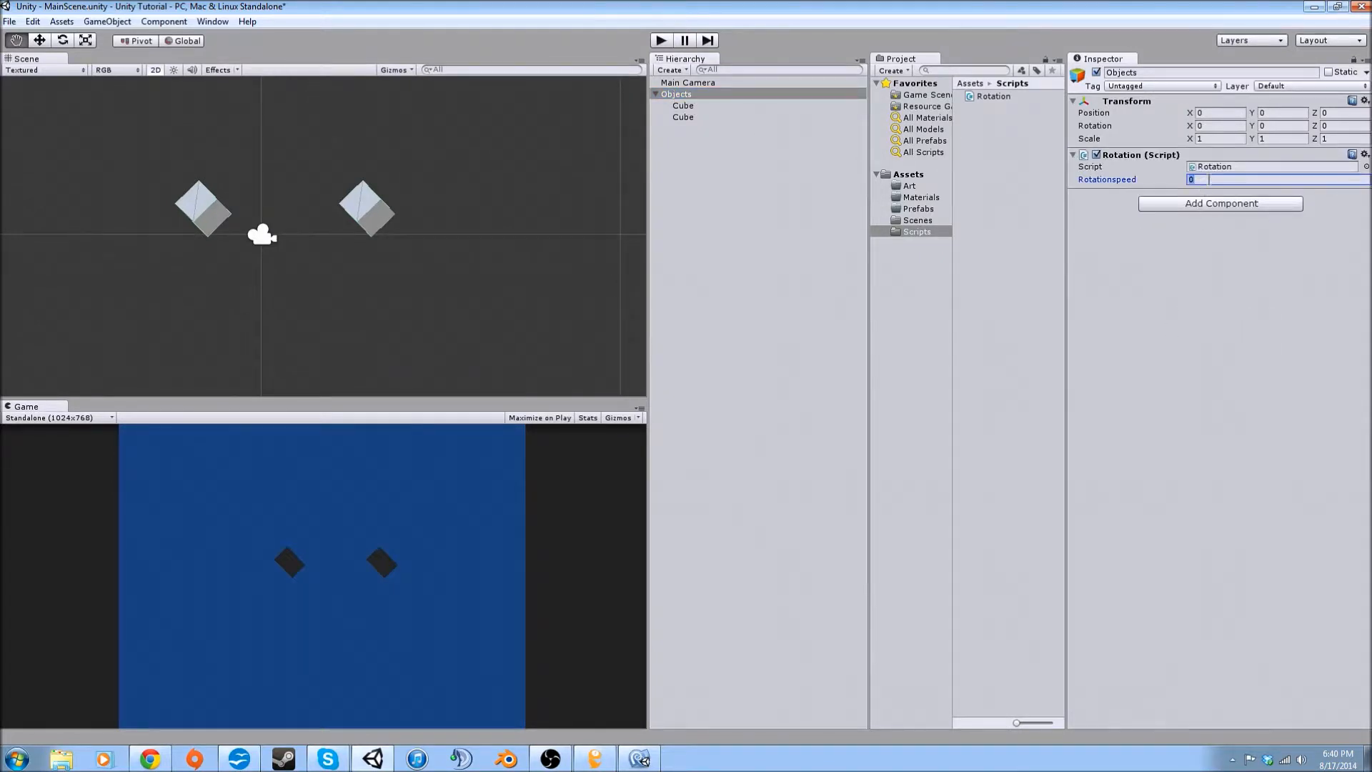
pyautogui.write('40')
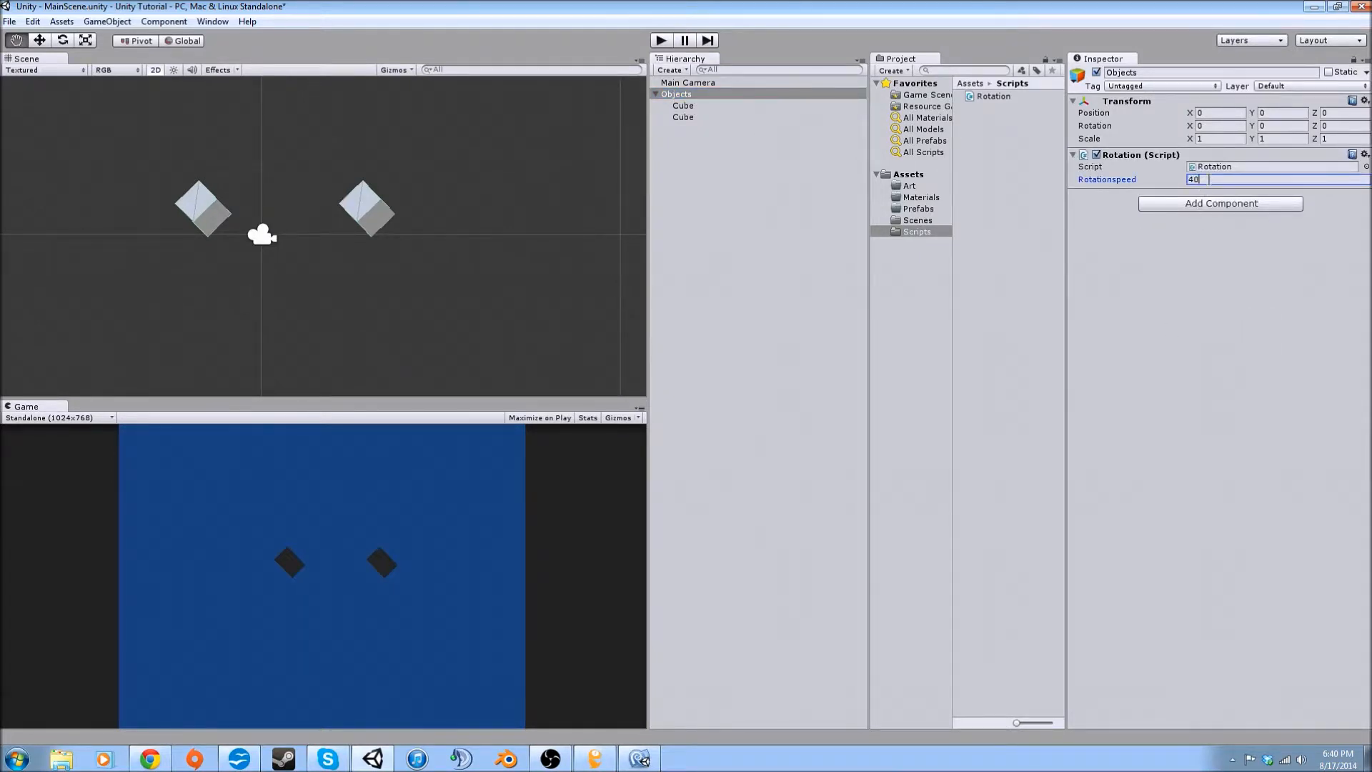
pyautogui.click(661, 40)
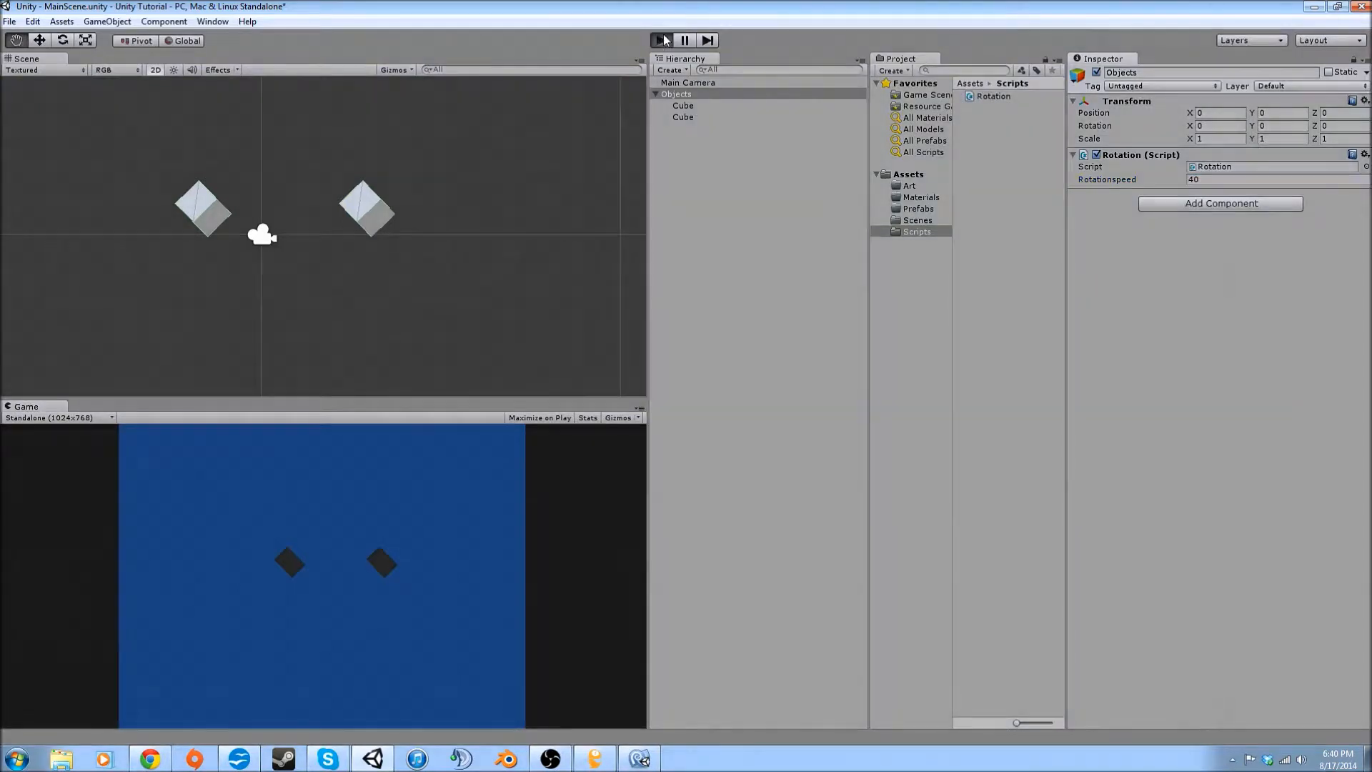
# - Play-test the rotating group, inspecting a cube and Objects before stopping
pyautogui.click(661, 40)
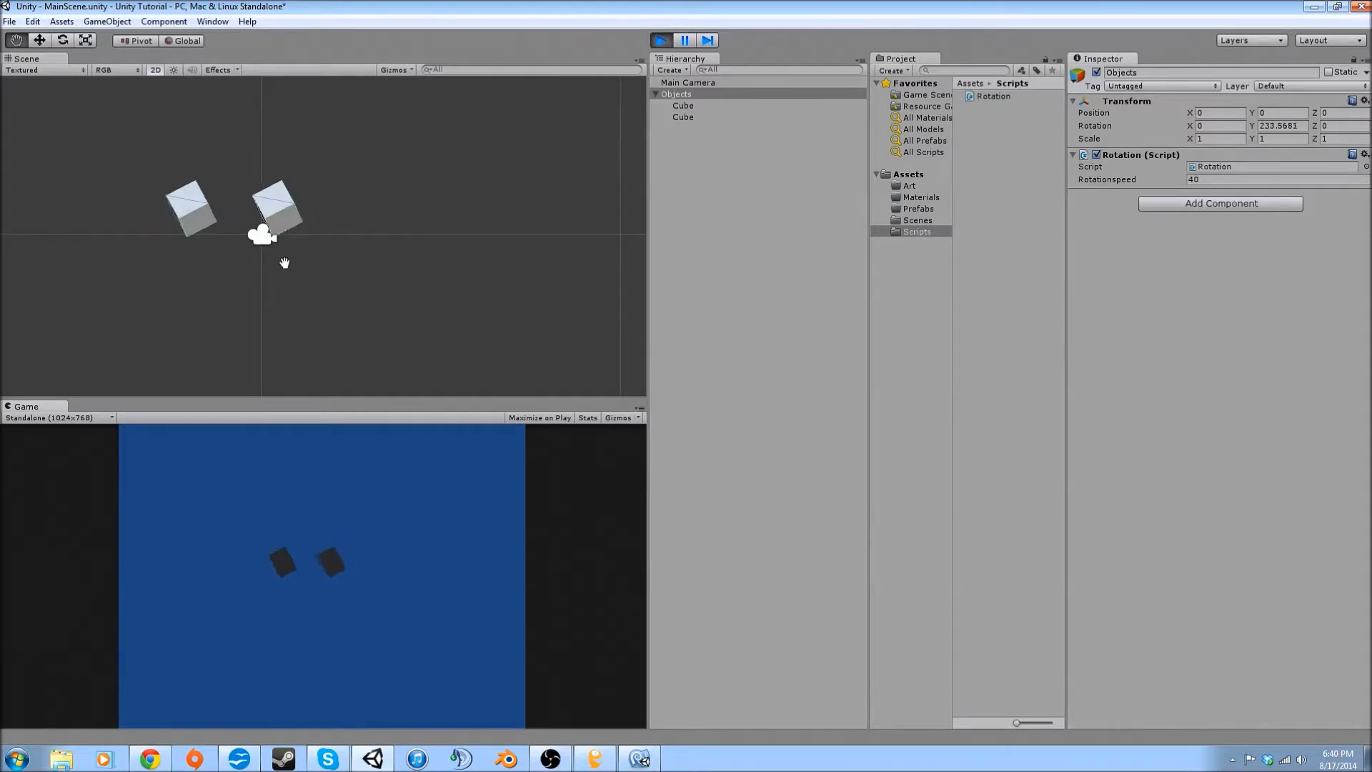
pyautogui.click(682, 105)
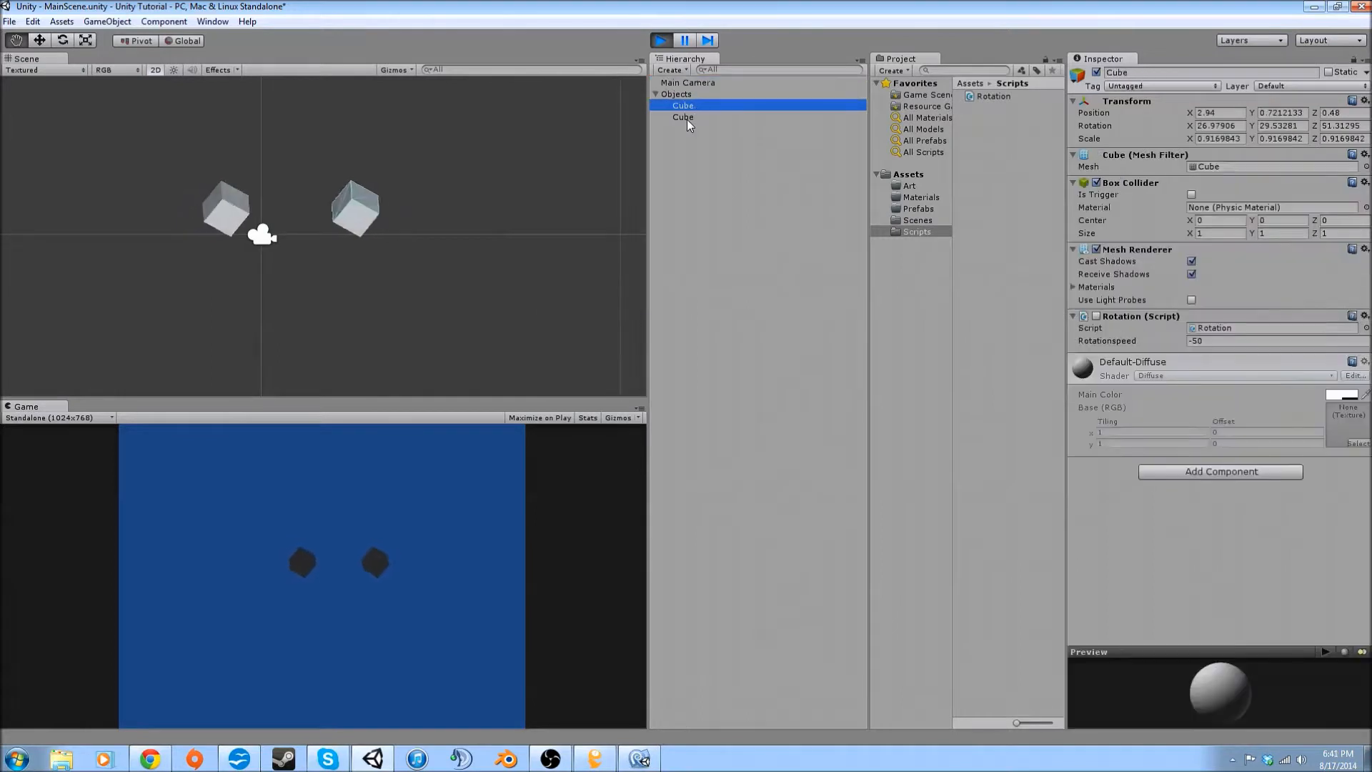
pyautogui.click(677, 93)
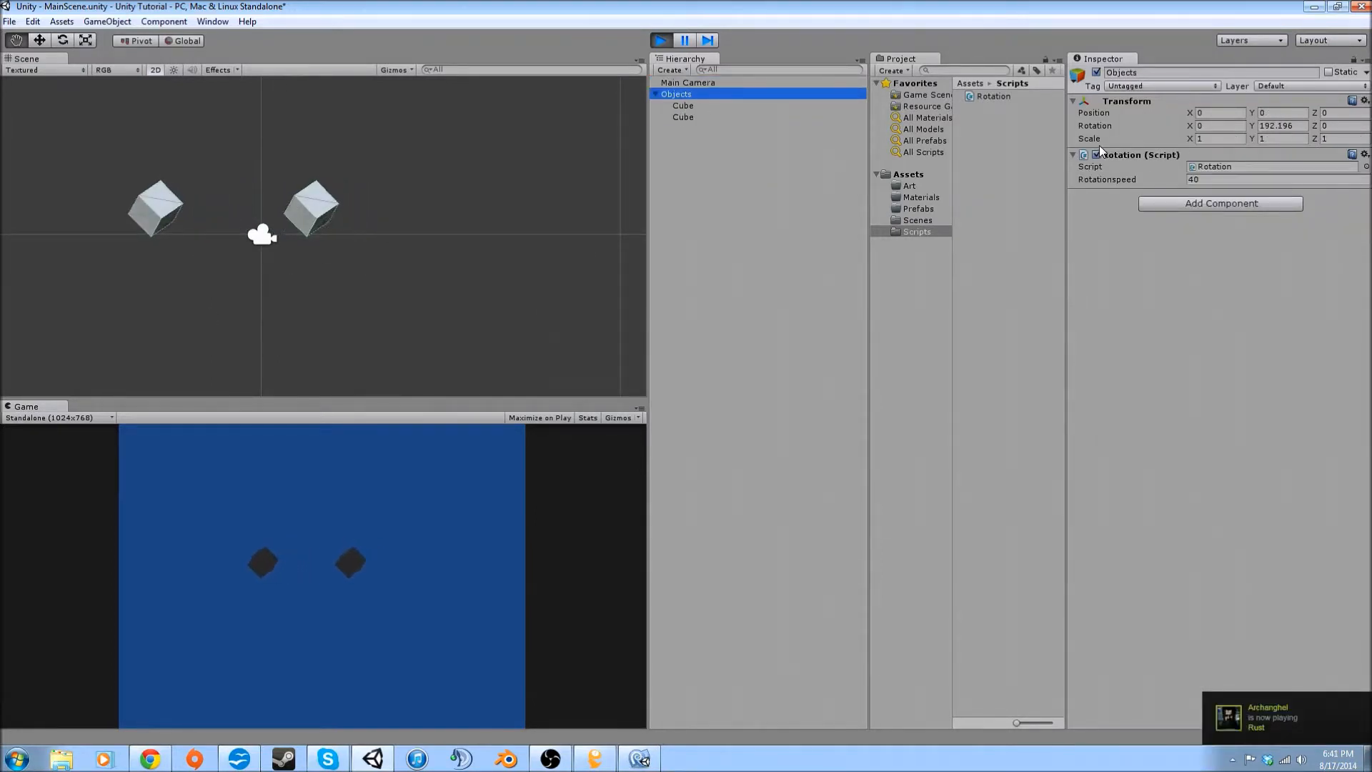
pyautogui.click(661, 40)
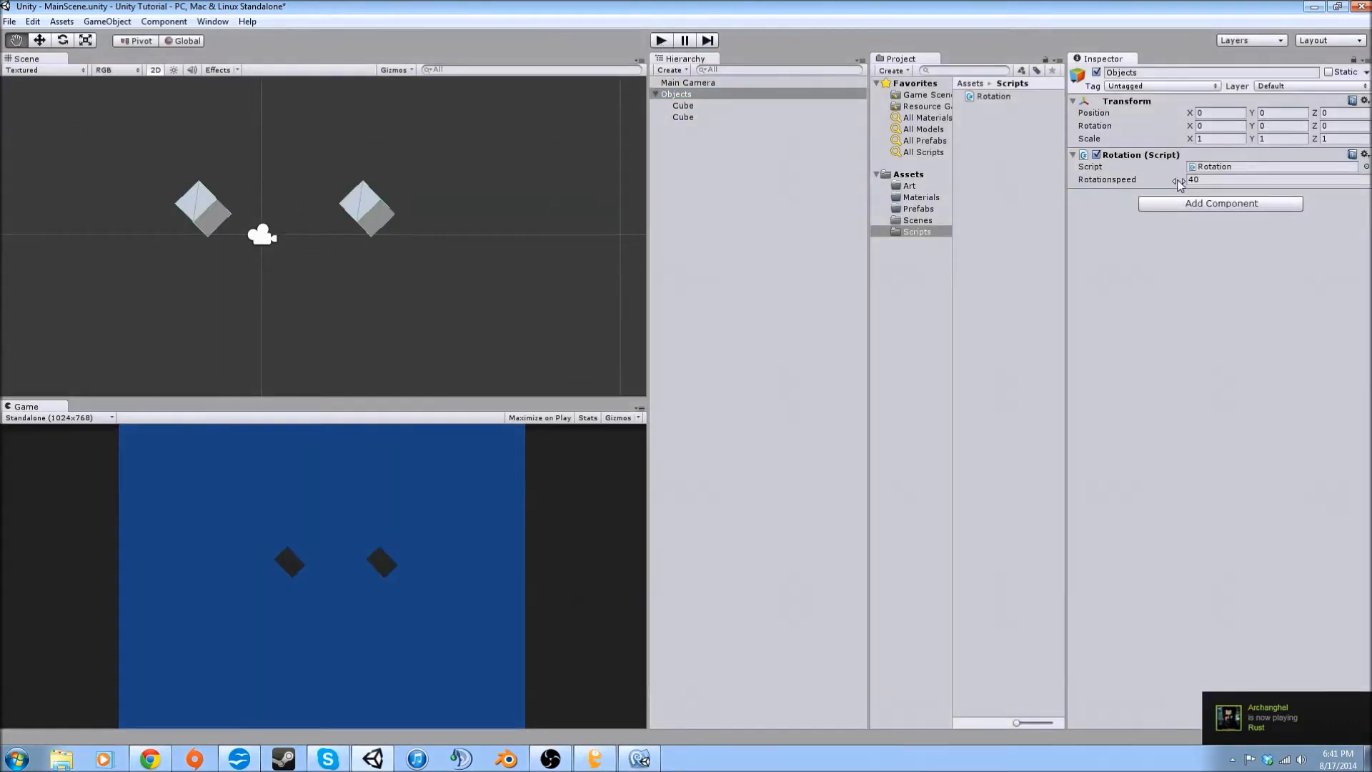
pyautogui.click(683, 117)
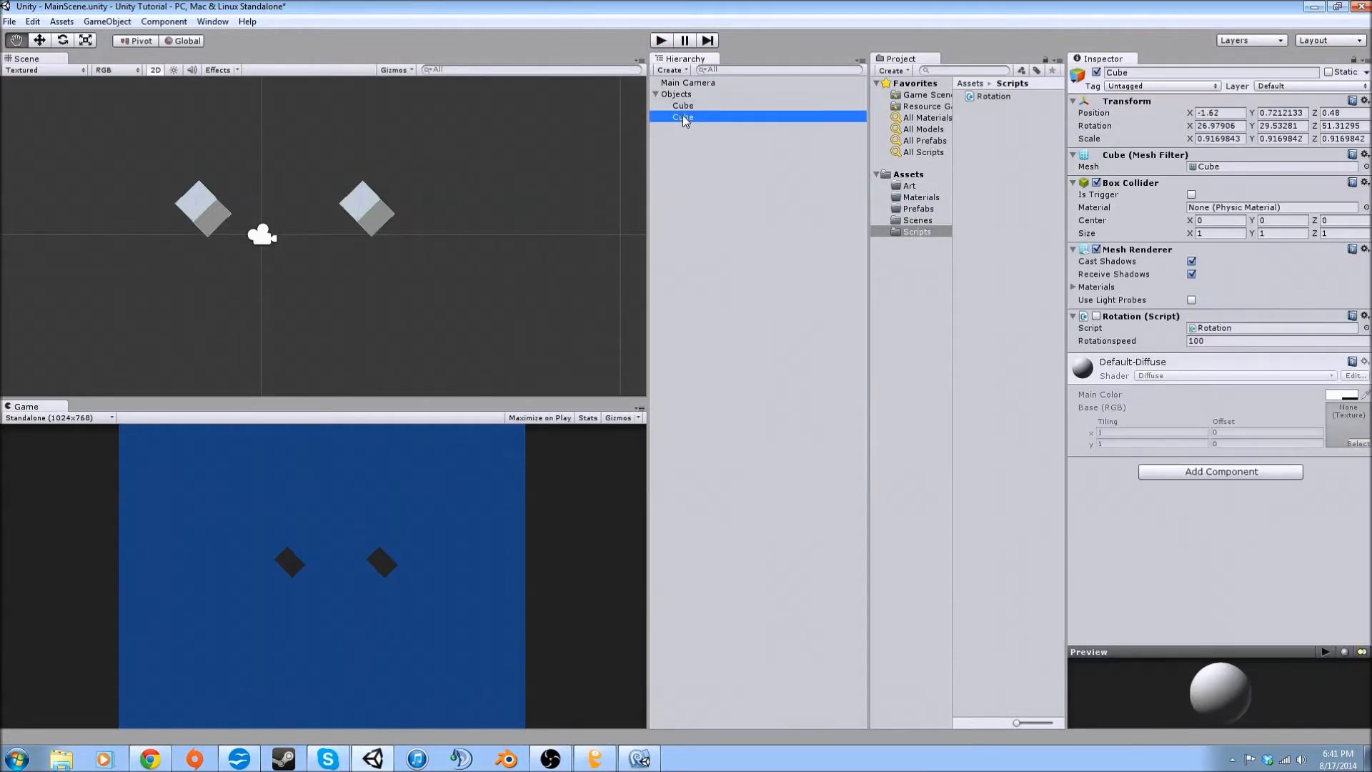
# - Reselect Objects to review its Rotation component at Rotationspeed 40
pyautogui.click(675, 94)
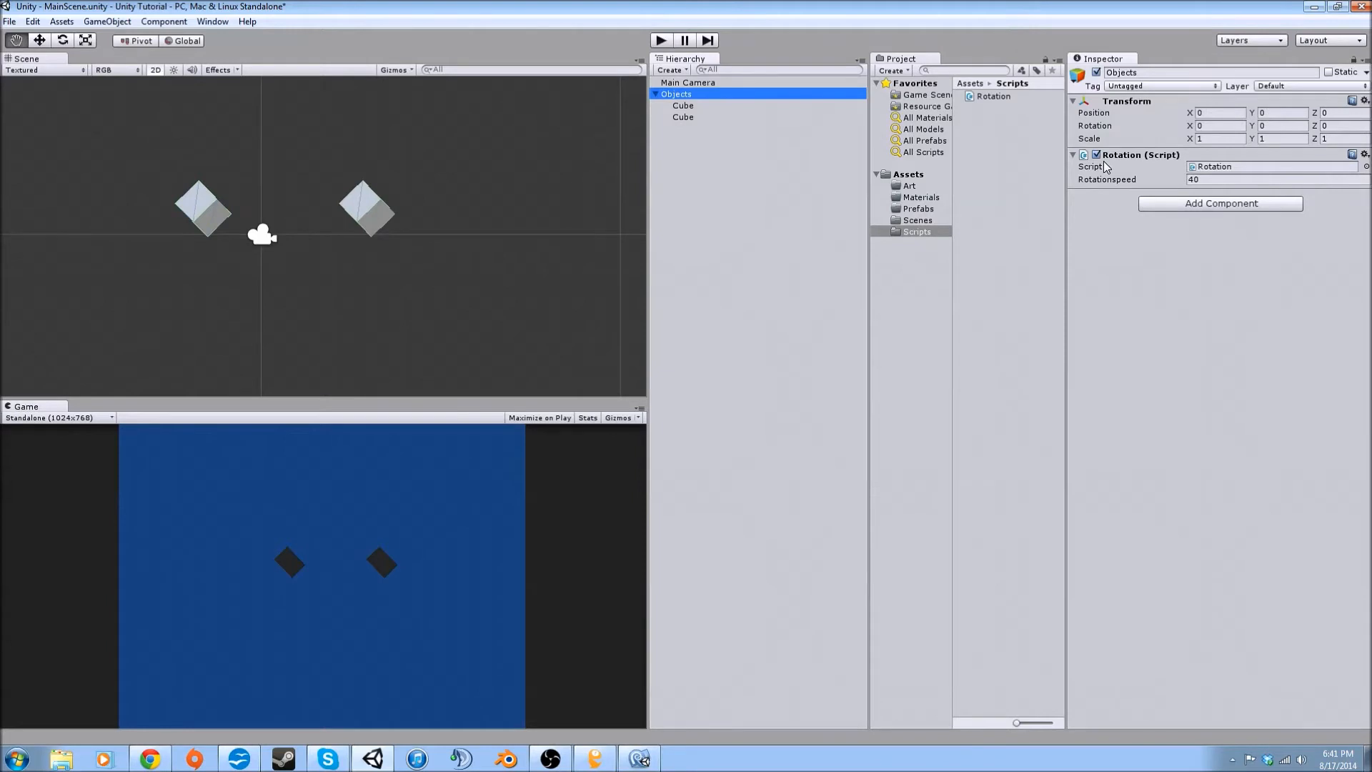
pyautogui.moveTo(1041, 298)
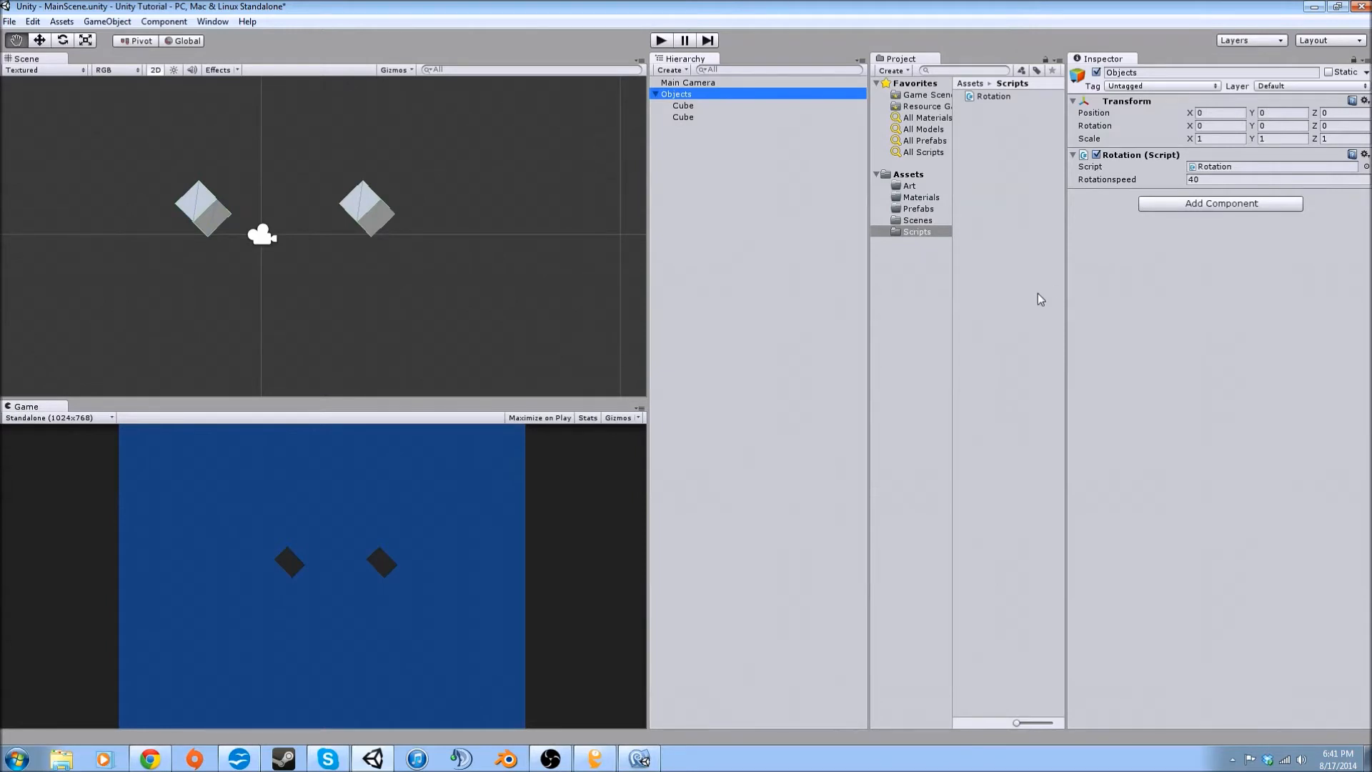